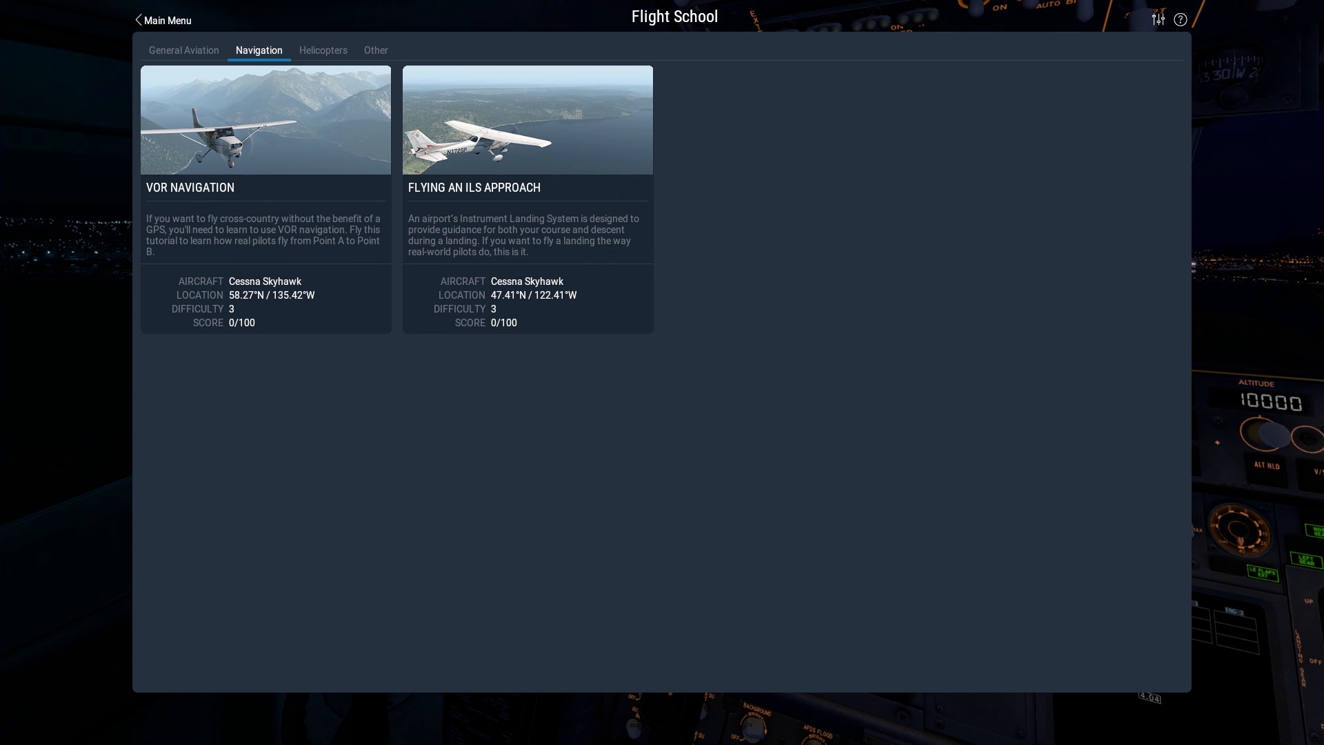
mouse_move(563, 188)
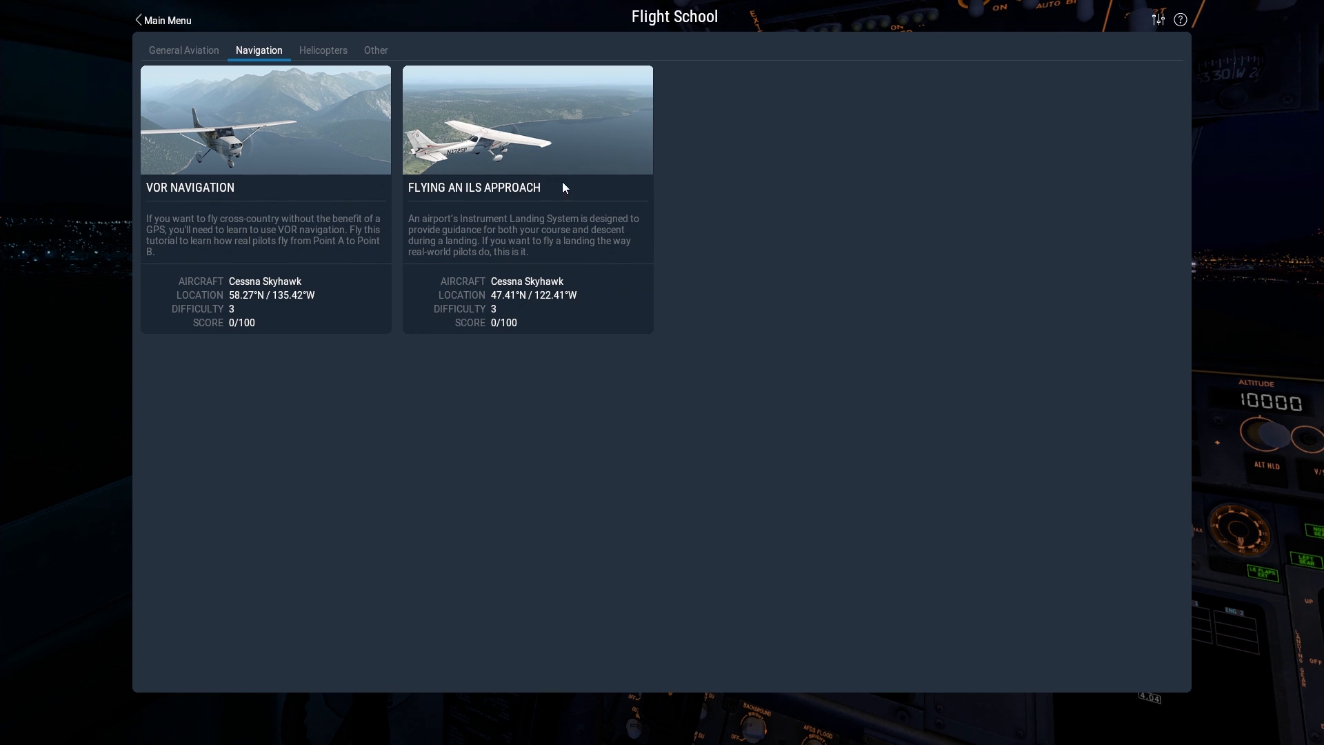
mouse_move(323, 315)
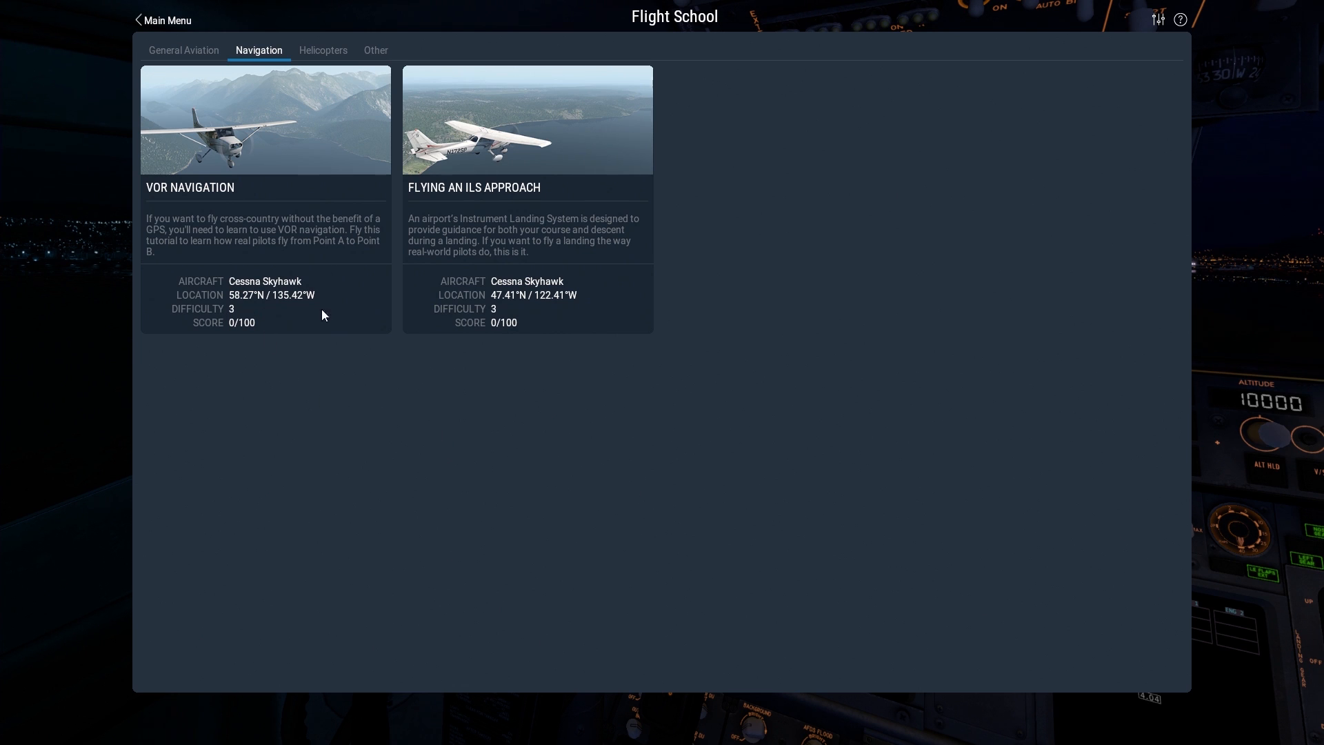
mouse_move(554, 315)
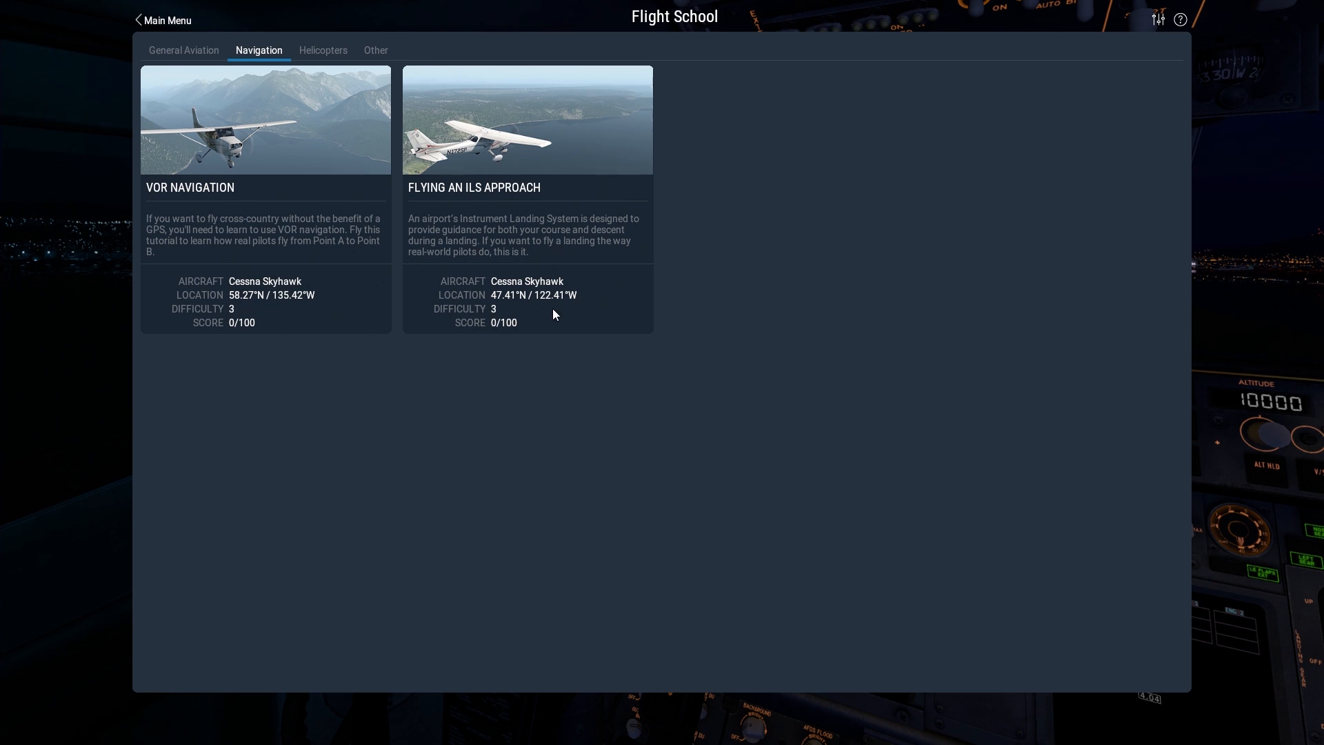
mouse_move(531, 405)
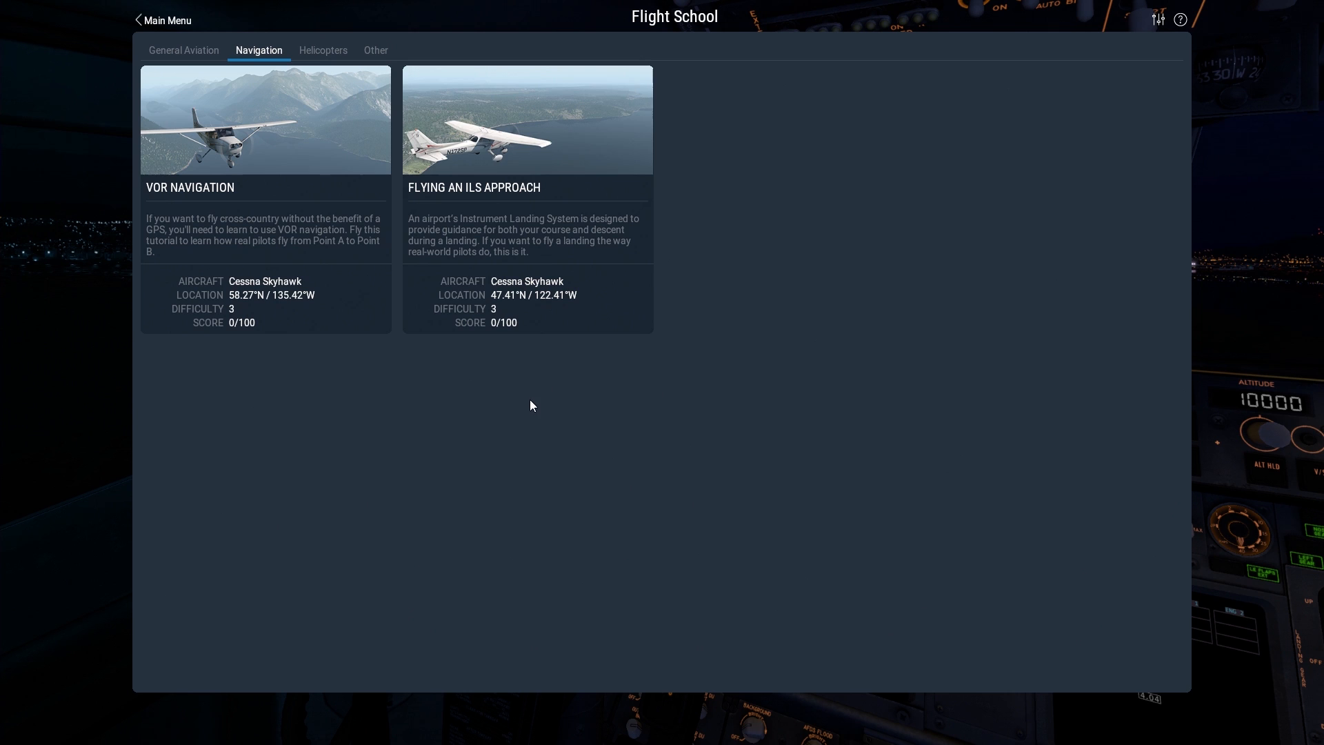
mouse_move(168, 217)
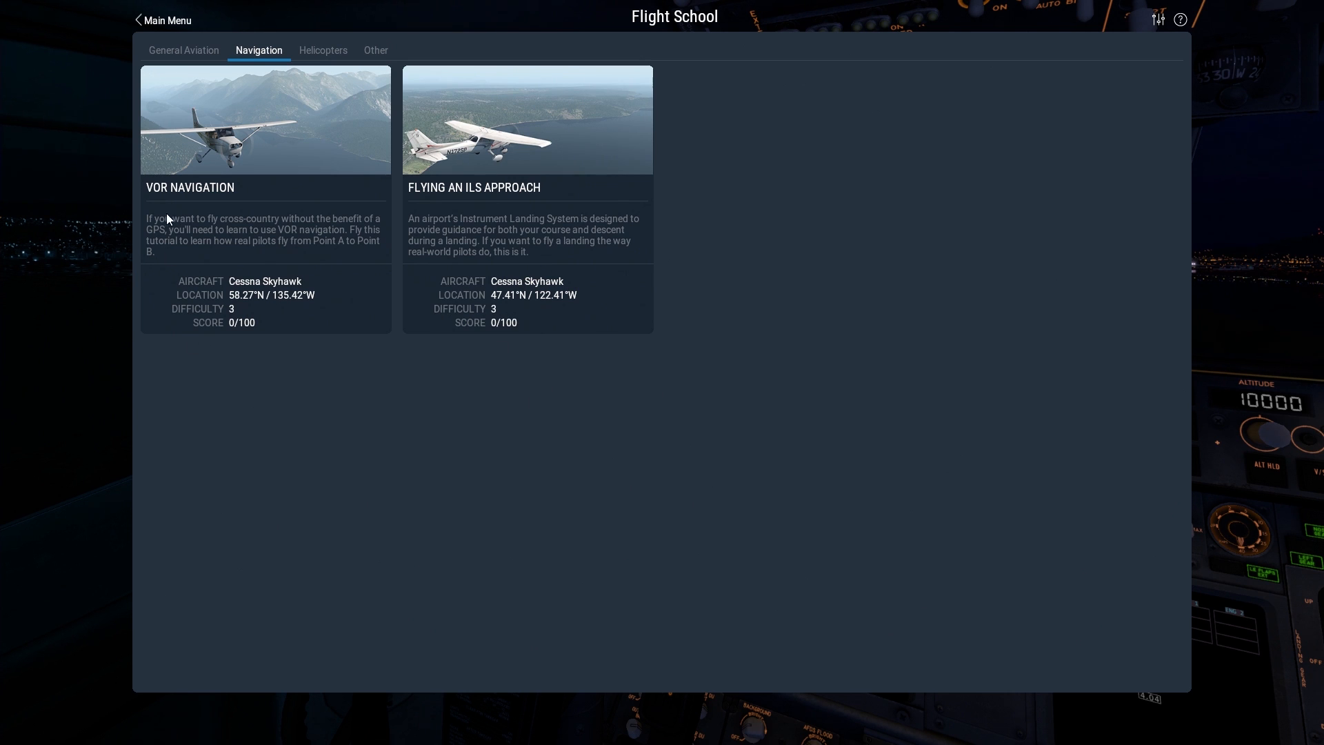
mouse_move(327, 227)
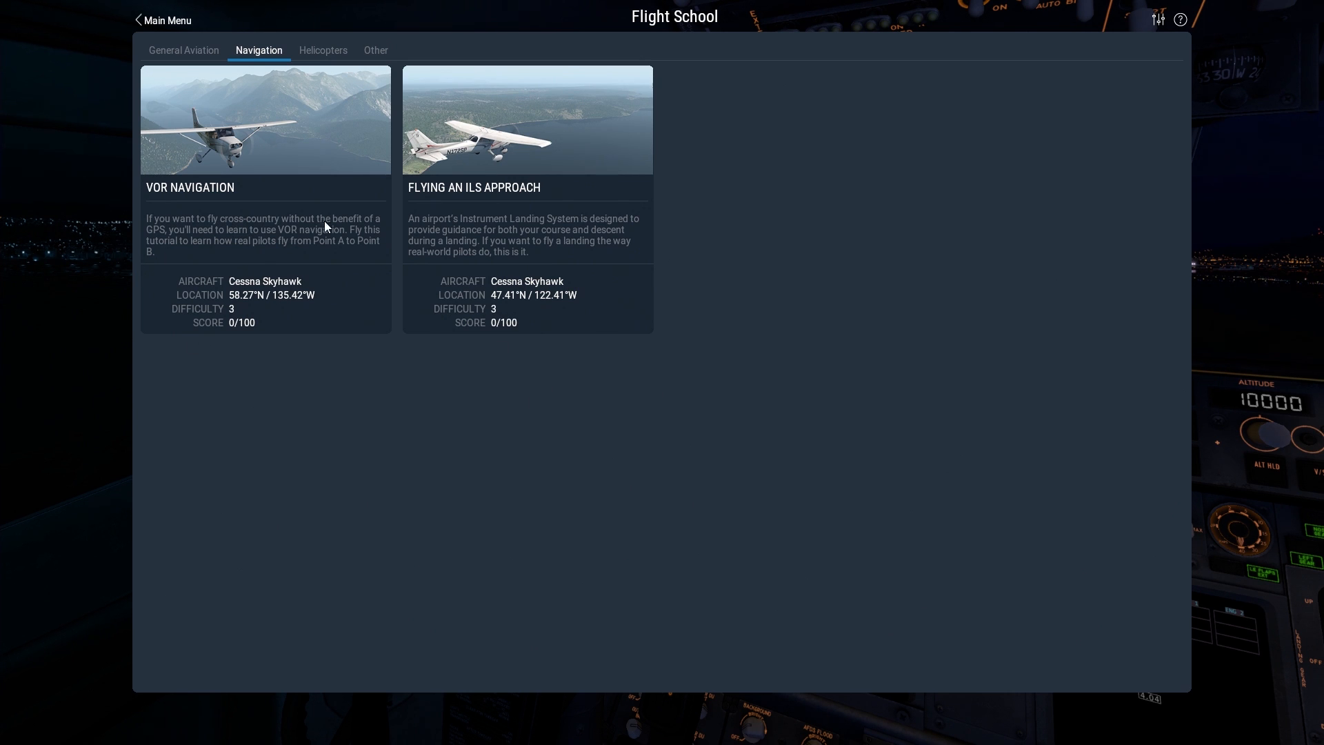
mouse_move(209, 236)
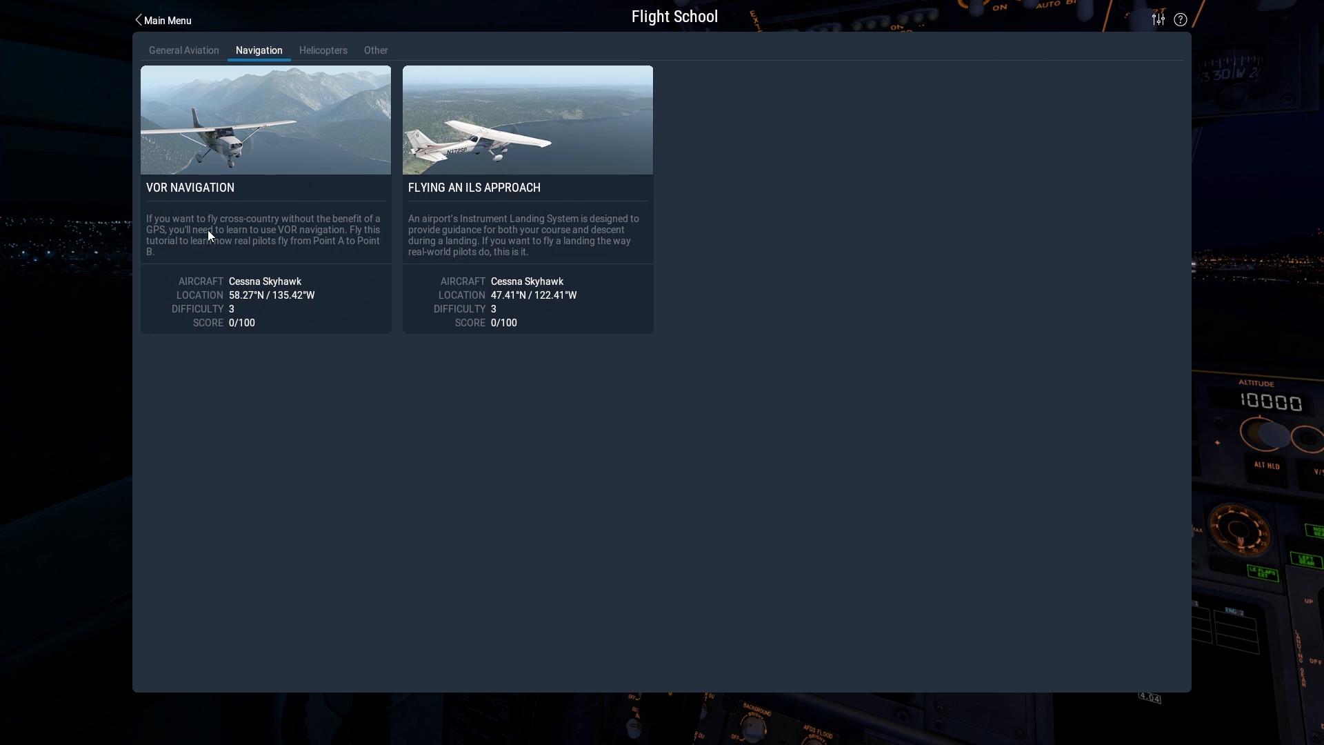
mouse_move(343, 237)
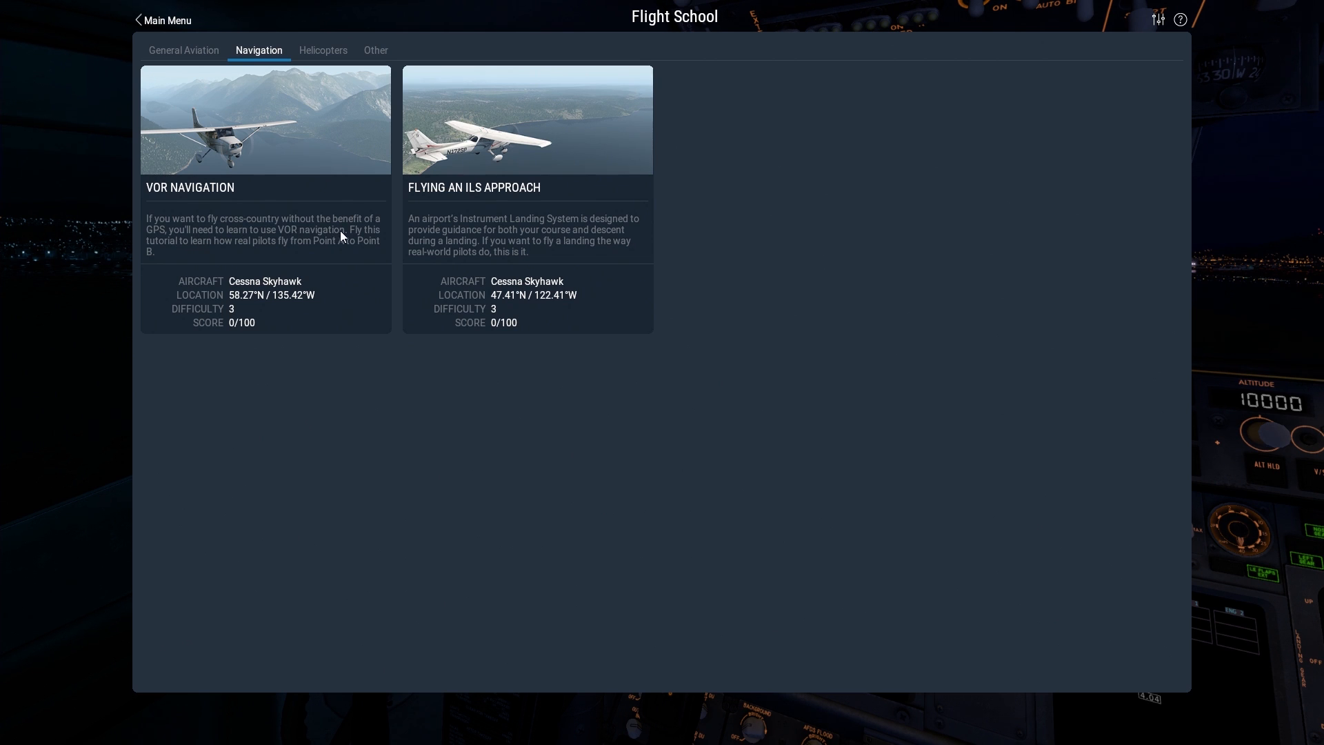
mouse_move(247, 249)
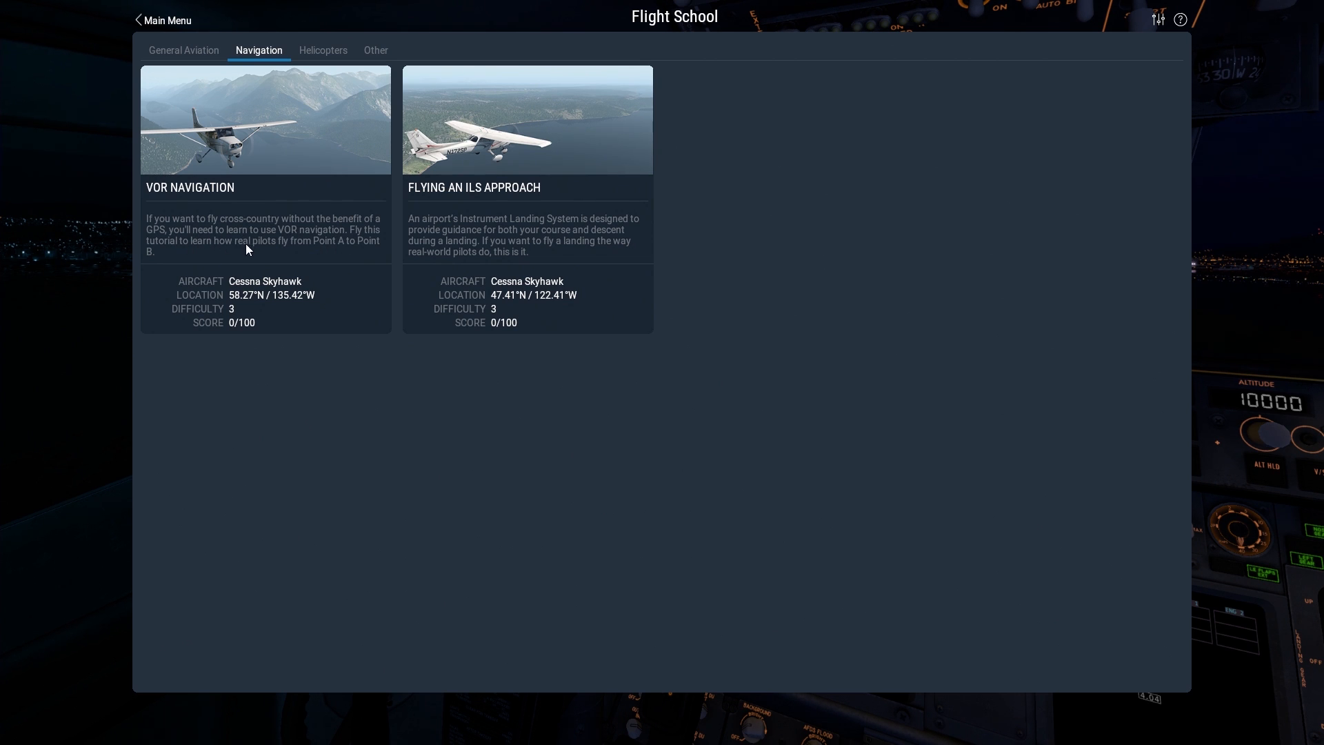
mouse_move(392, 379)
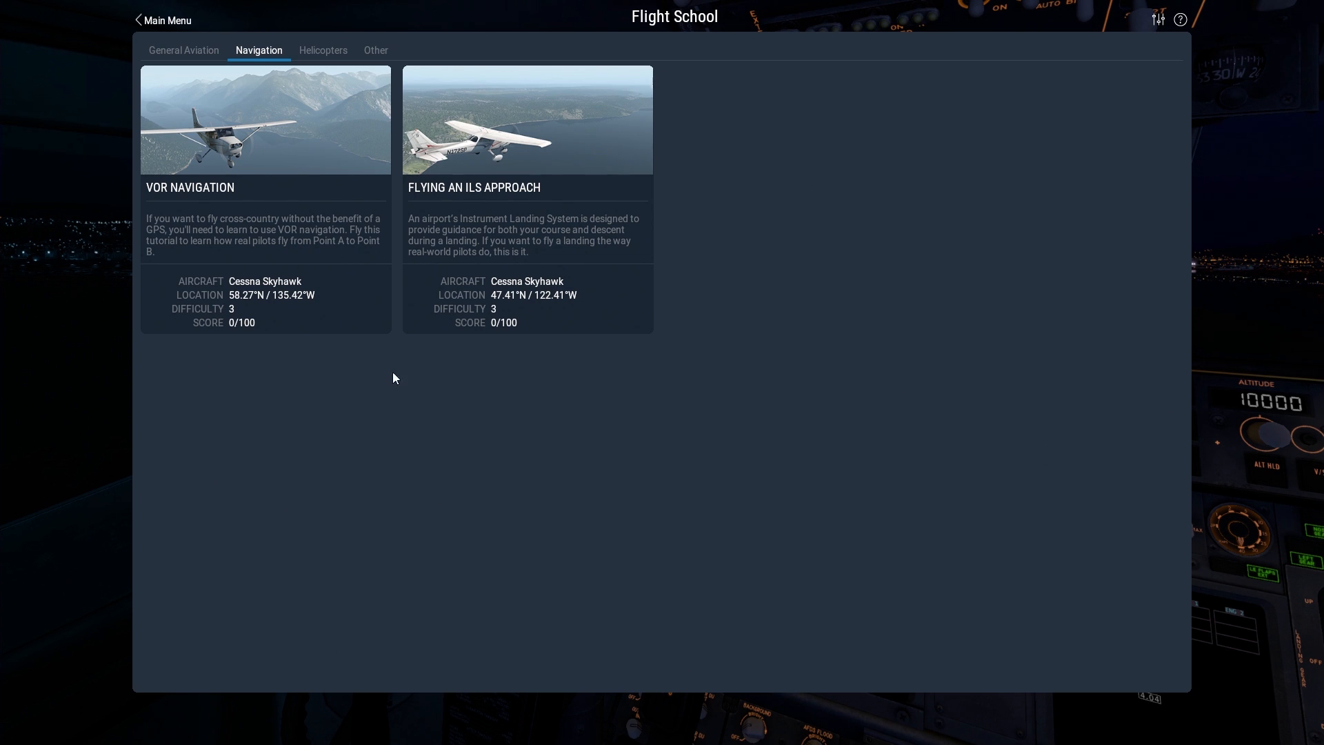
mouse_move(289, 423)
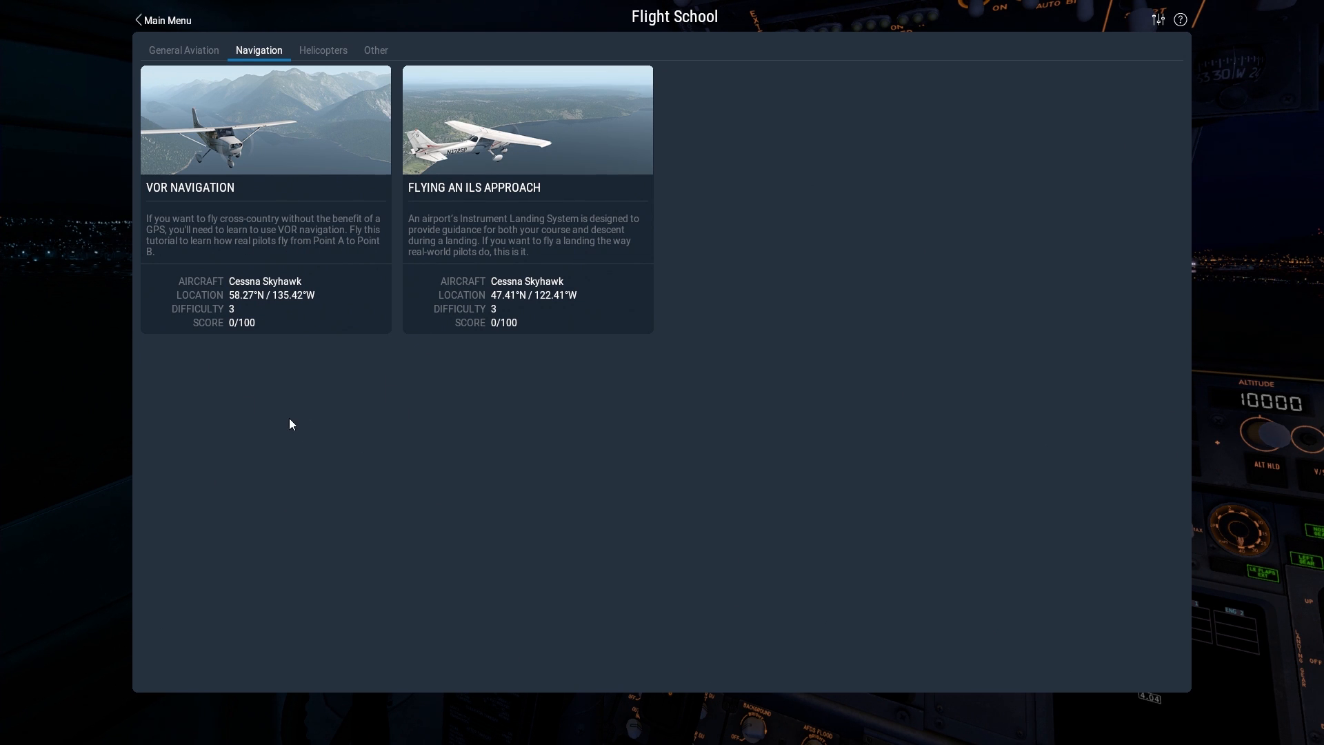
mouse_move(350, 339)
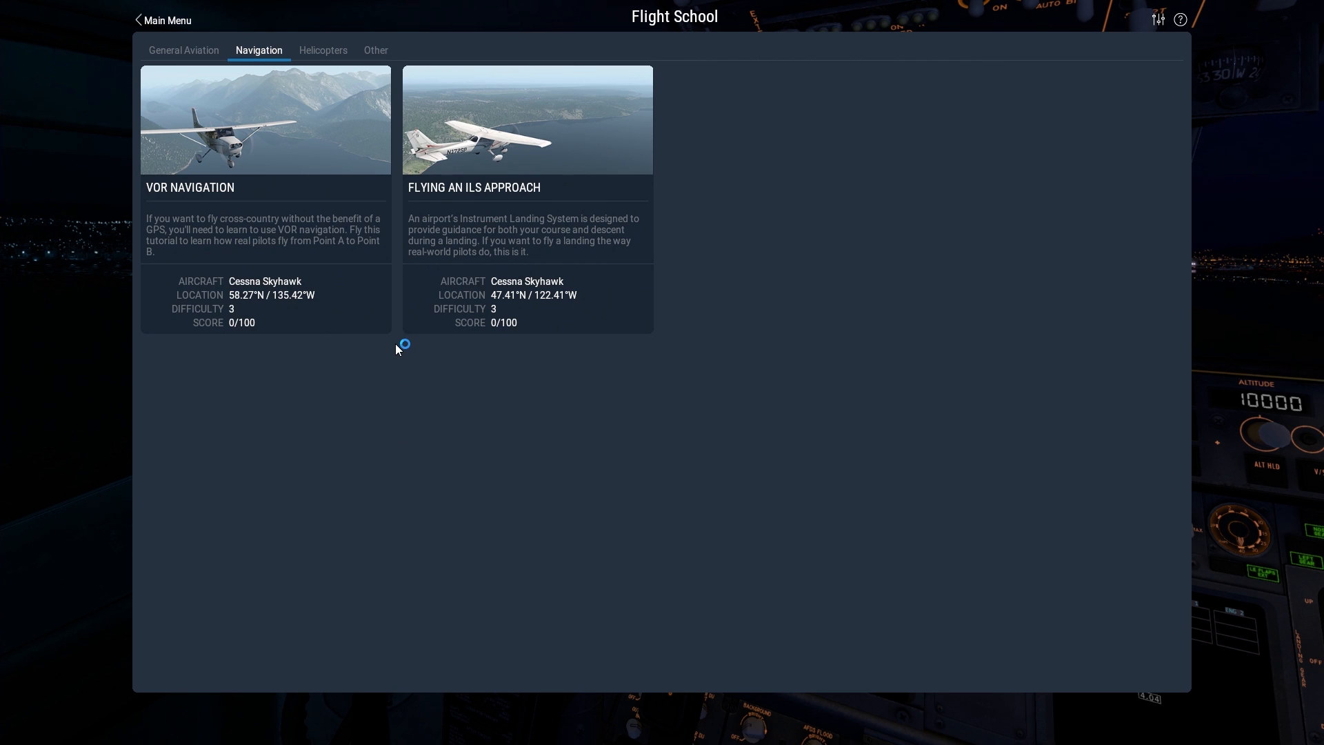
mouse_move(403, 371)
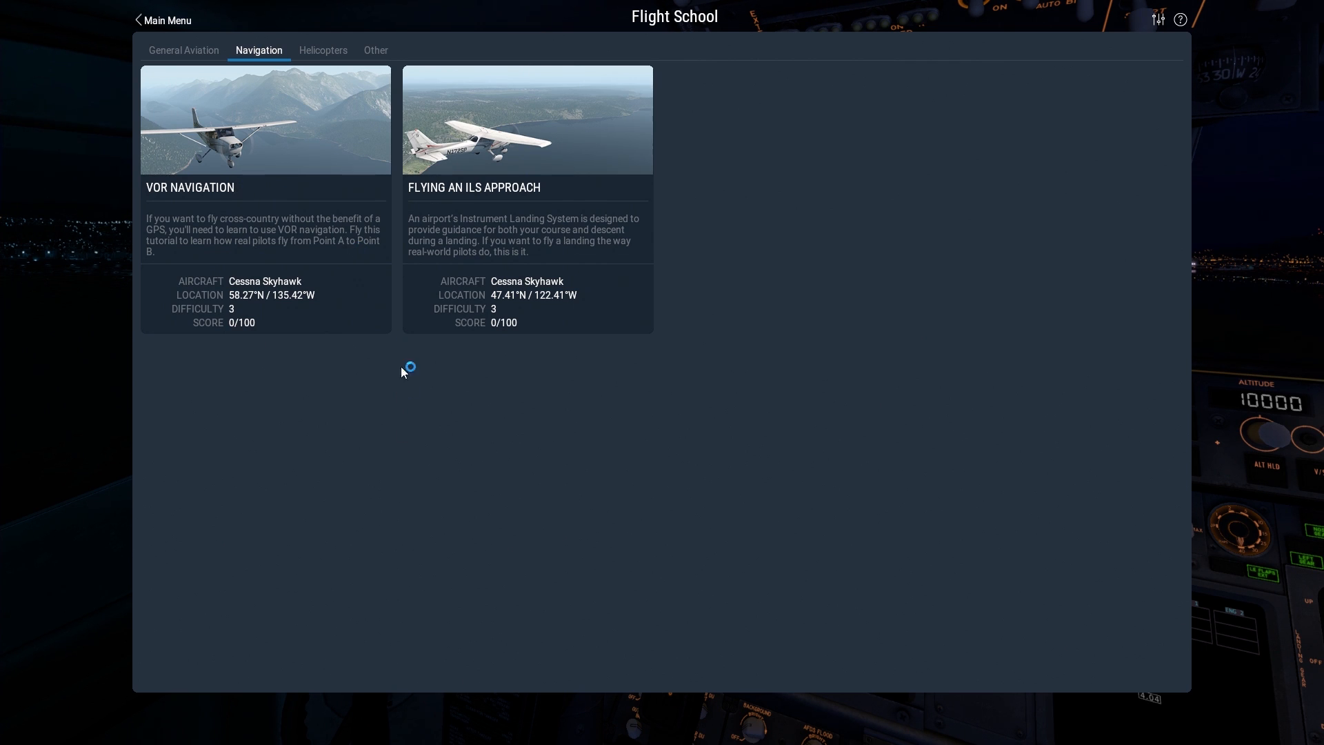
mouse_move(392, 349)
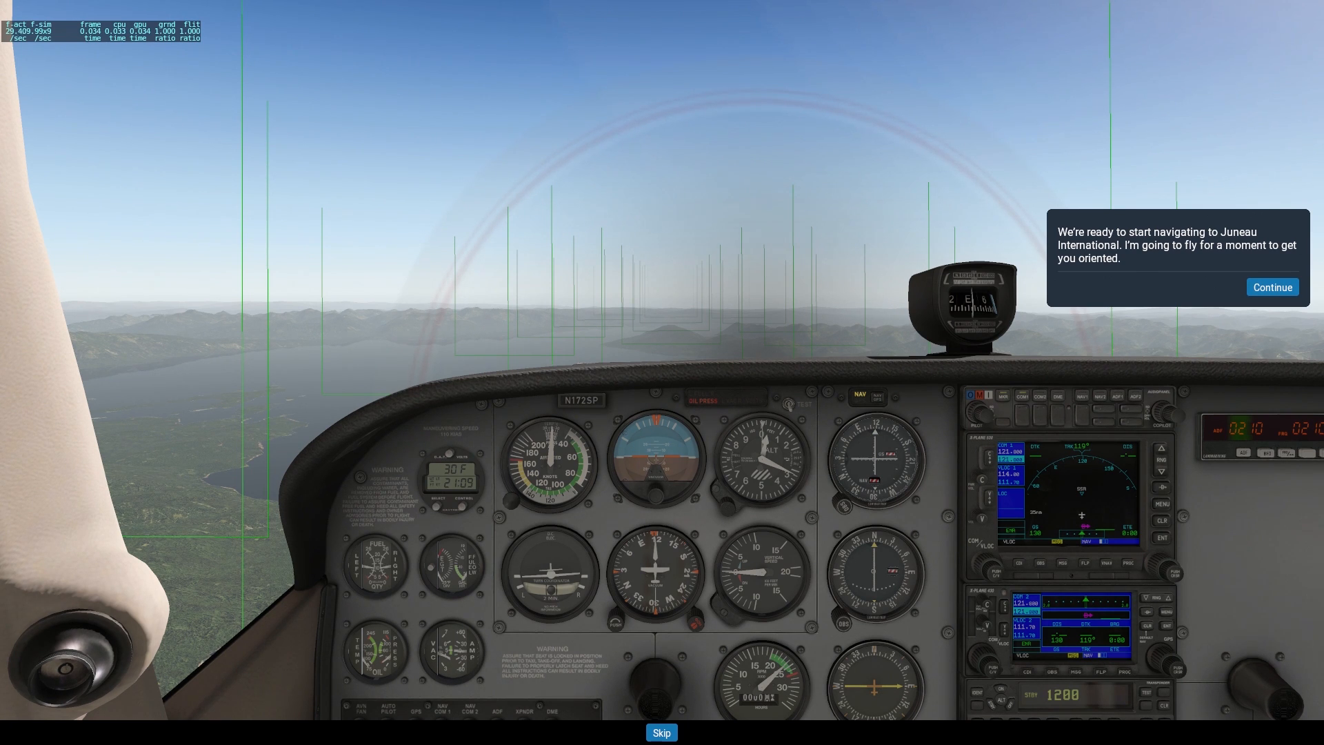
Advance the VOR tutorial to the message about flying the 295 radial to Sisters Island.
click(1271, 287)
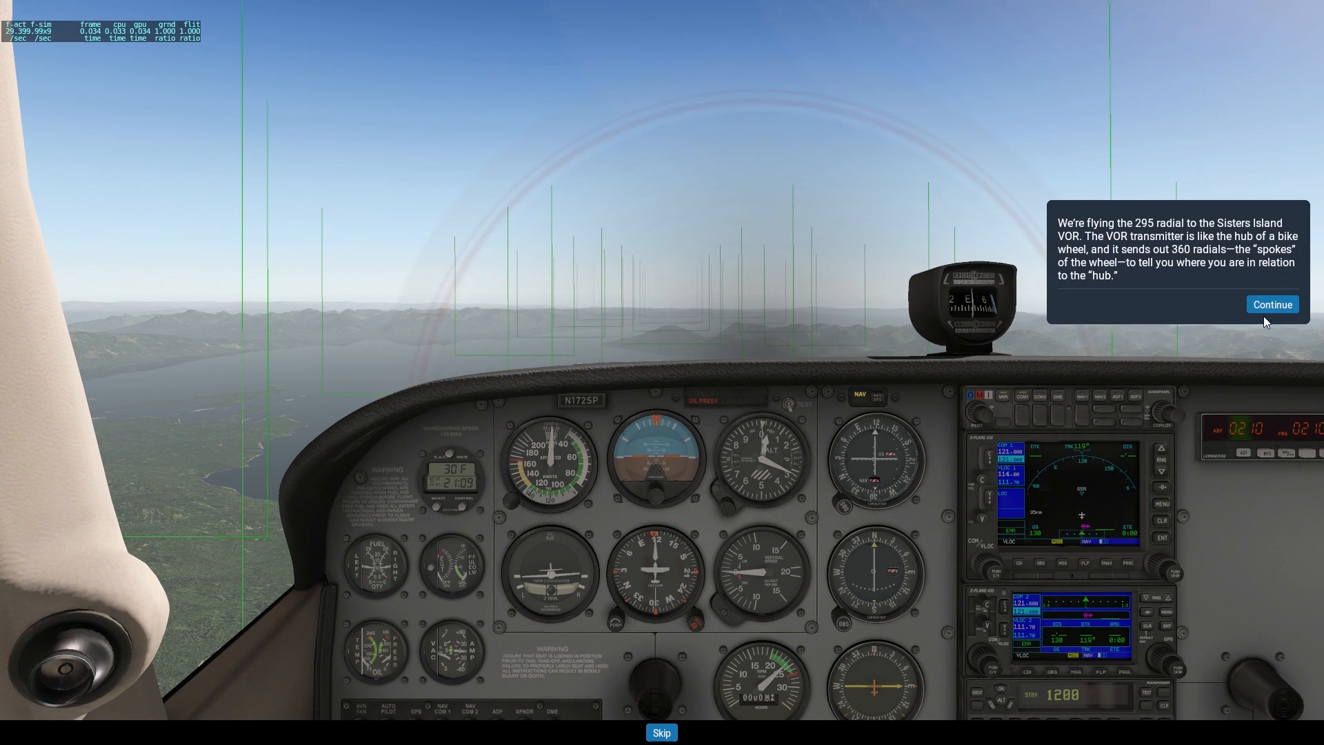
mouse_move(1188, 525)
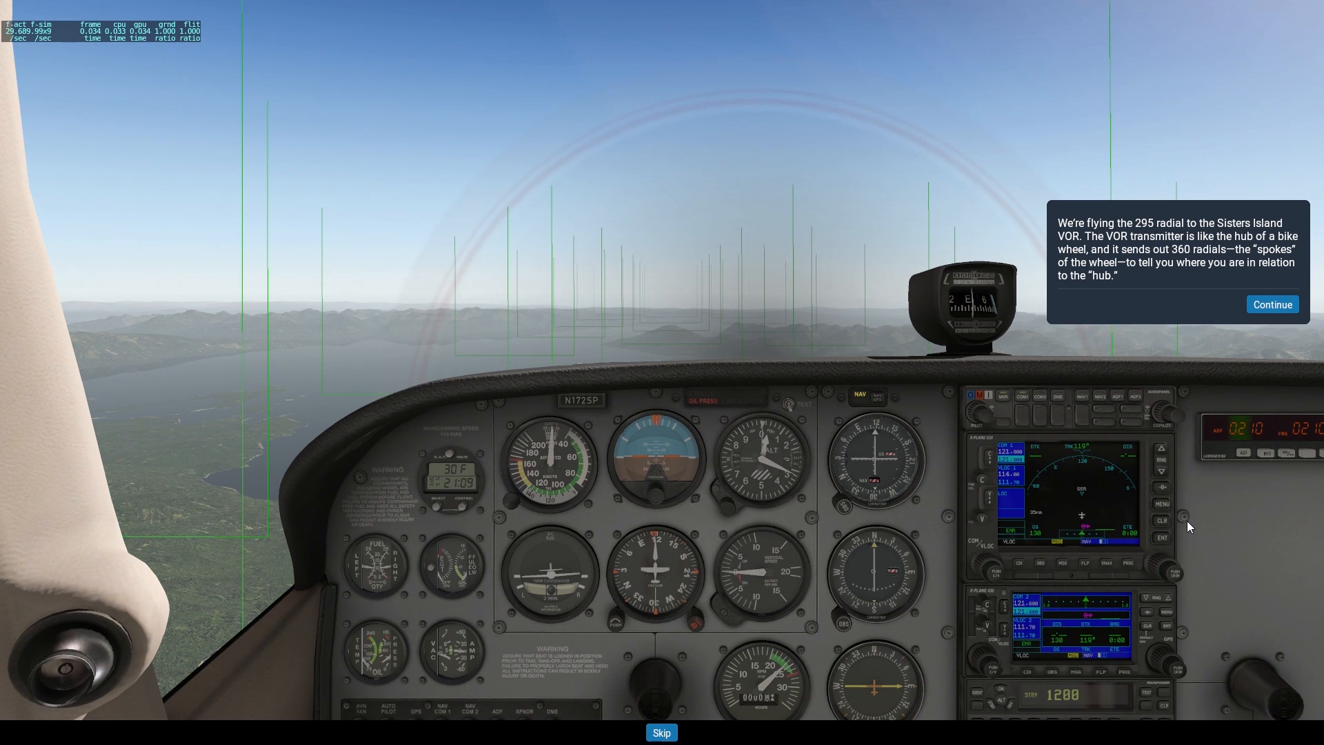
mouse_move(1166, 291)
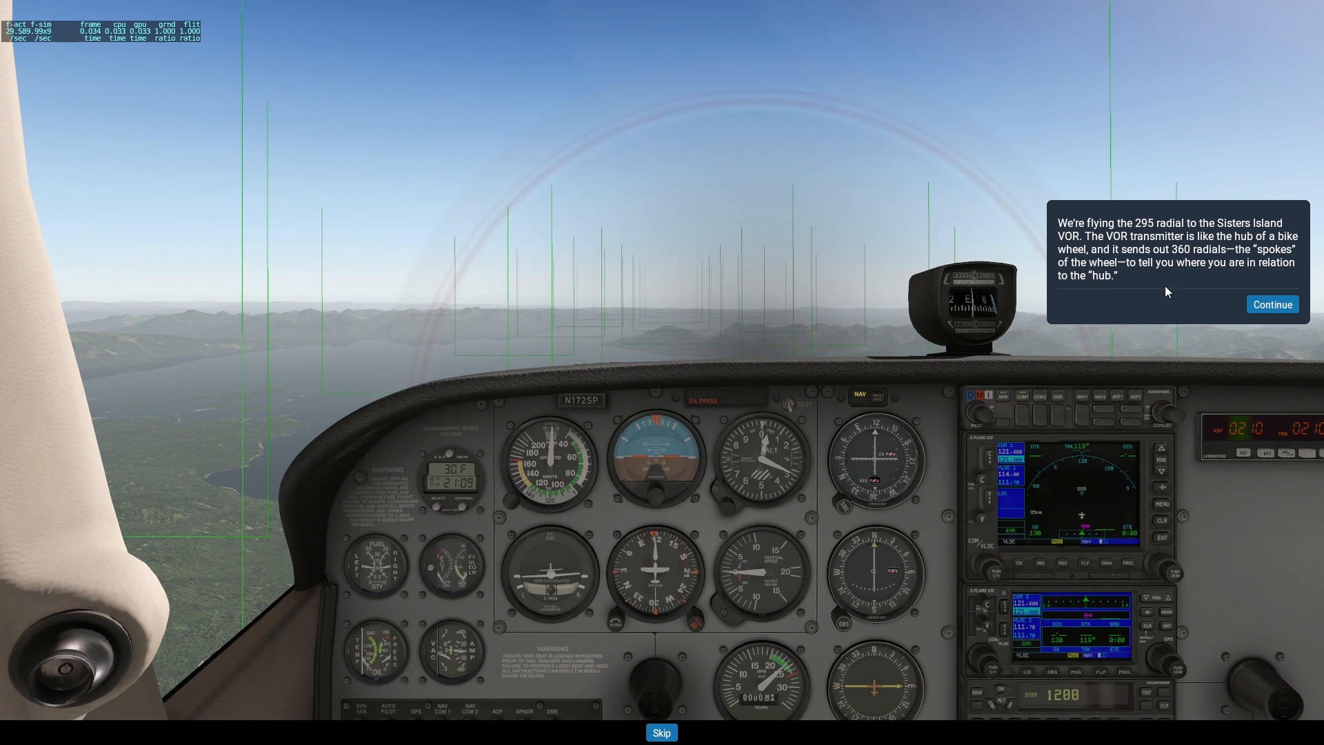
mouse_move(1113, 264)
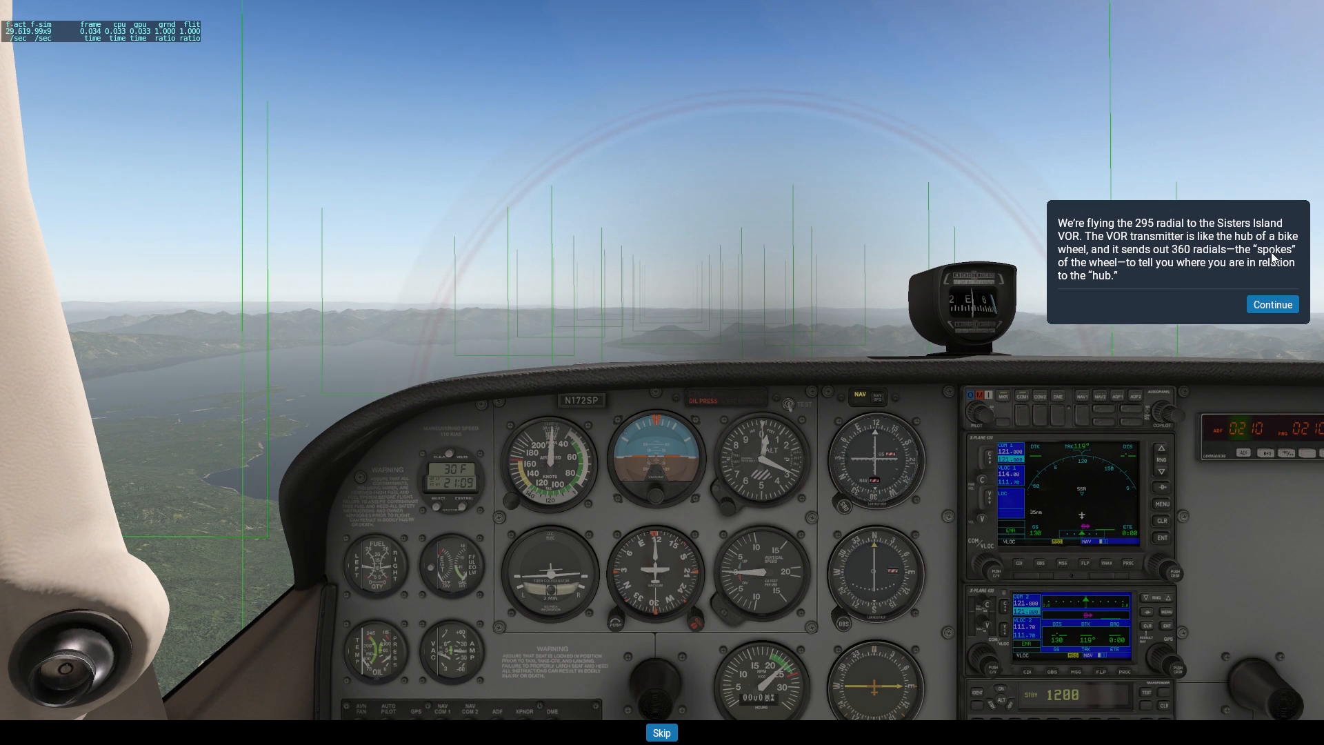
mouse_move(1258, 266)
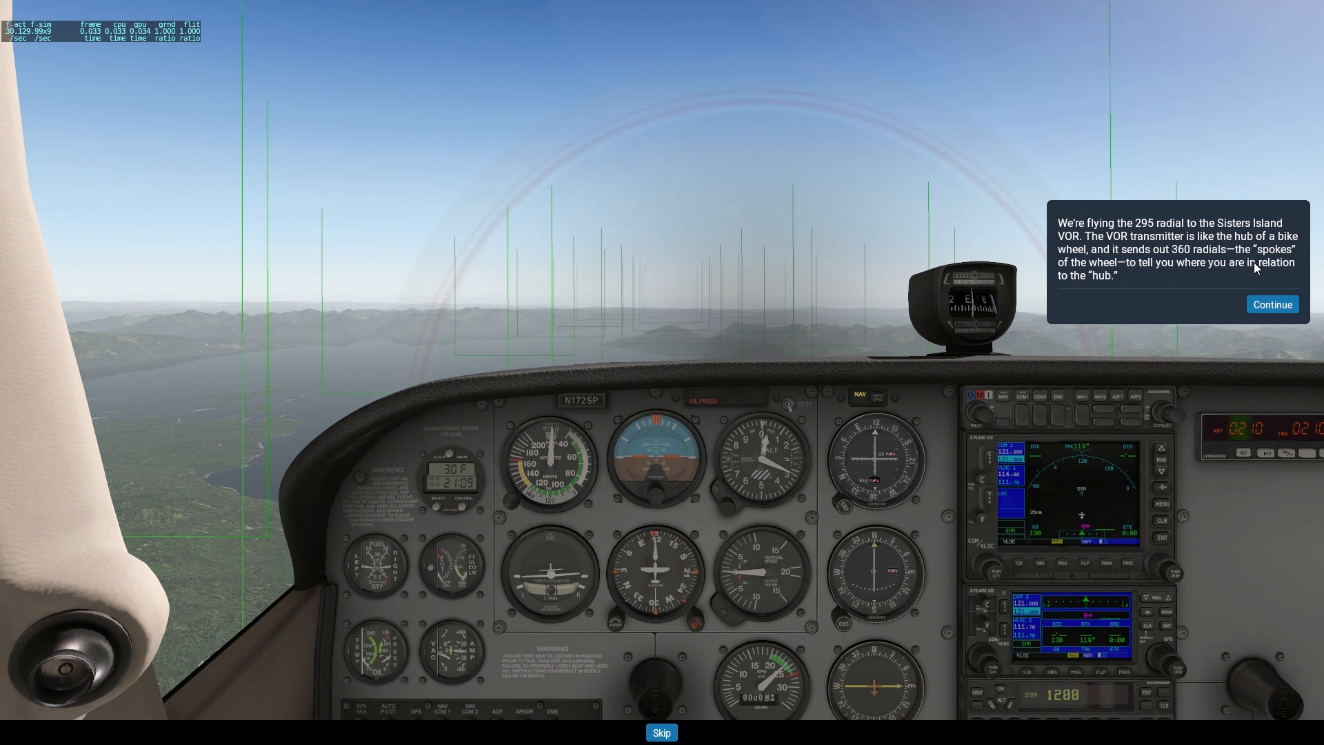
mouse_move(1227, 285)
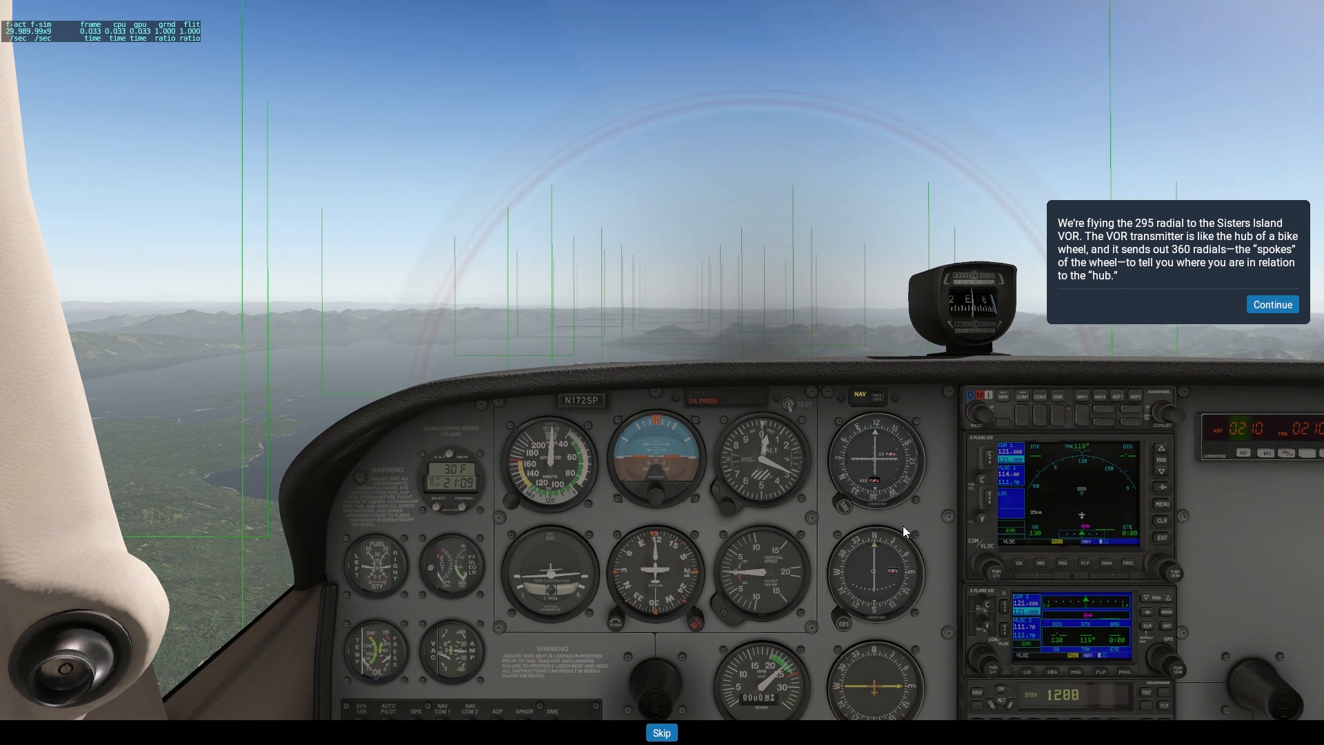
mouse_move(876, 451)
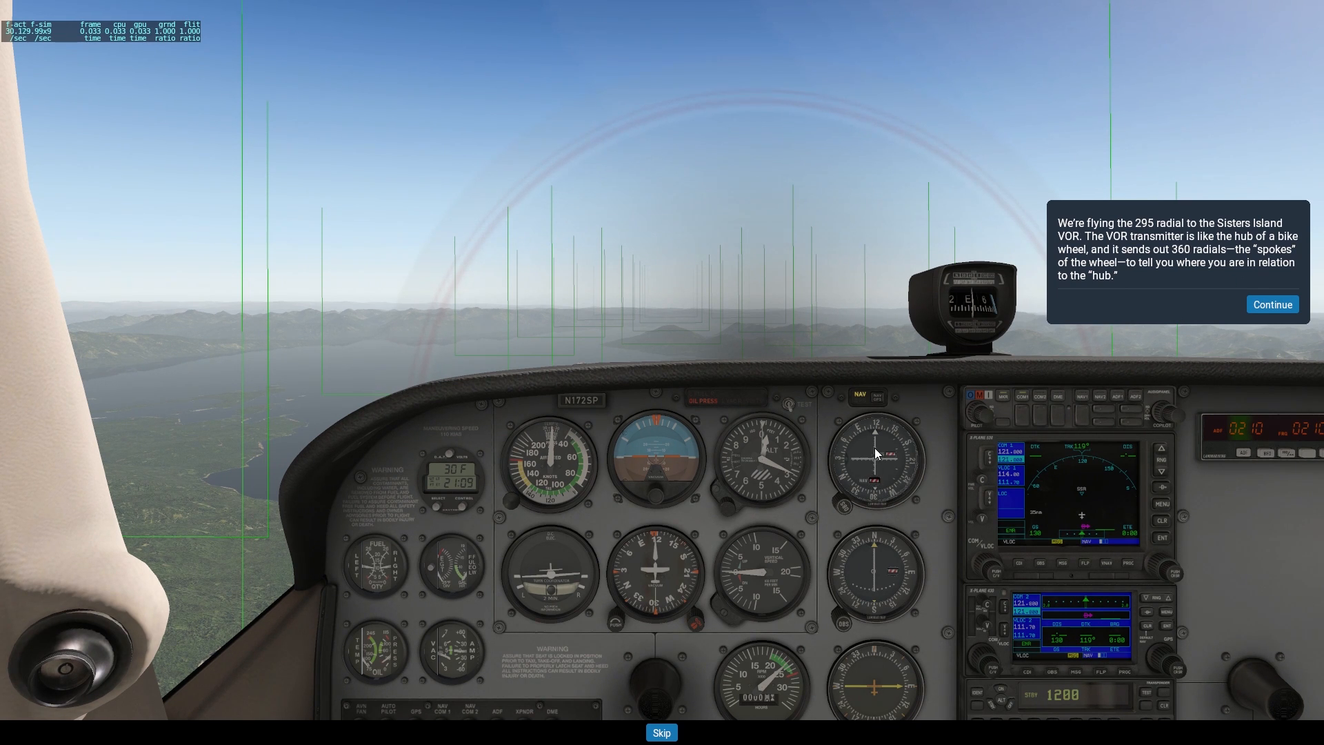
mouse_move(892, 415)
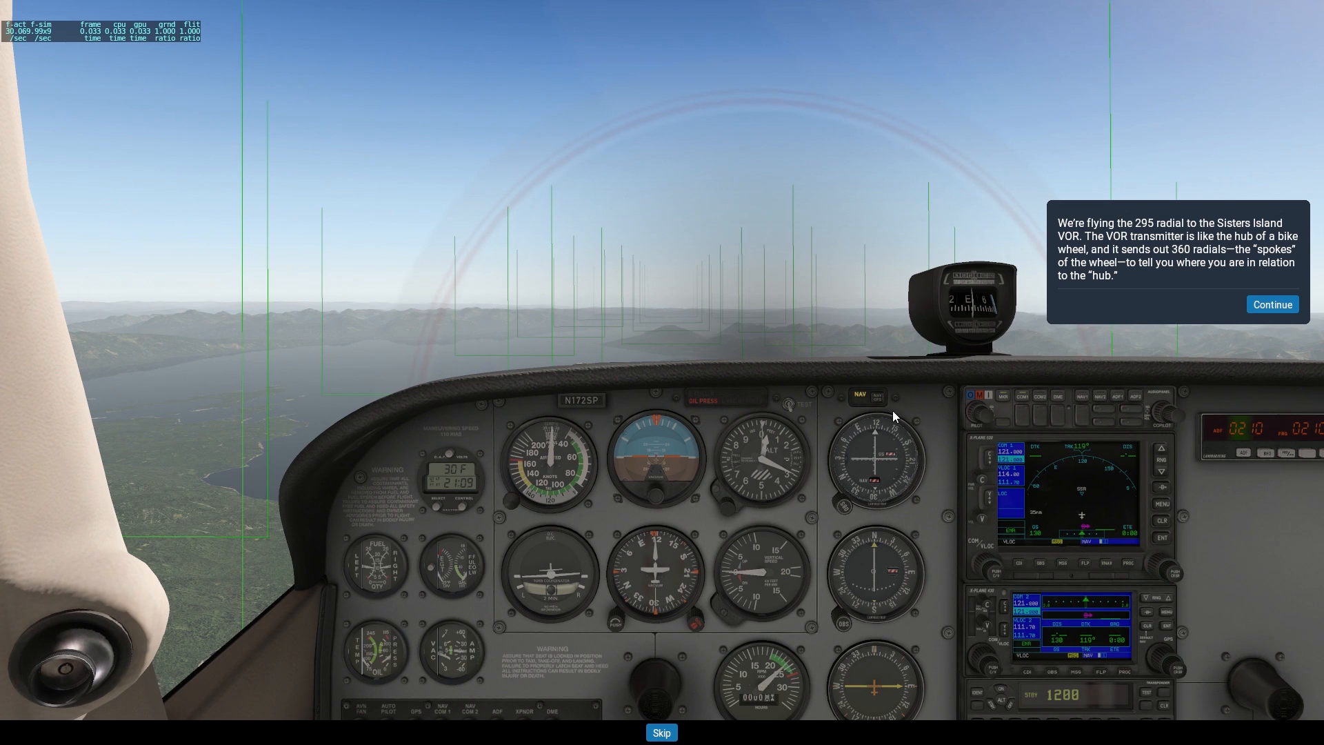
mouse_move(876, 574)
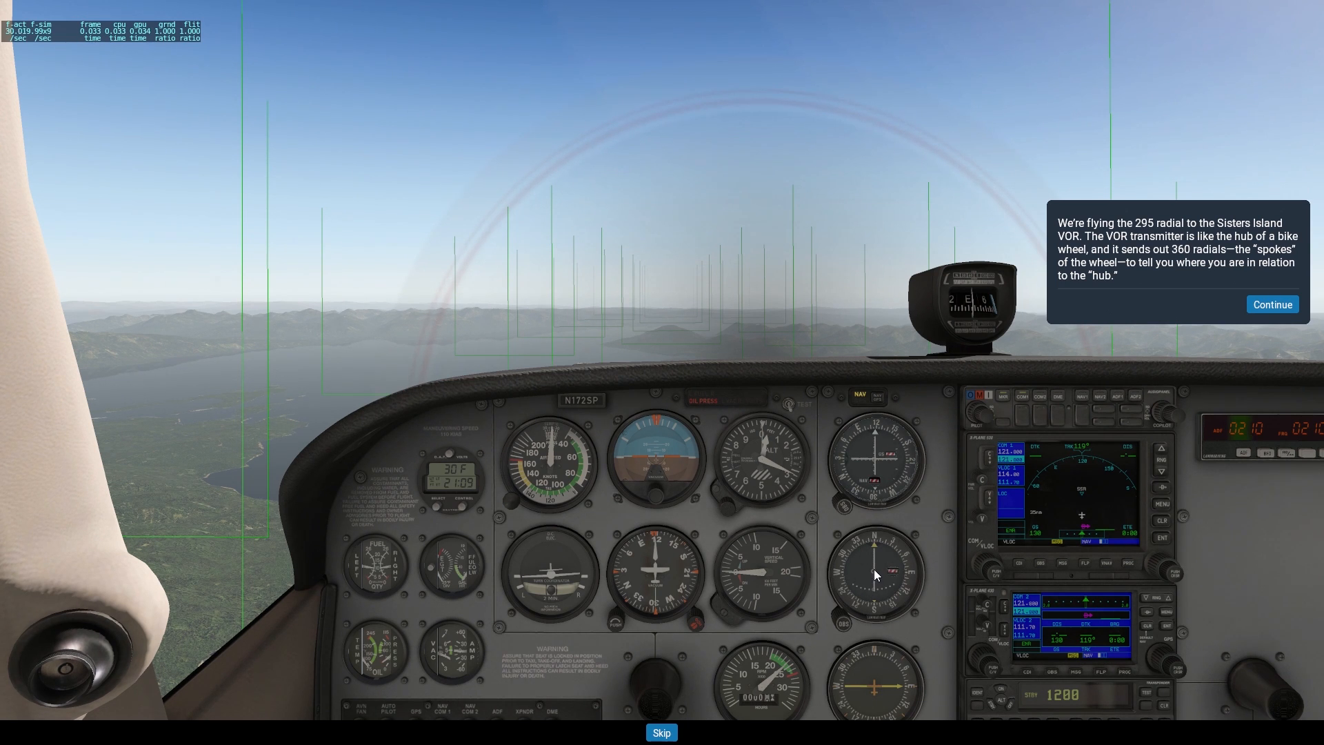
mouse_move(886, 579)
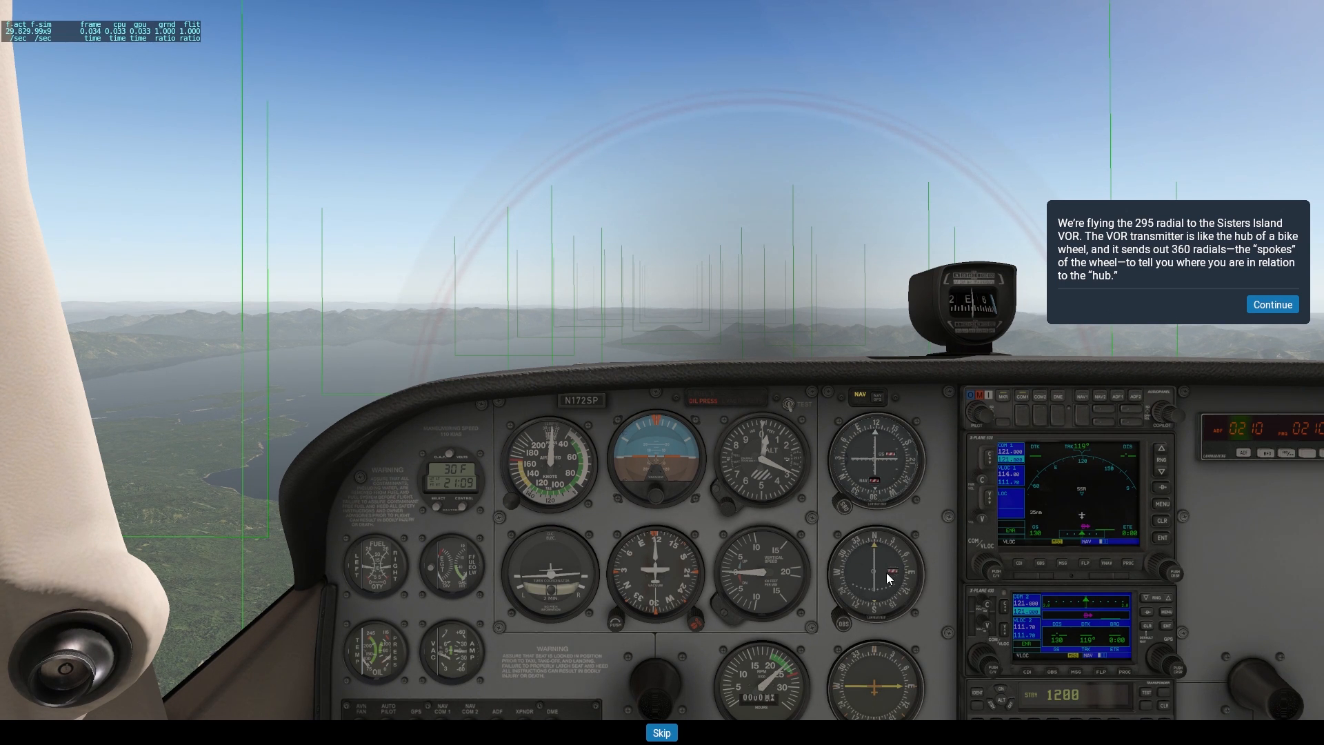
mouse_move(853, 537)
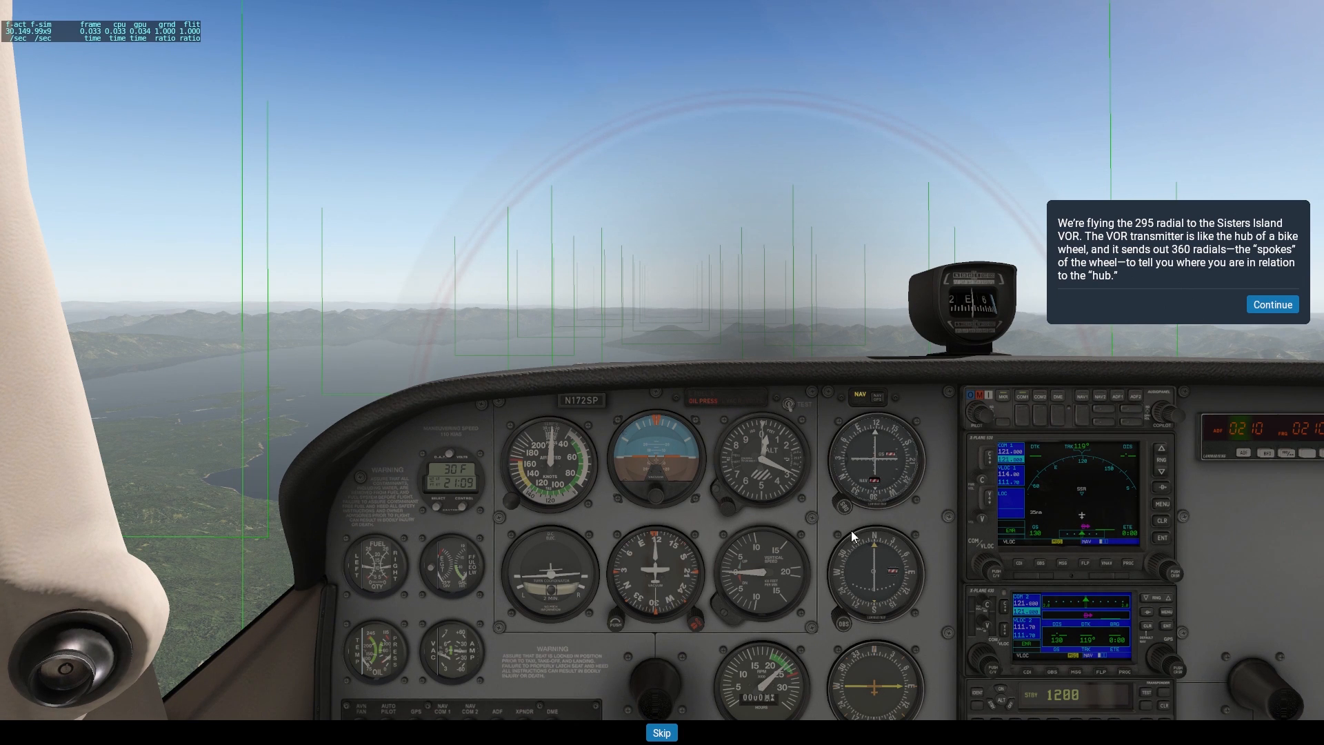
mouse_move(838, 625)
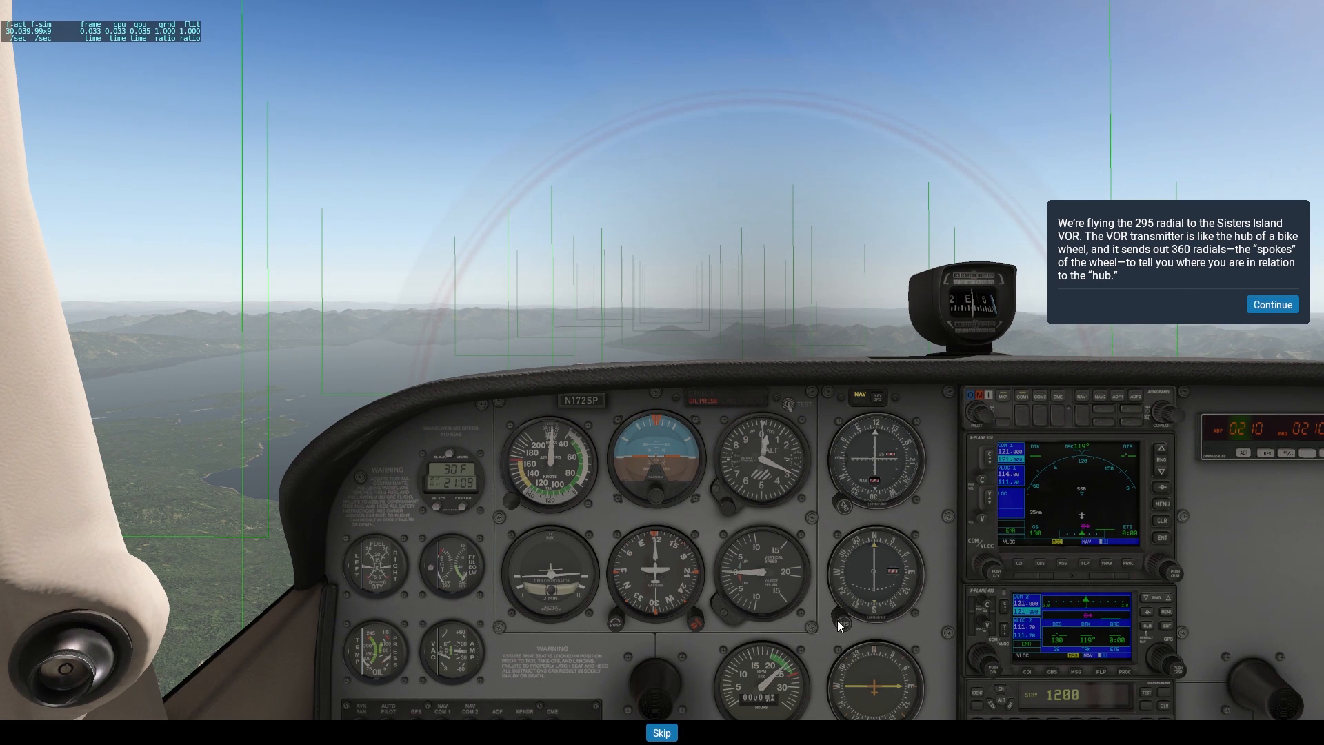
mouse_move(687, 306)
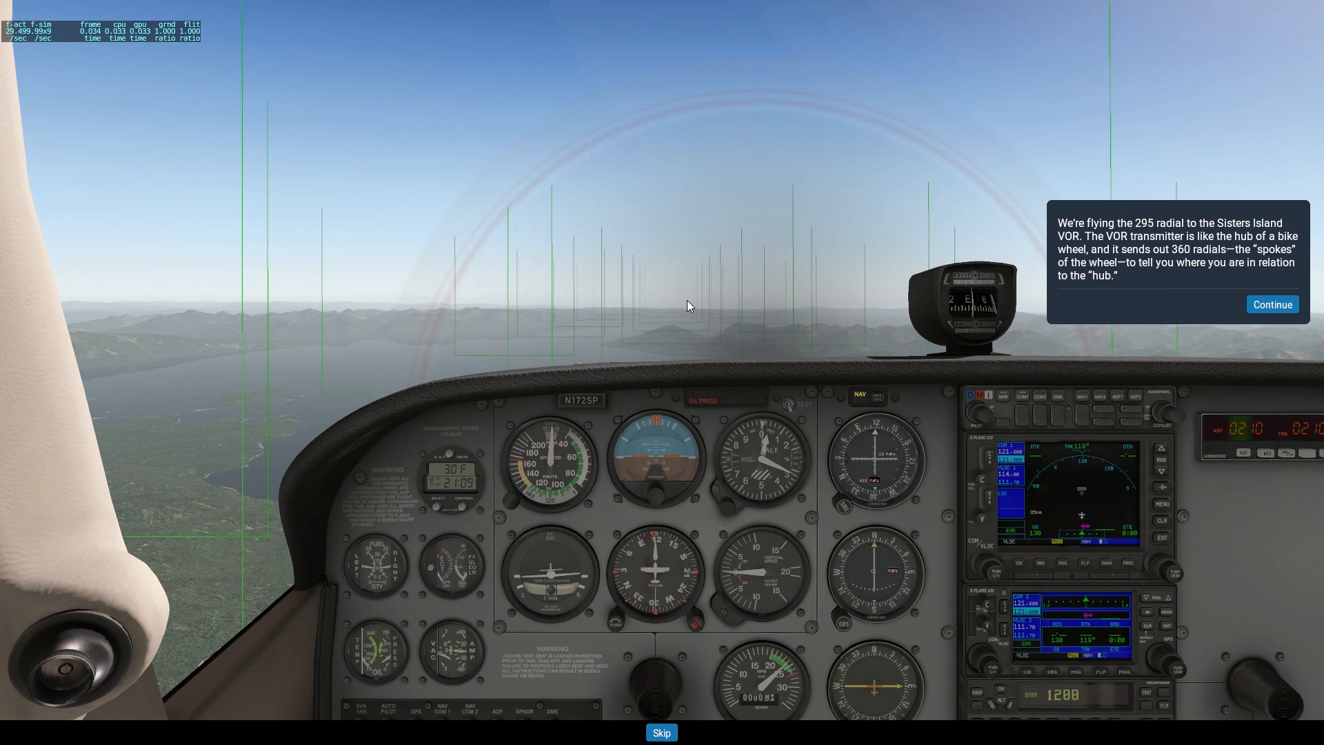
mouse_move(719, 346)
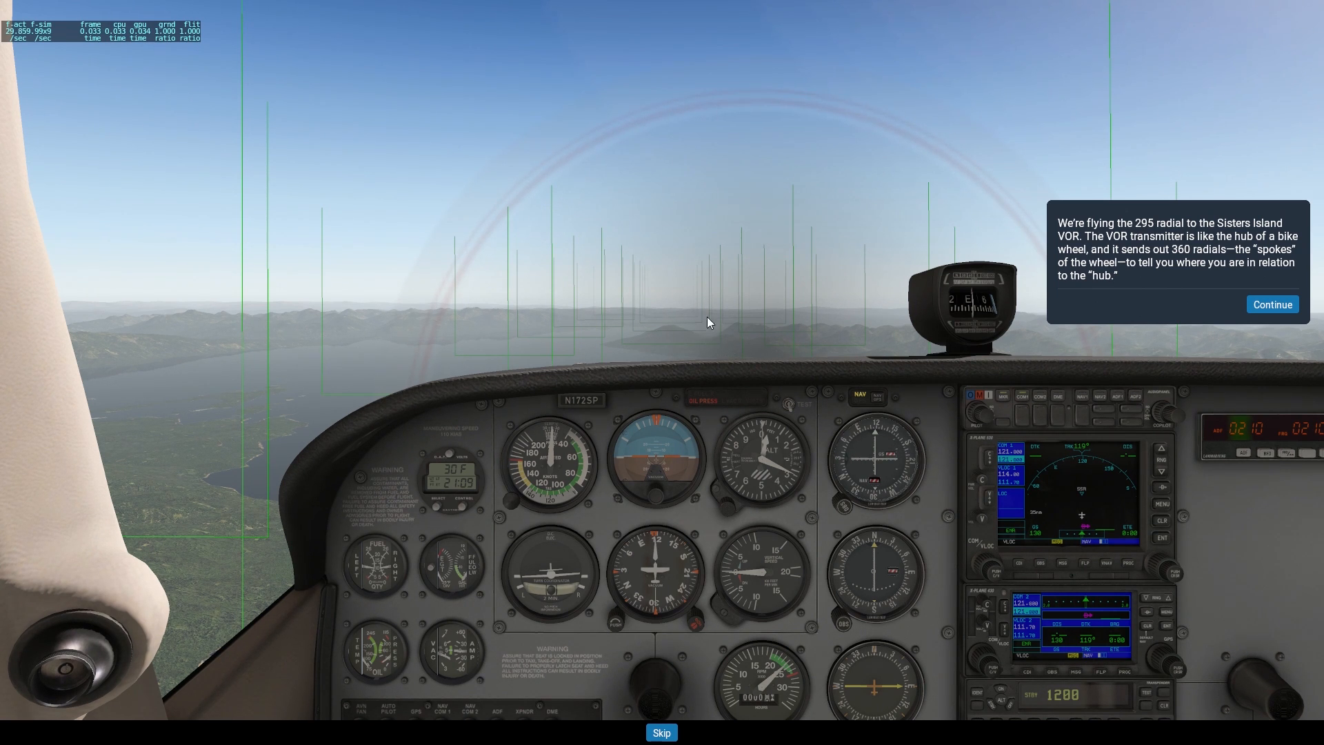
mouse_move(728, 308)
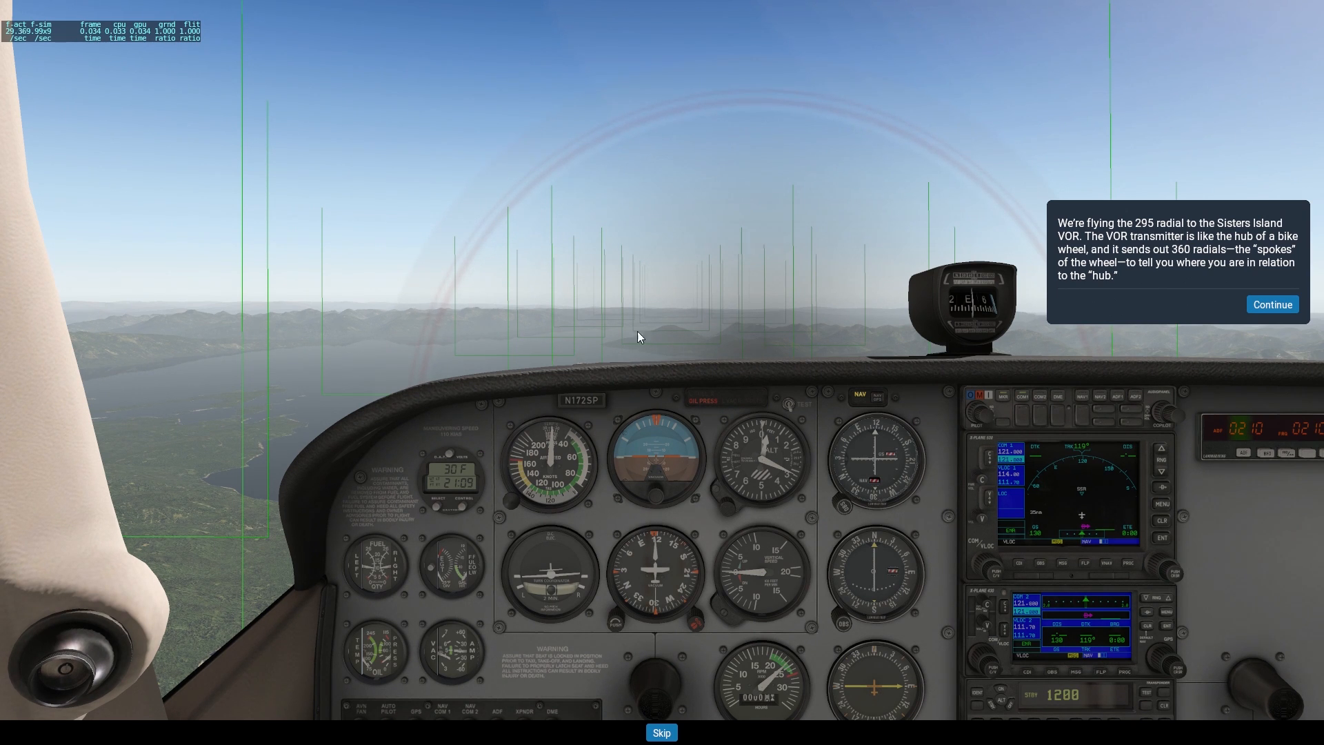
mouse_move(629, 219)
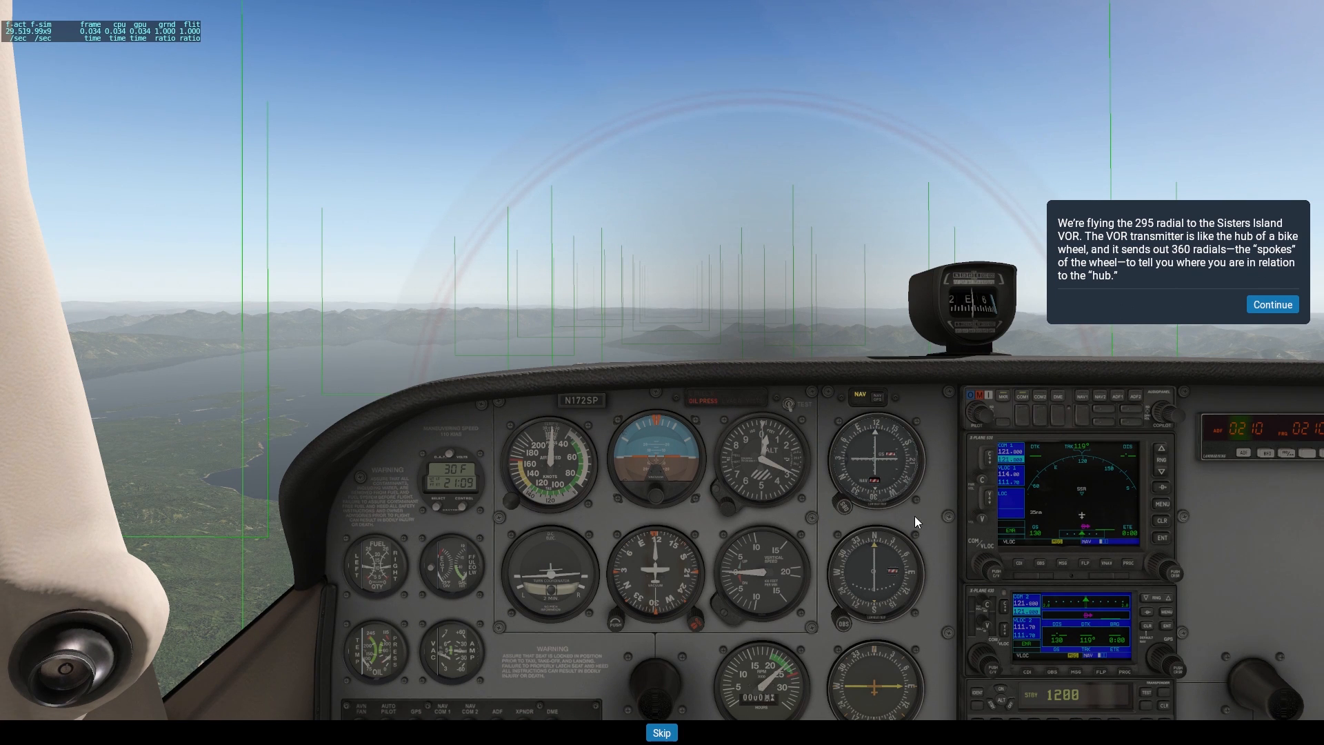
mouse_move(885, 661)
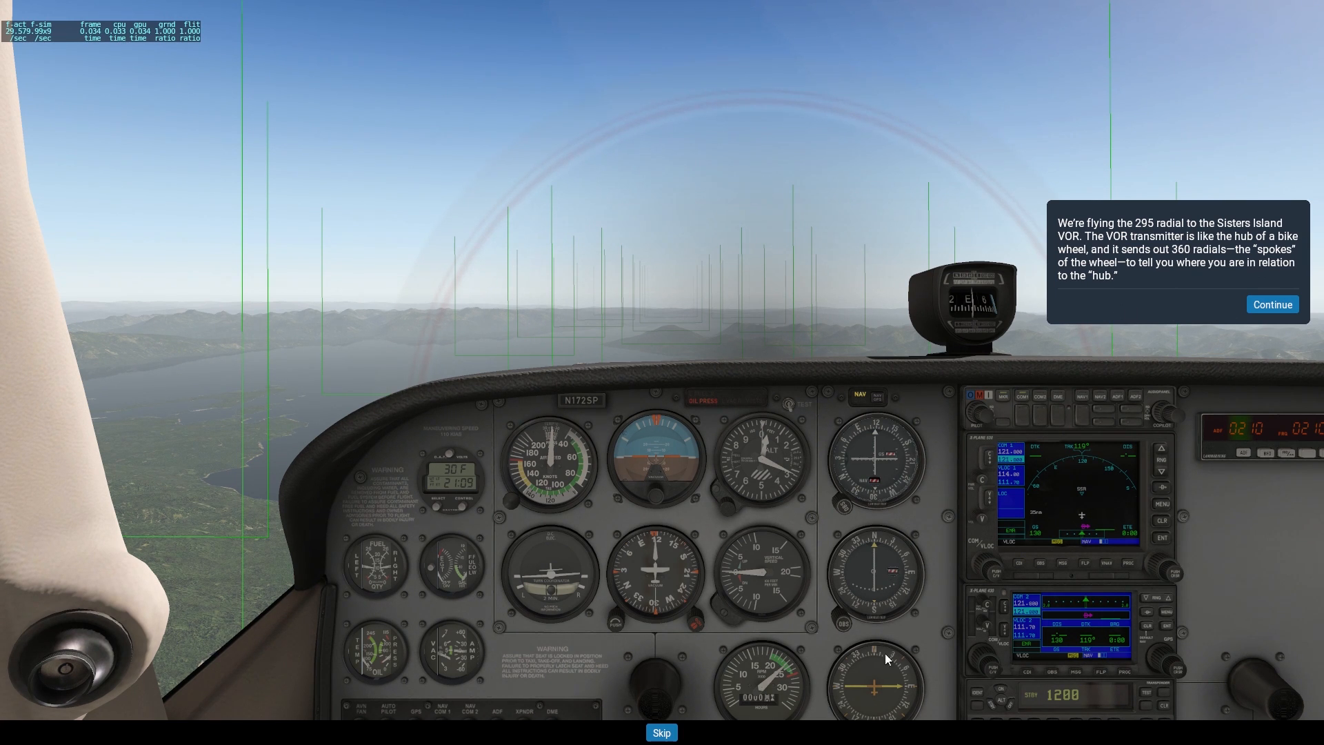
Advance to the plan: one radial to Sisters Island, another outbound to Juneau.
click(1272, 304)
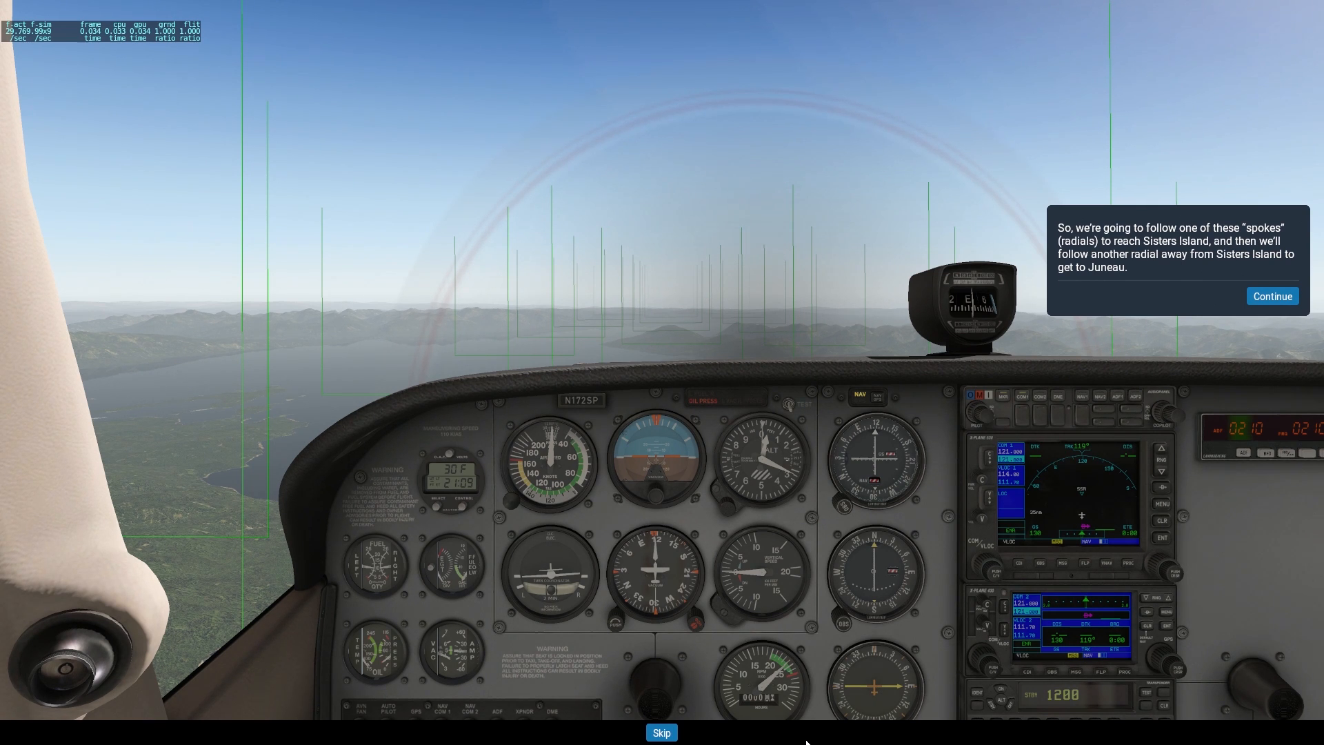
Advance through the 295 radial explanation to the 115-degree inbound course message.
click(1272, 297)
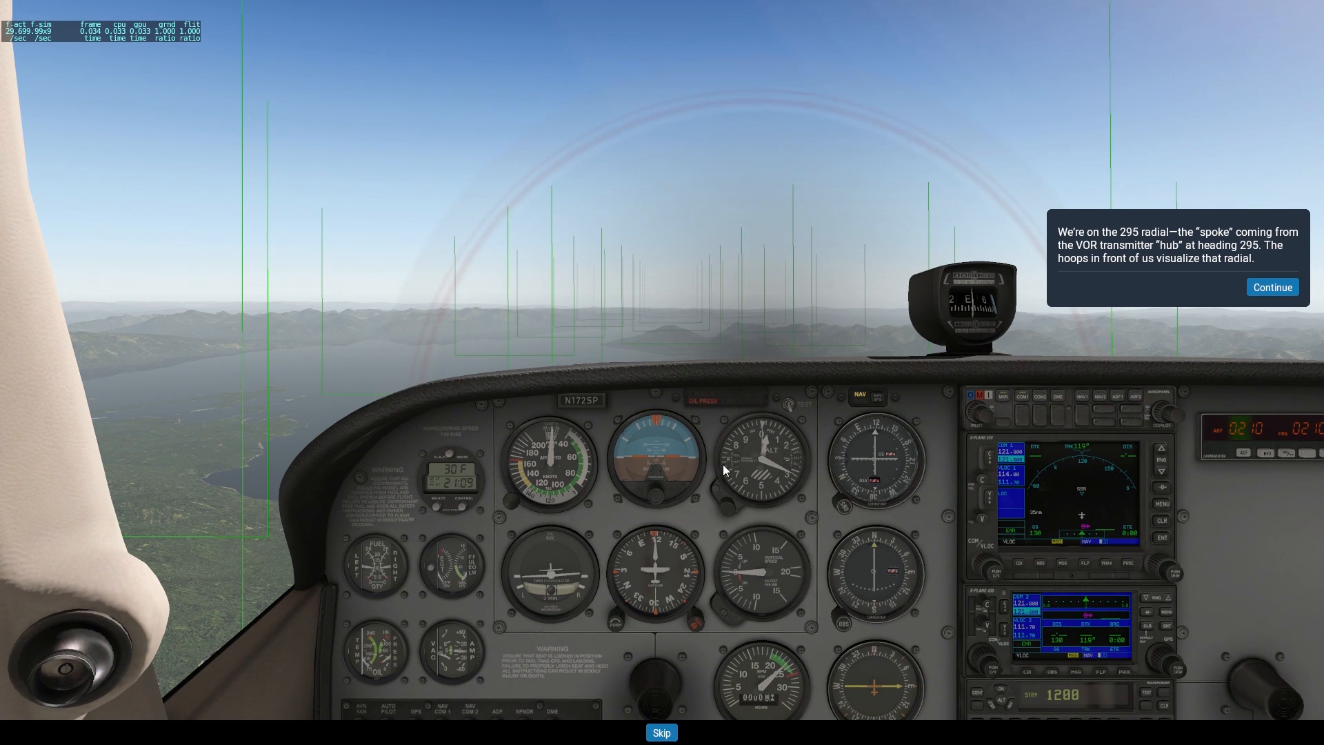
mouse_move(639, 565)
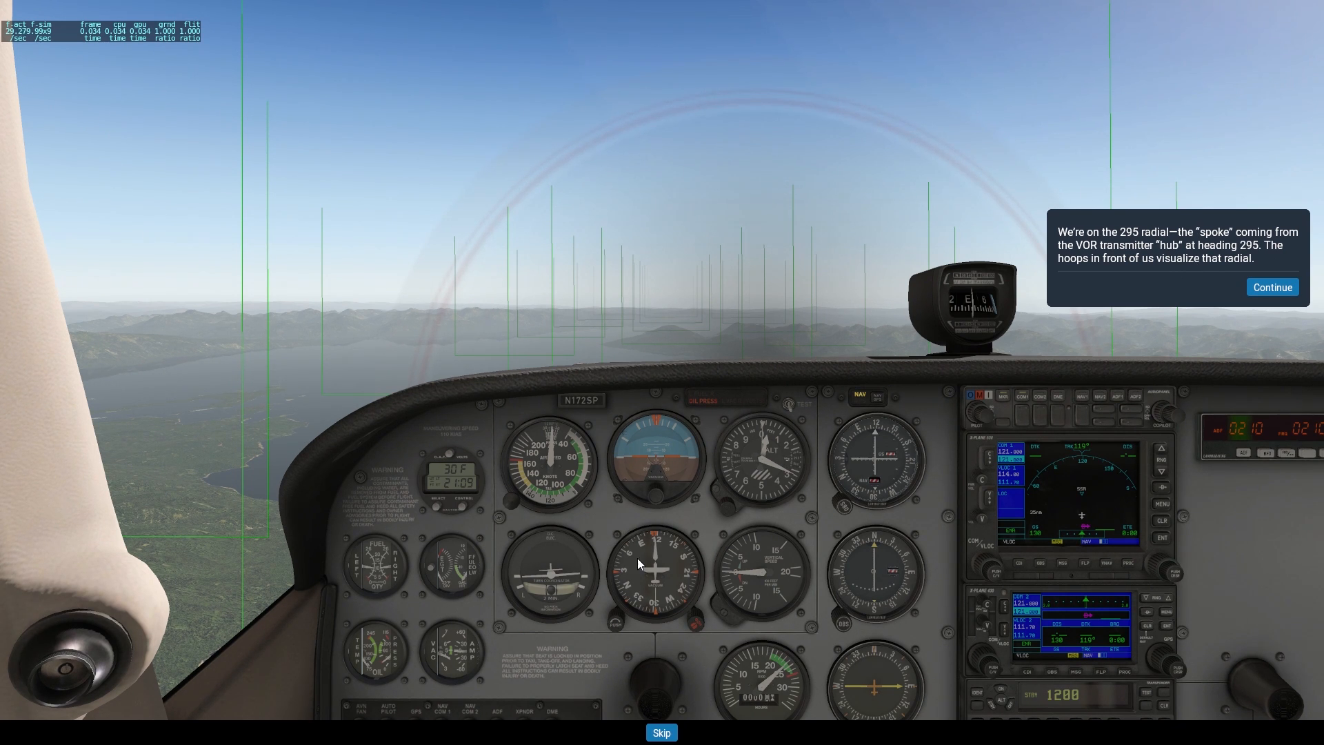
mouse_move(673, 354)
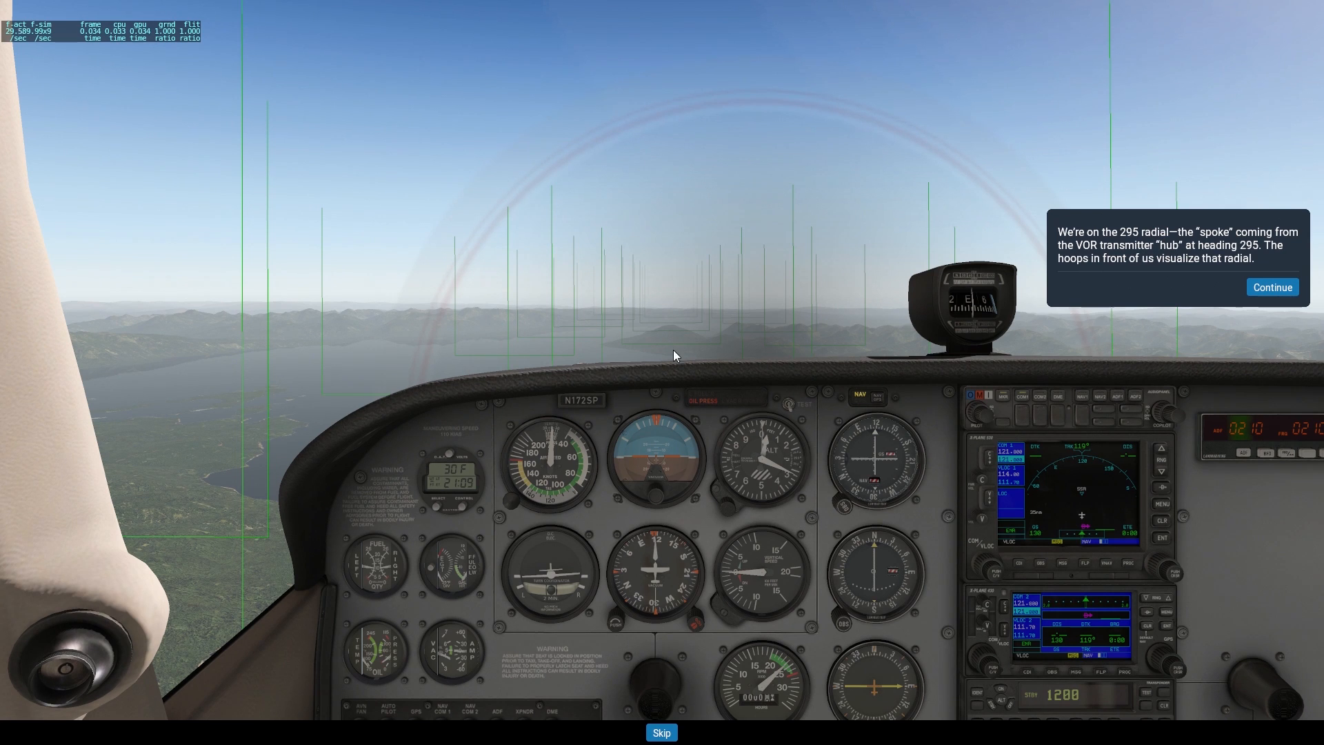
mouse_move(1165, 414)
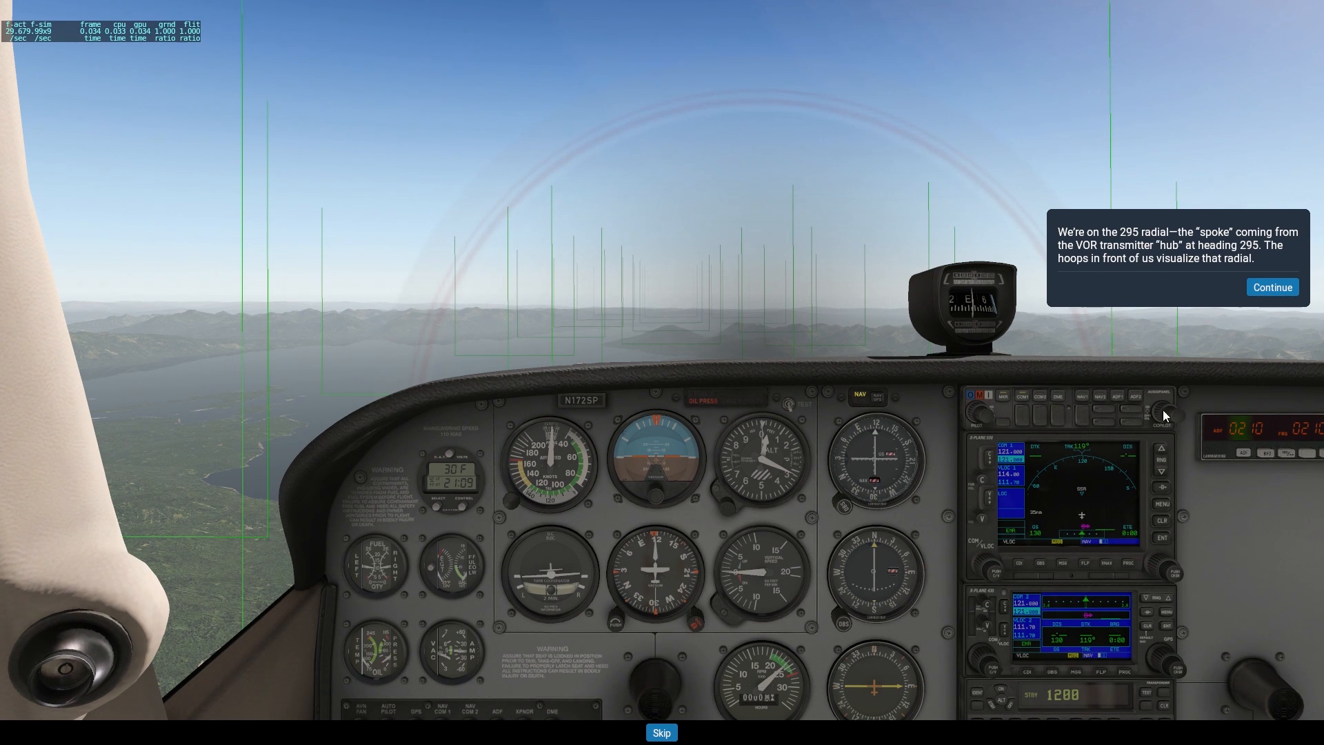
mouse_move(1187, 327)
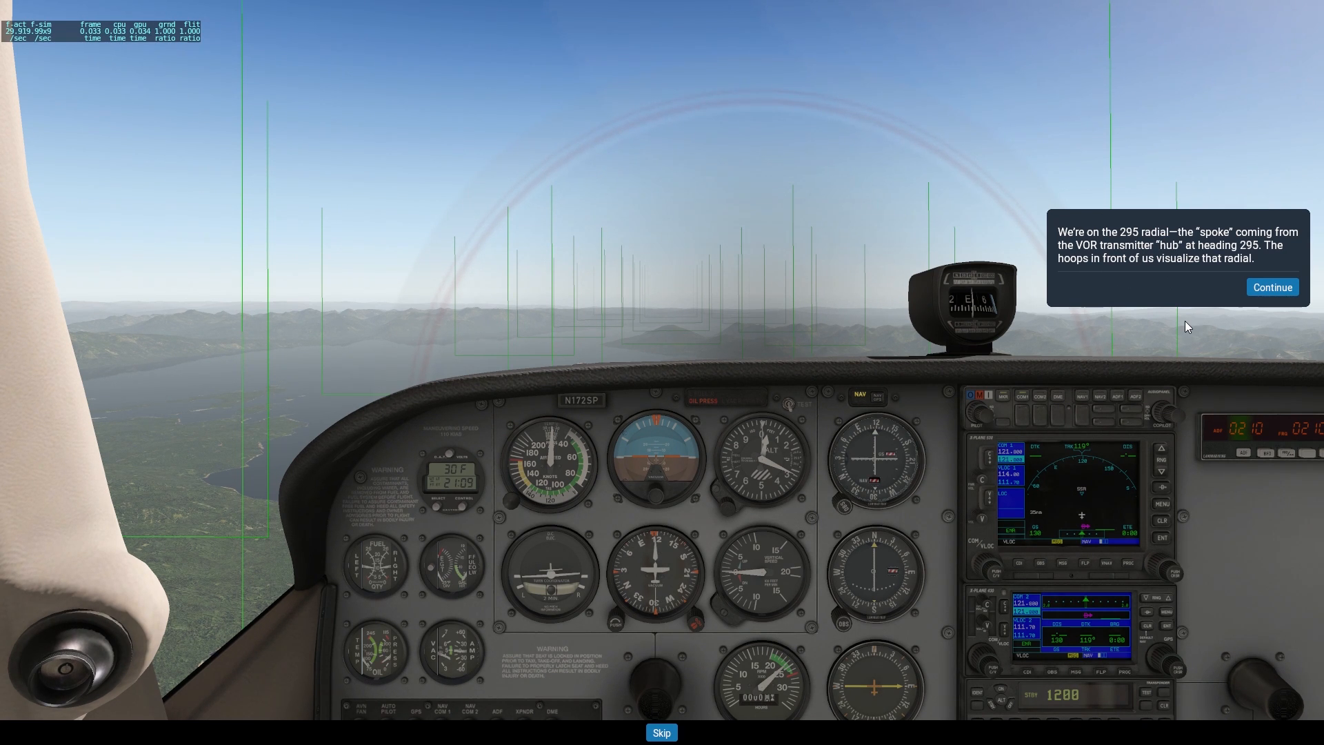
mouse_move(1139, 297)
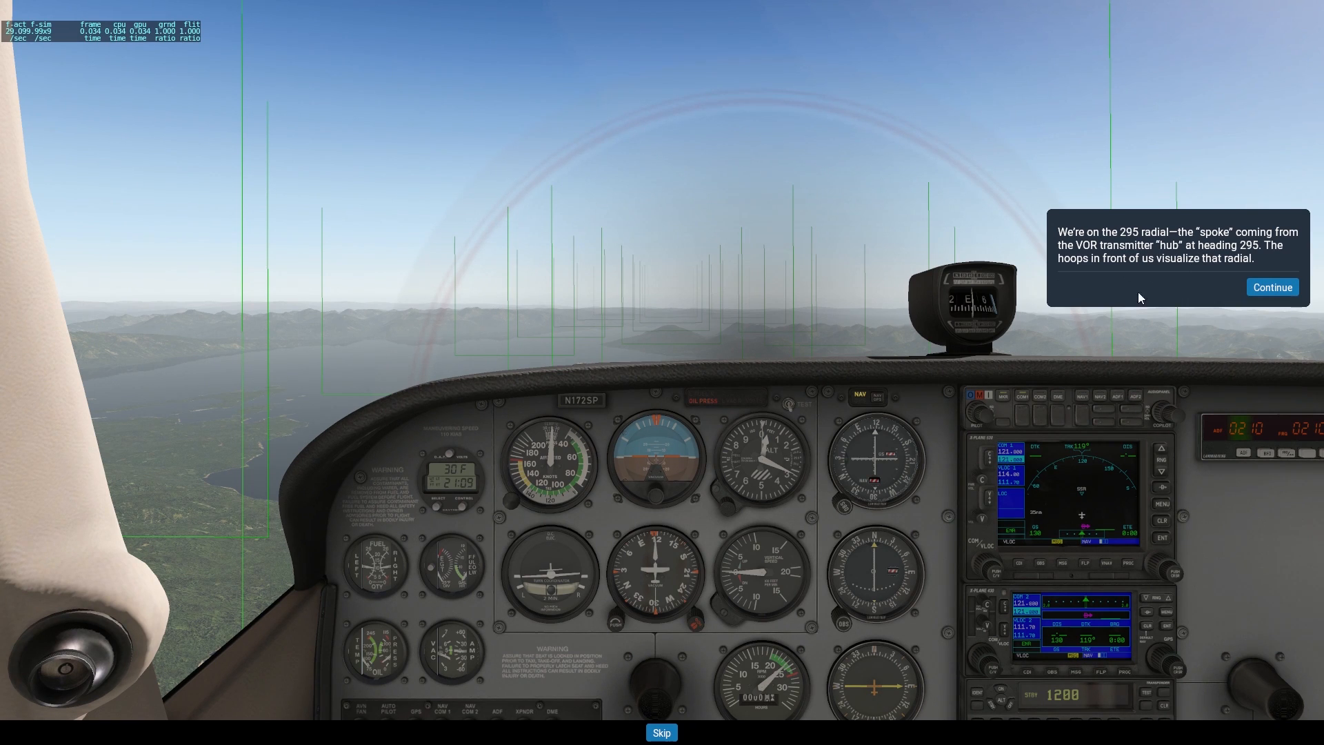
mouse_move(1165, 414)
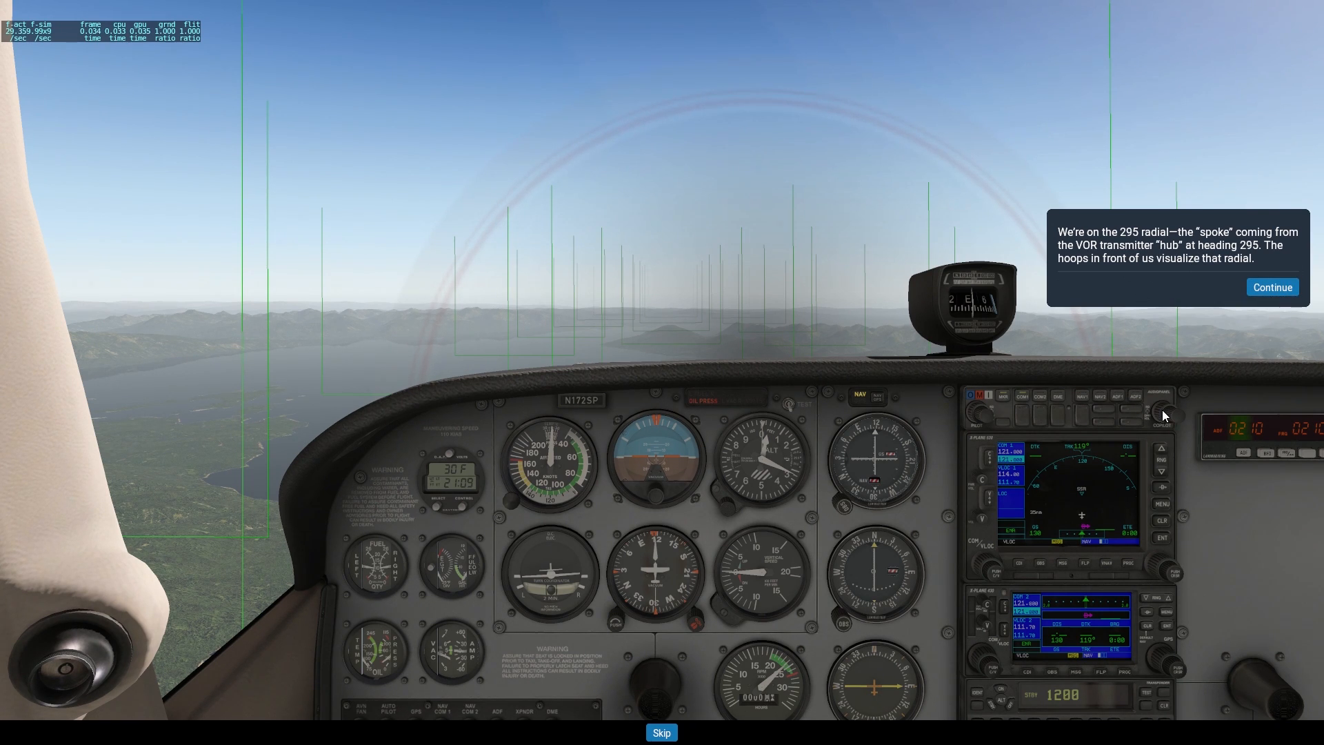
click(1271, 287)
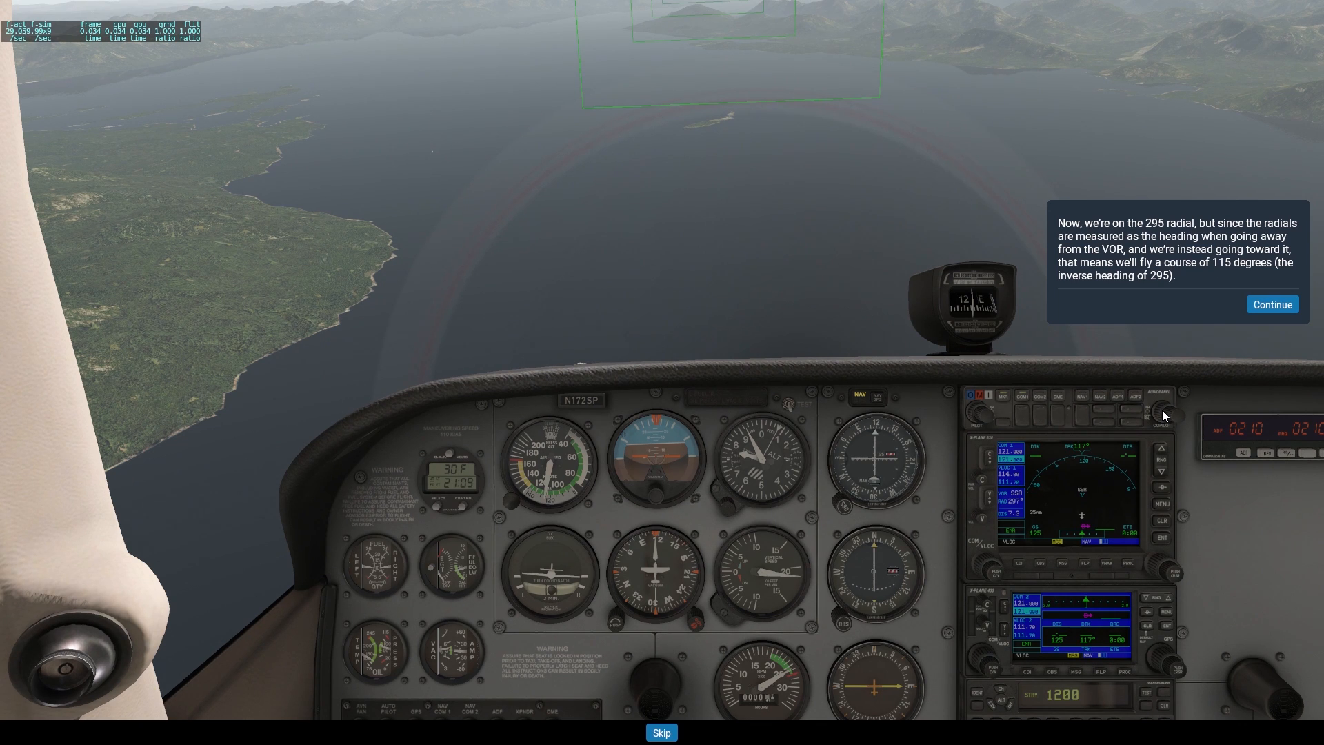
mouse_move(1042, 253)
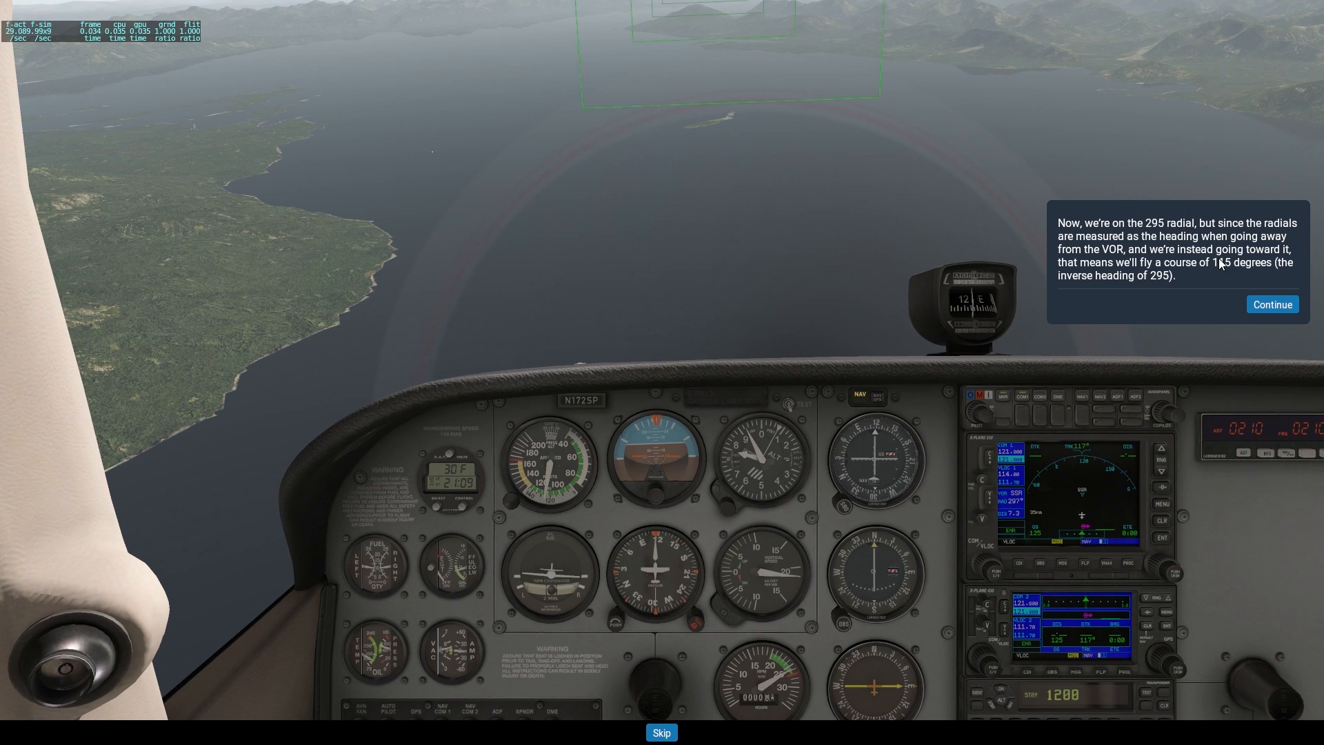
mouse_move(1265, 257)
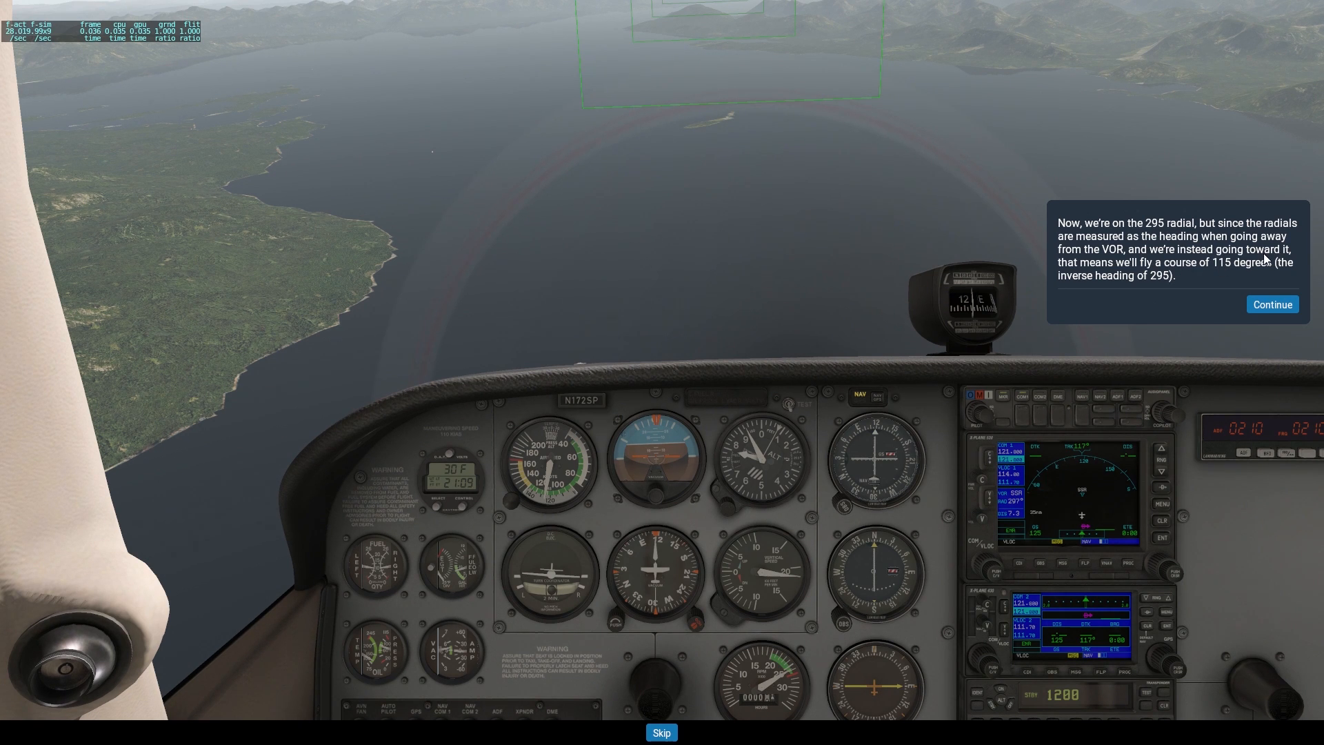
mouse_move(1222, 269)
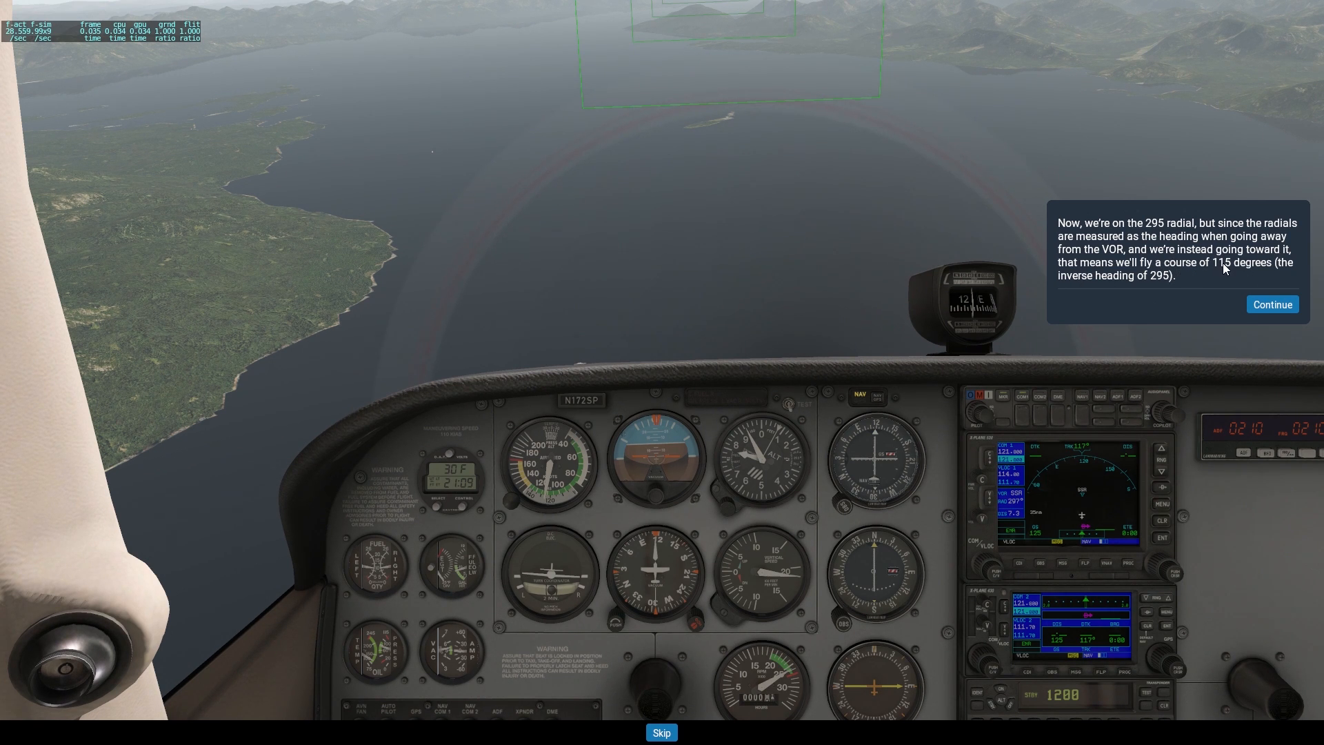
mouse_move(1252, 275)
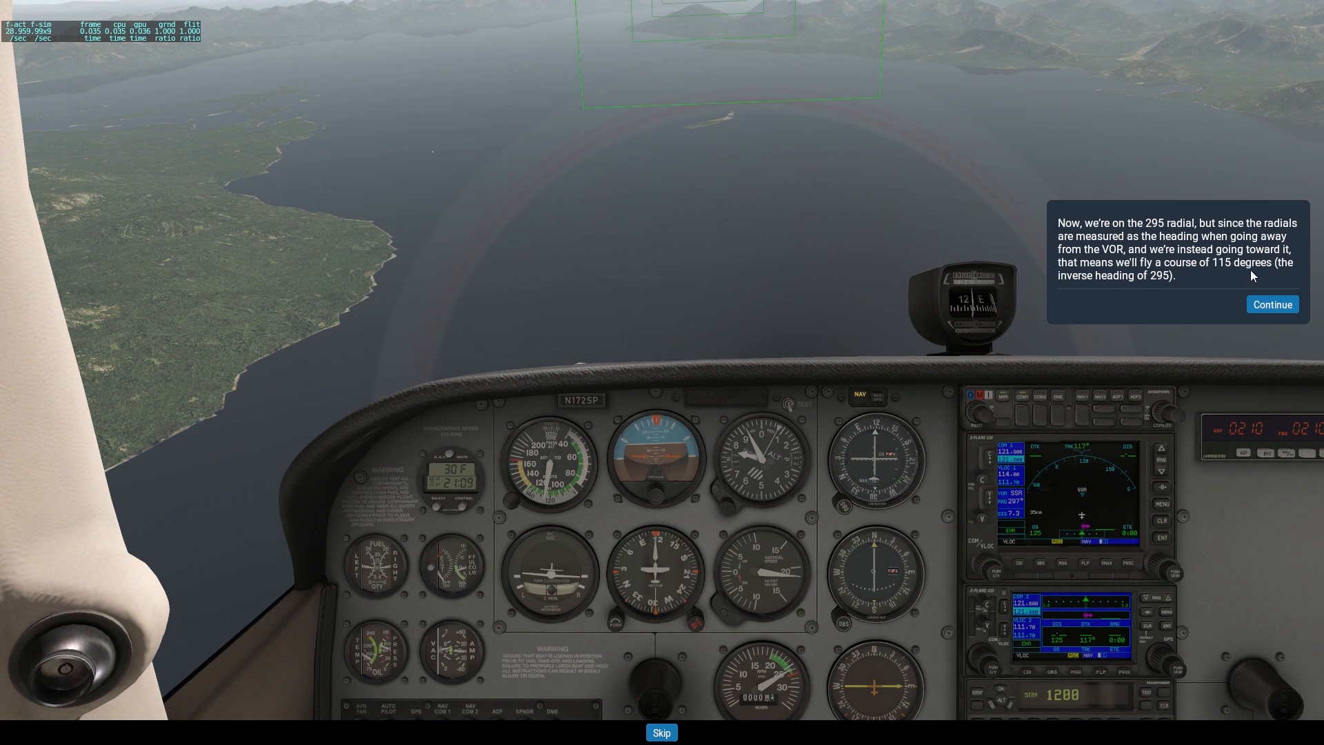
Advance to the message highlighting the course deviation indicator with the green arrow.
click(1271, 304)
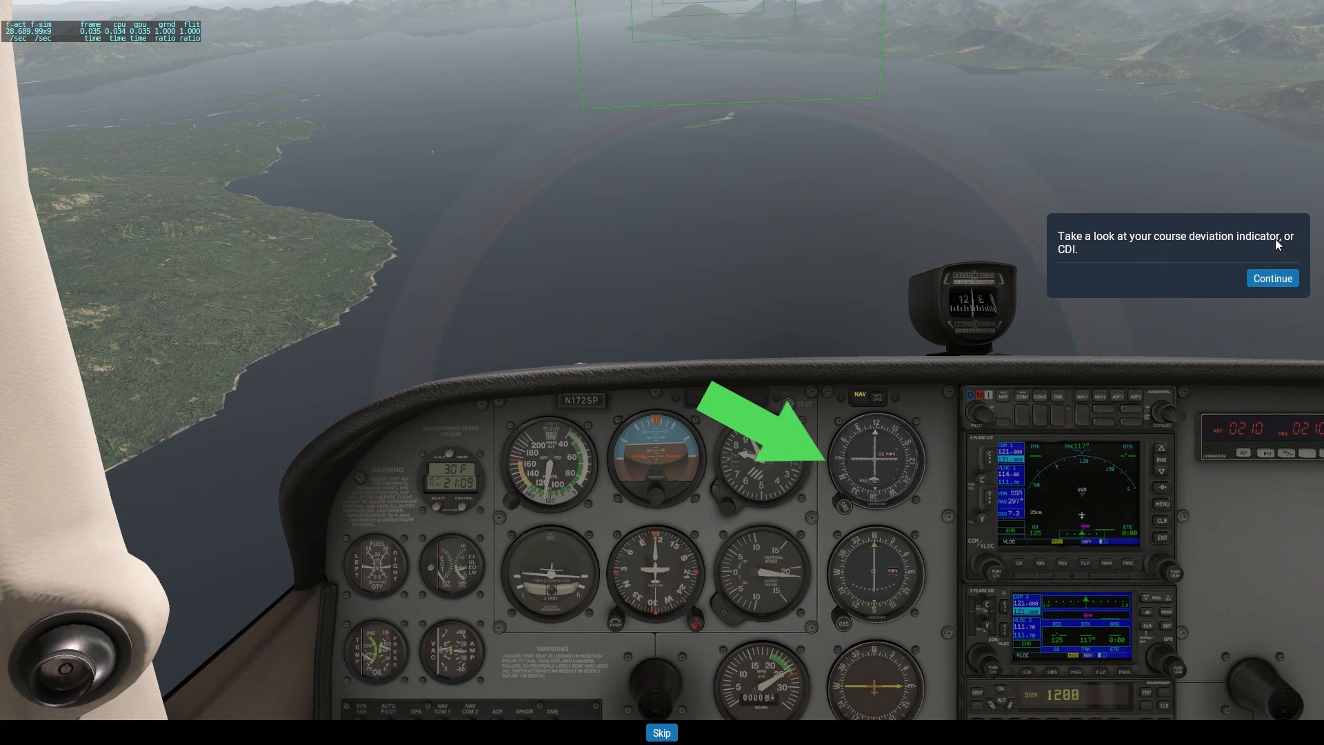
mouse_move(855, 500)
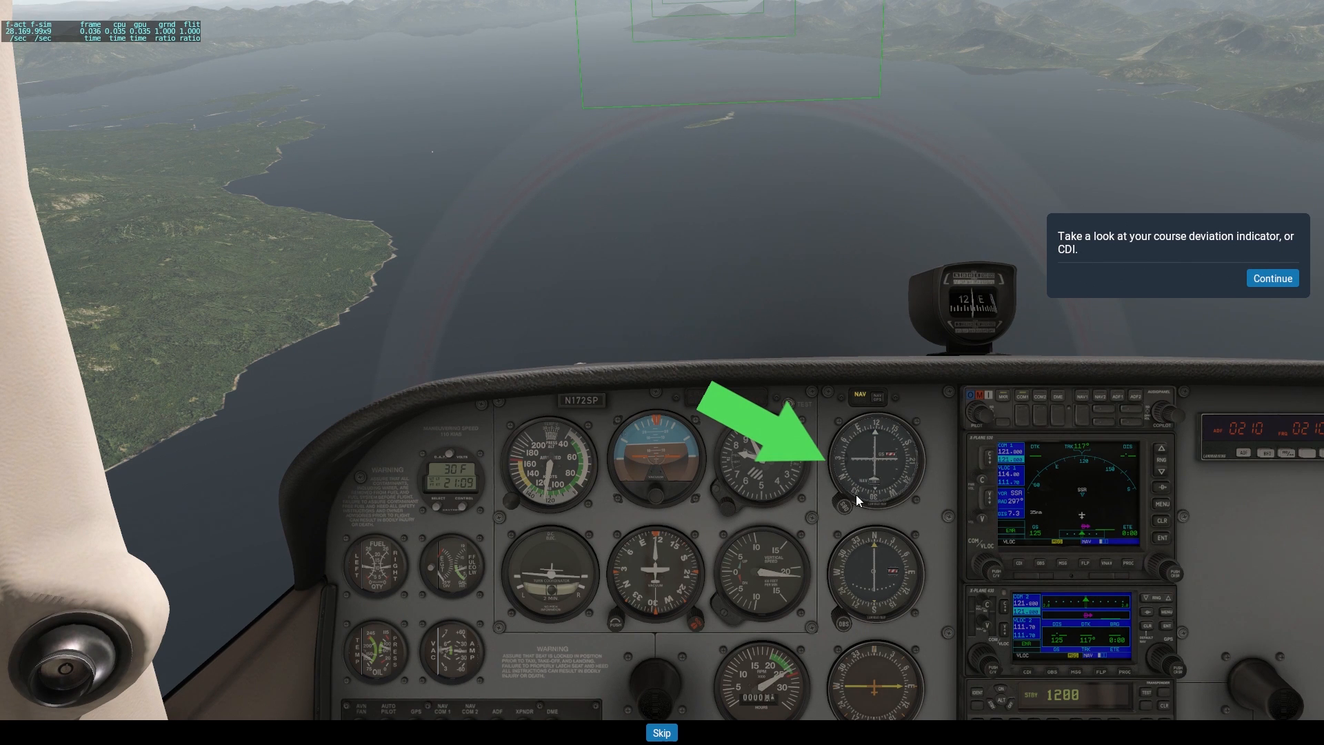
mouse_move(819, 553)
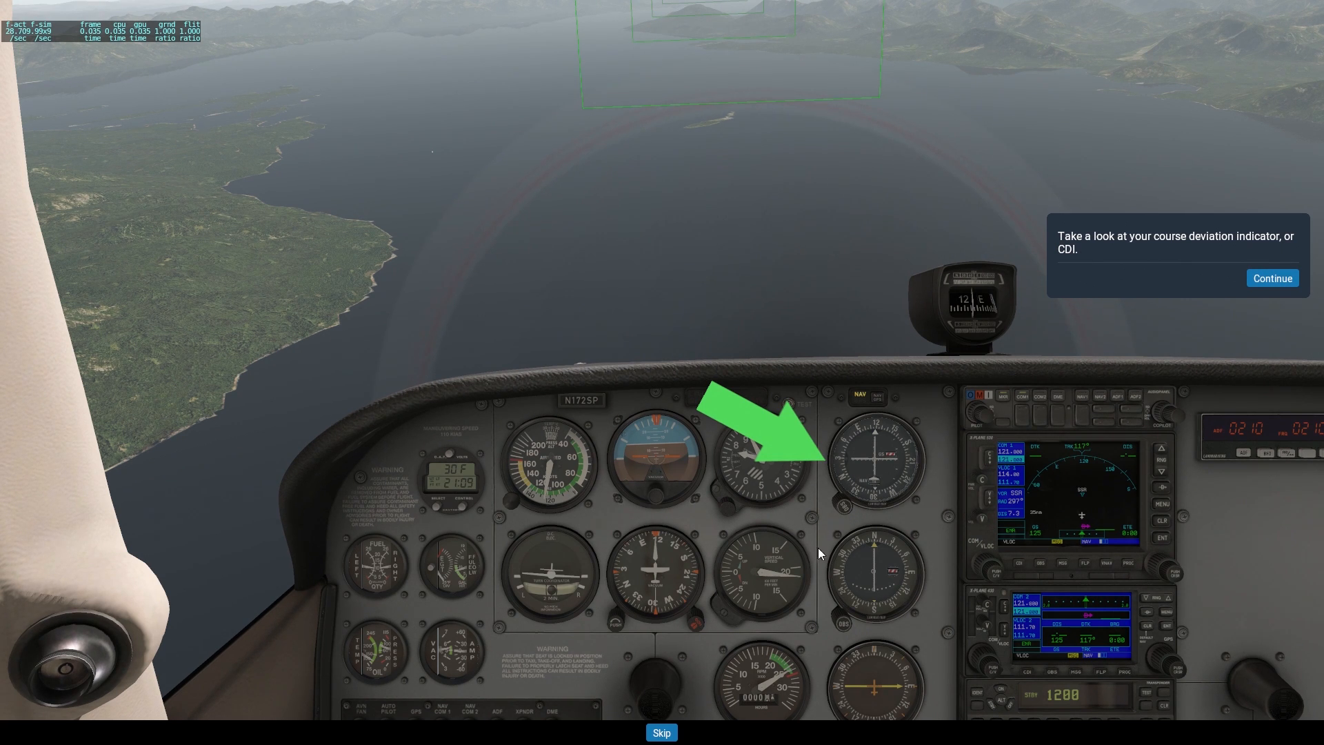
mouse_move(792, 601)
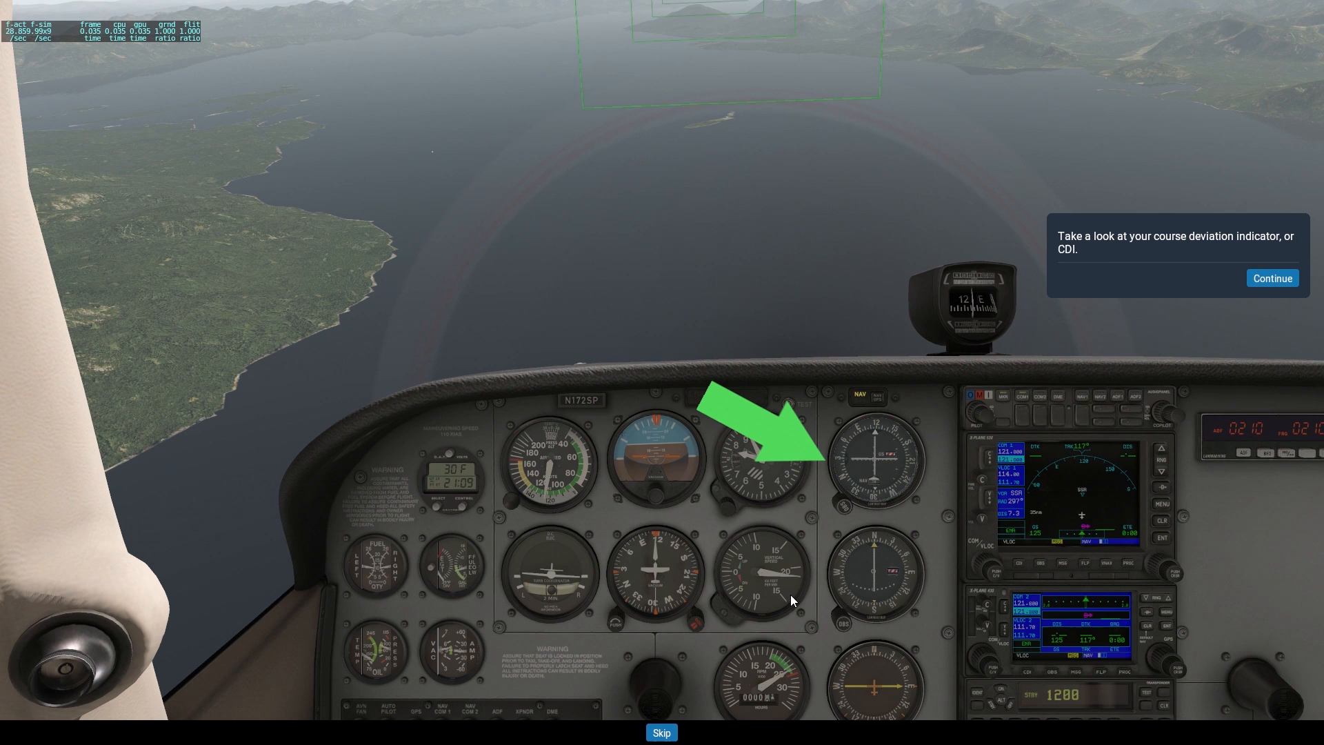
mouse_move(852, 518)
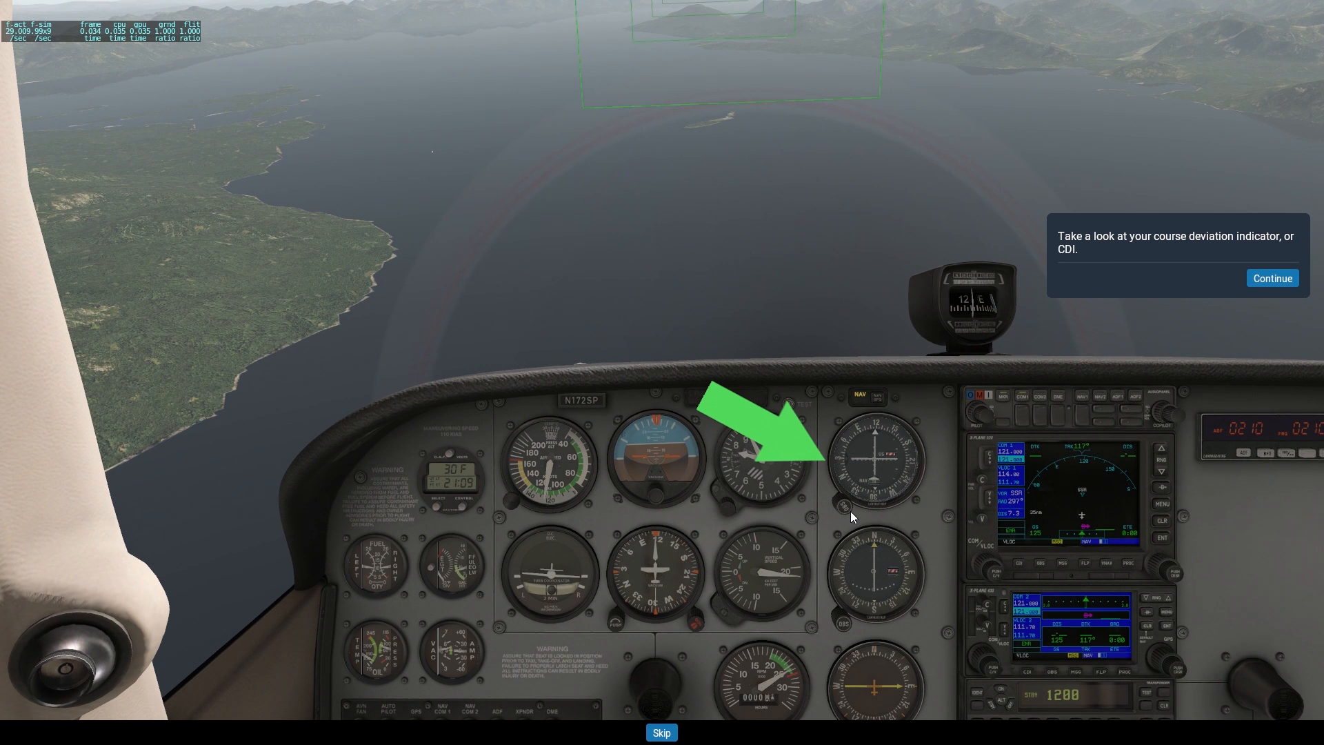
mouse_move(1272, 311)
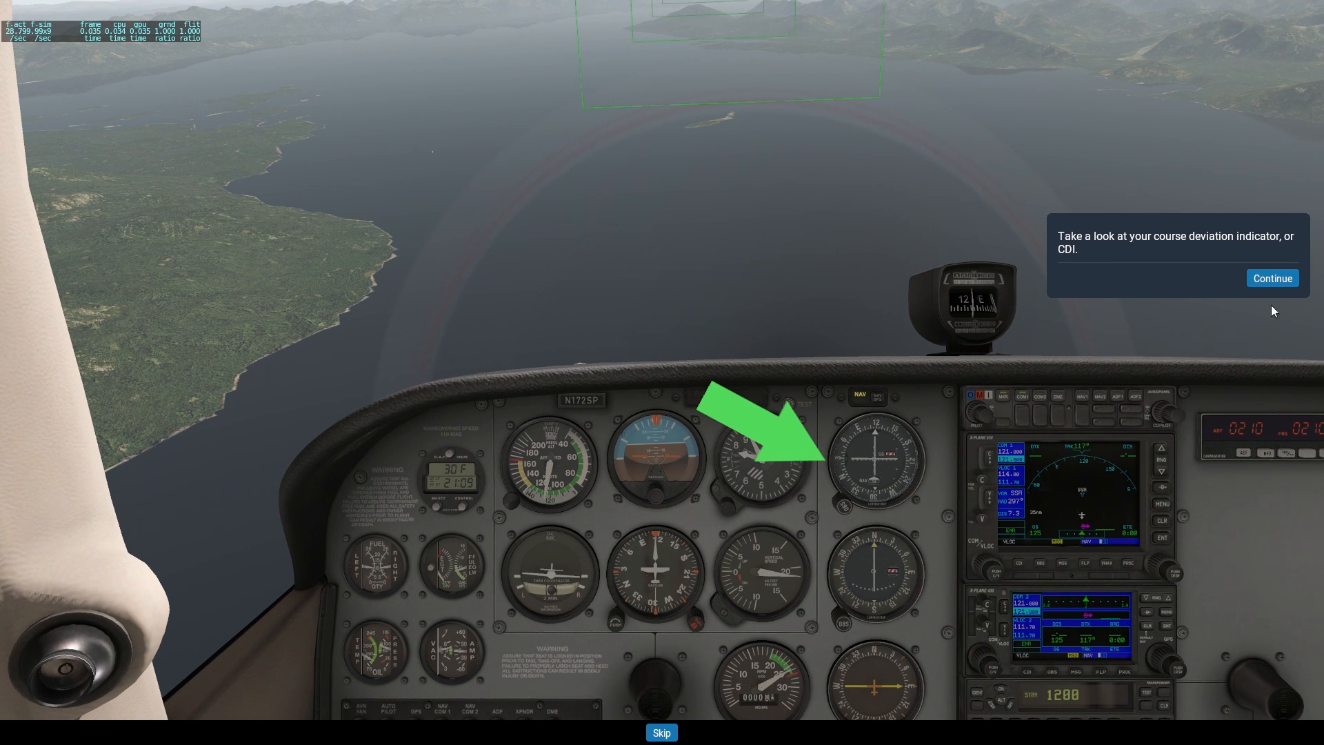
Advance through the CDI bar explanation to the centered-needle-on-295-radial message.
click(1272, 278)
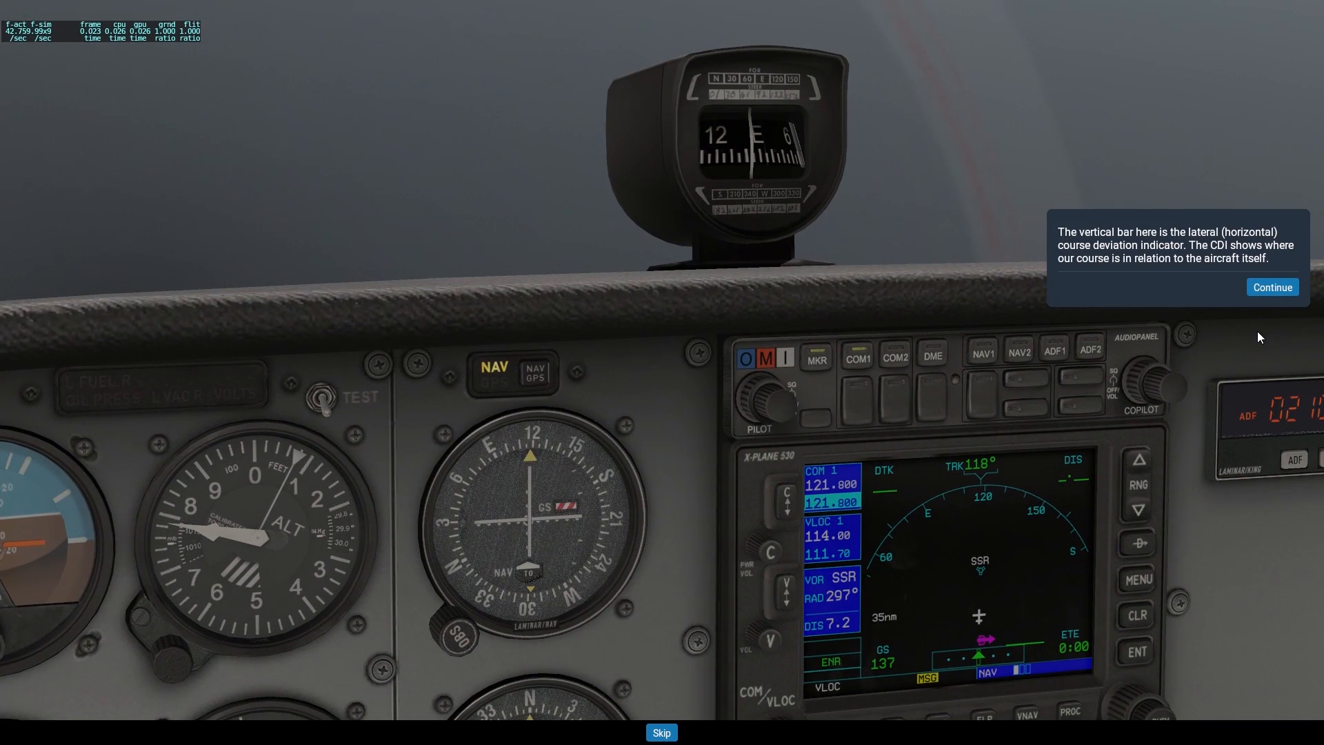
mouse_move(1229, 235)
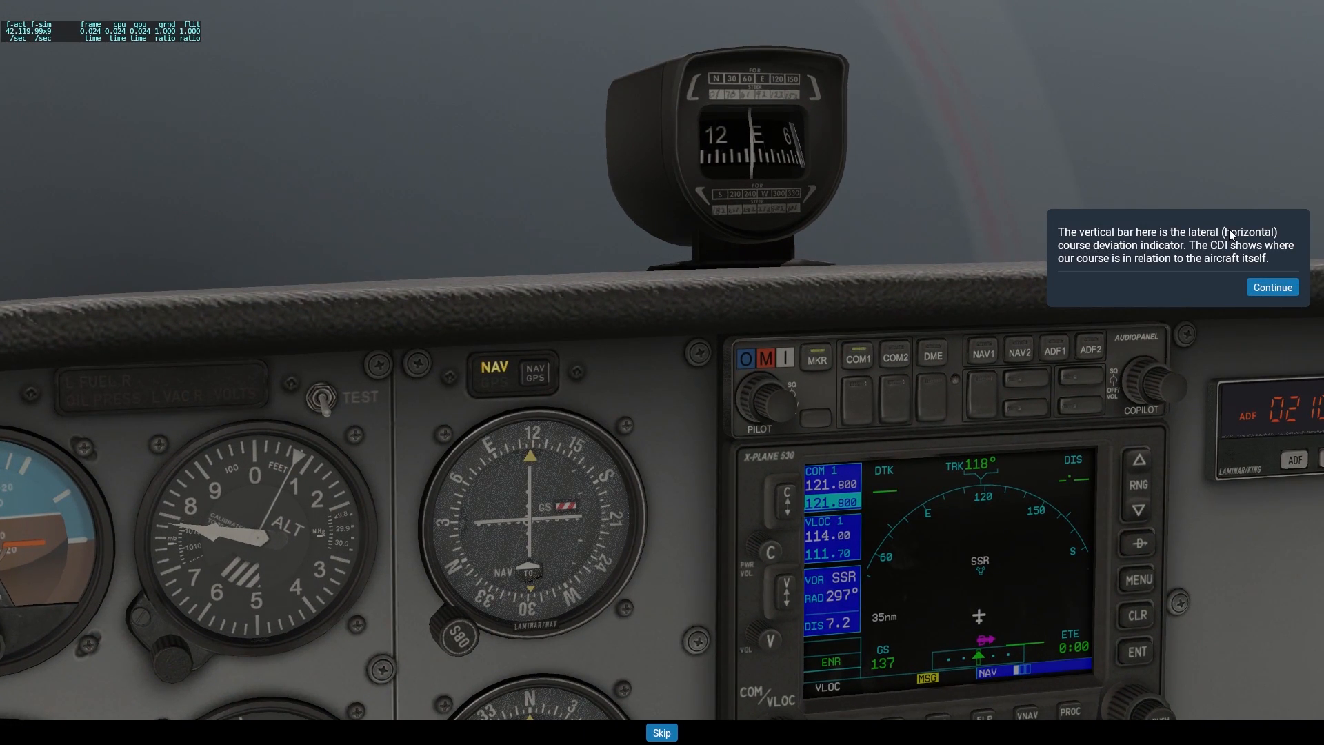
mouse_move(1208, 254)
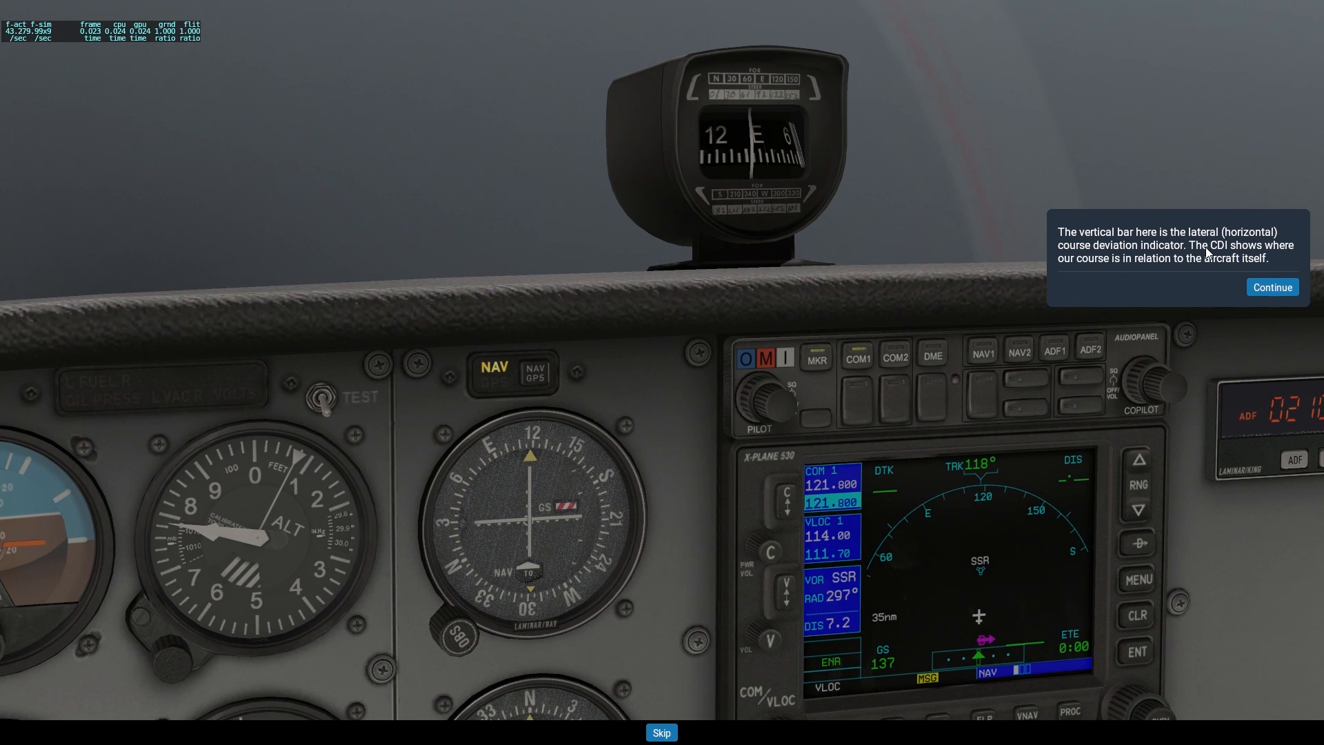
mouse_move(1137, 272)
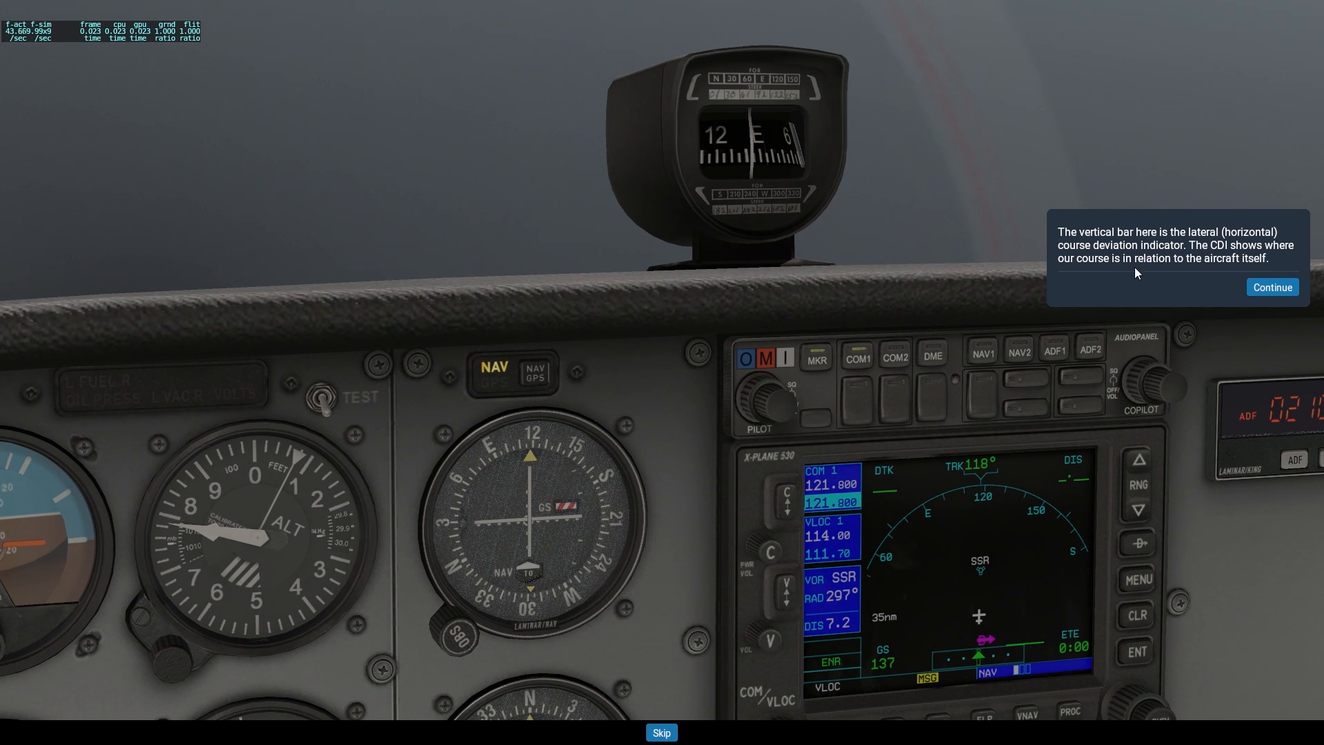
mouse_move(522, 539)
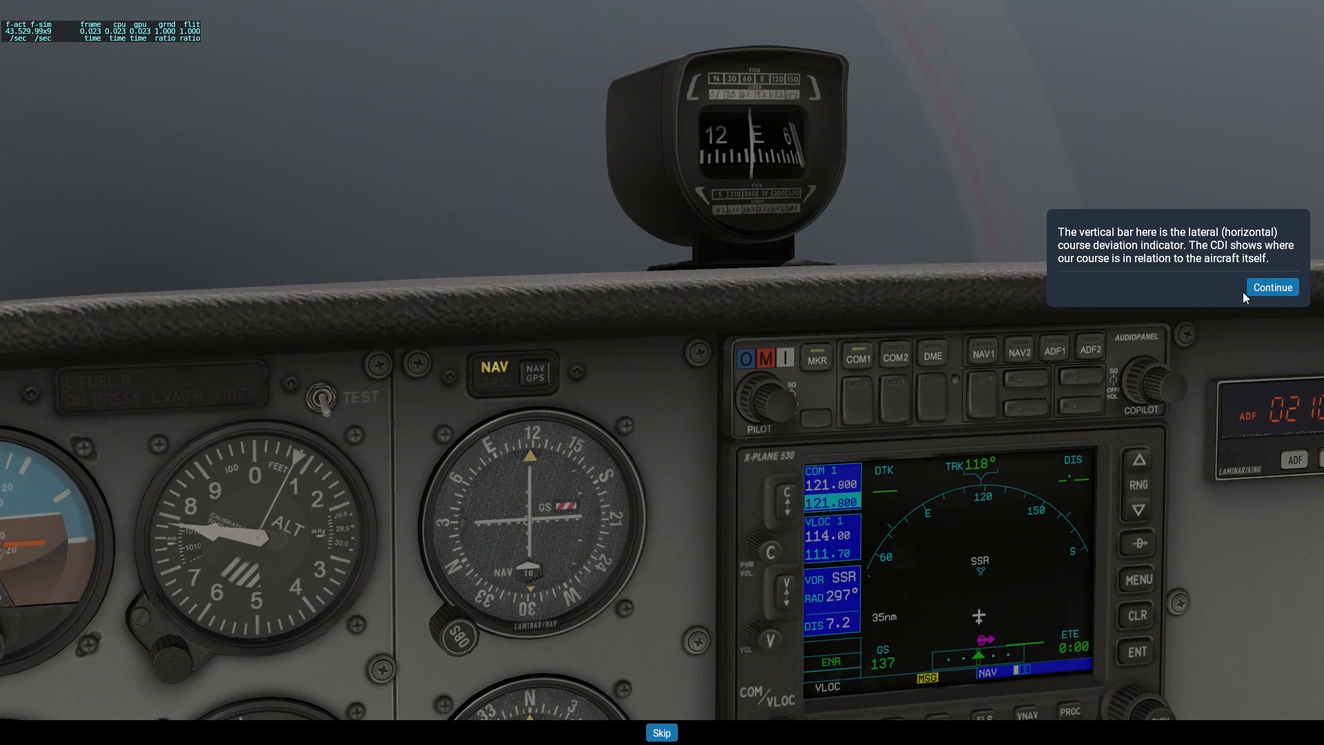
mouse_move(450, 646)
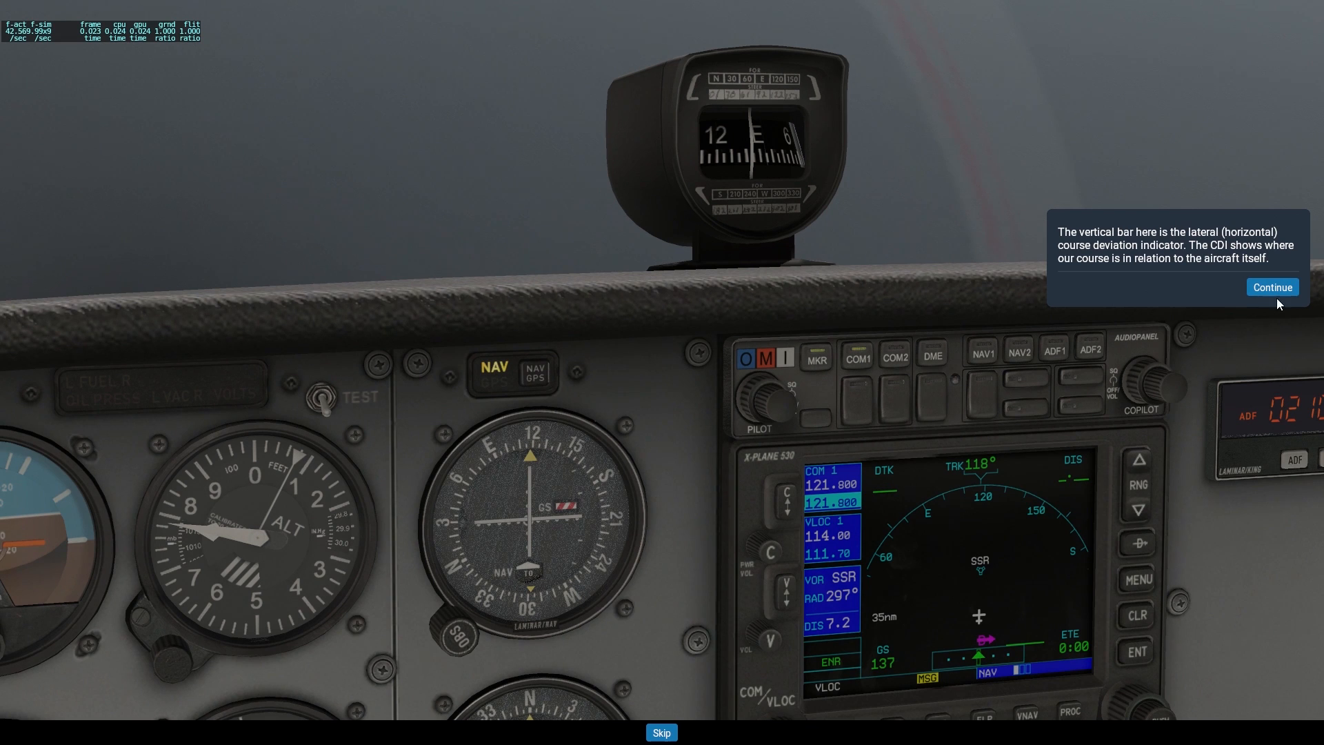
click(1271, 287)
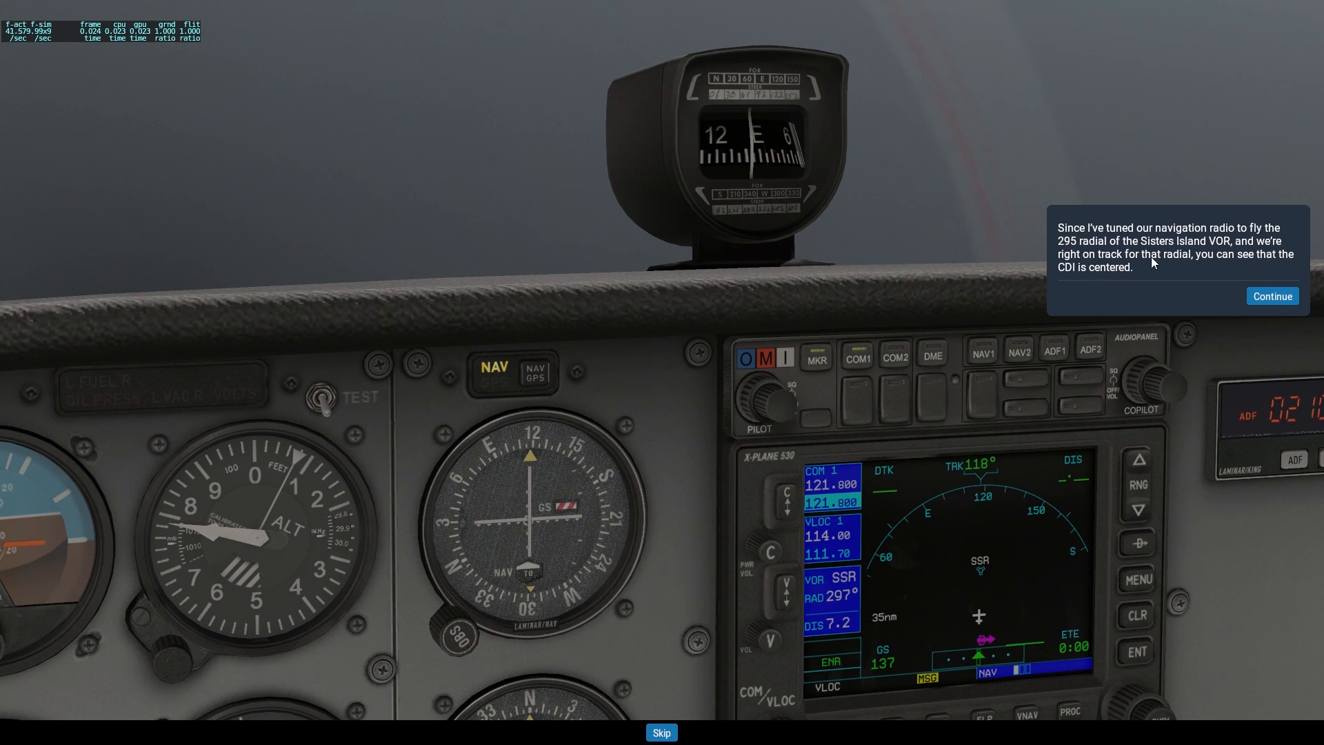
mouse_move(691, 411)
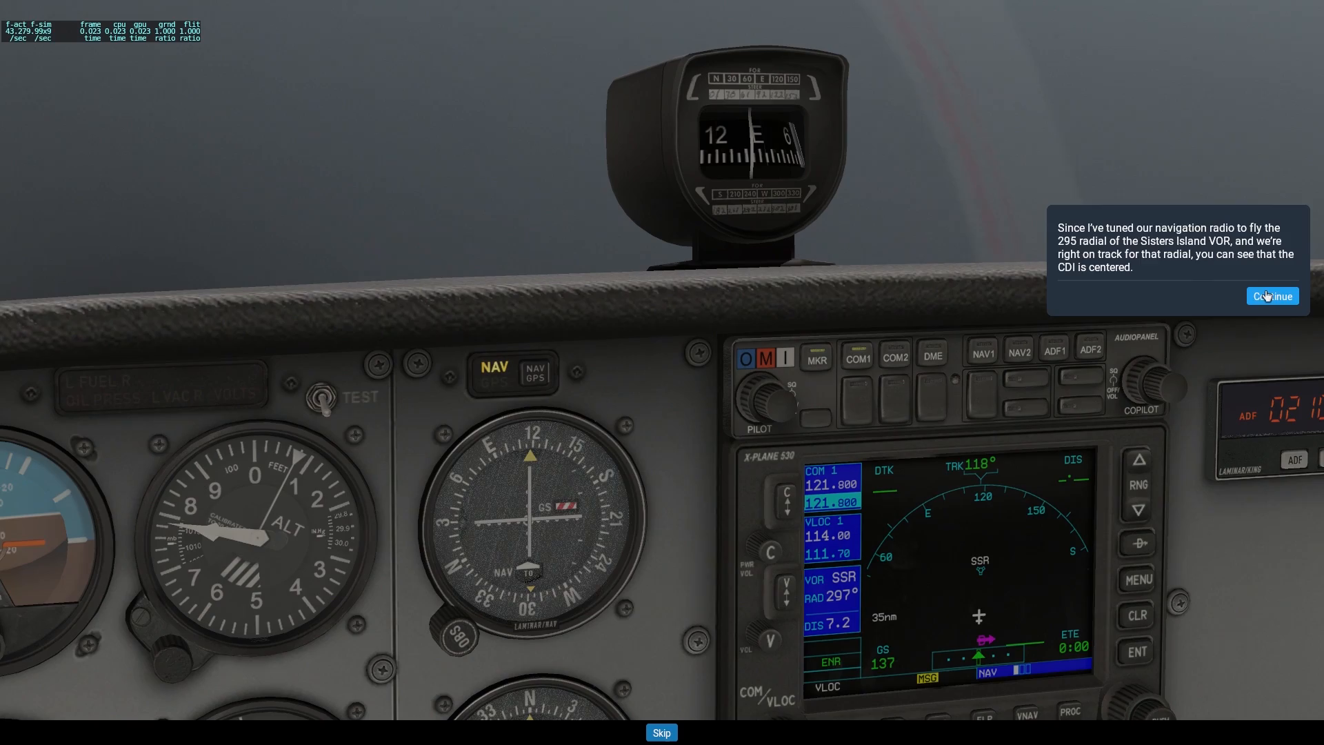
Advance to the lesson that a left-drifting CDI calls for a left correction.
click(1272, 296)
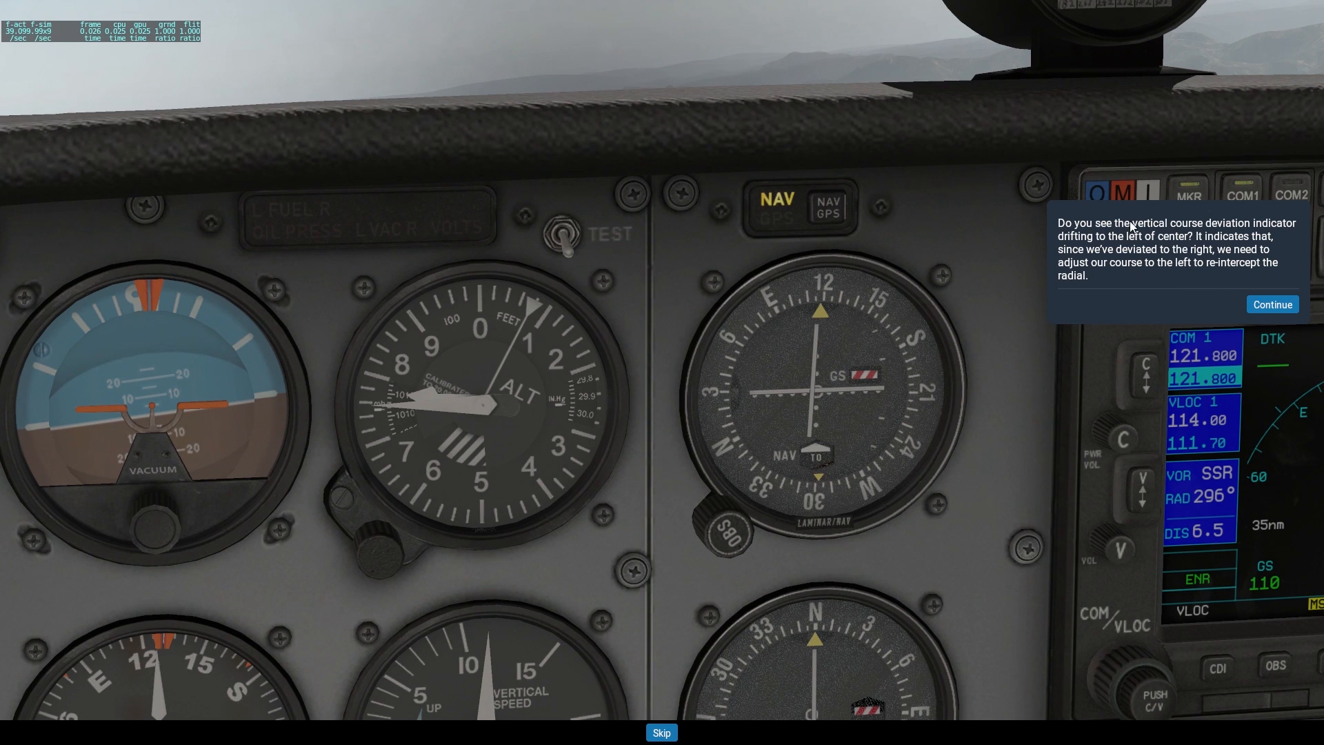
mouse_move(1150, 245)
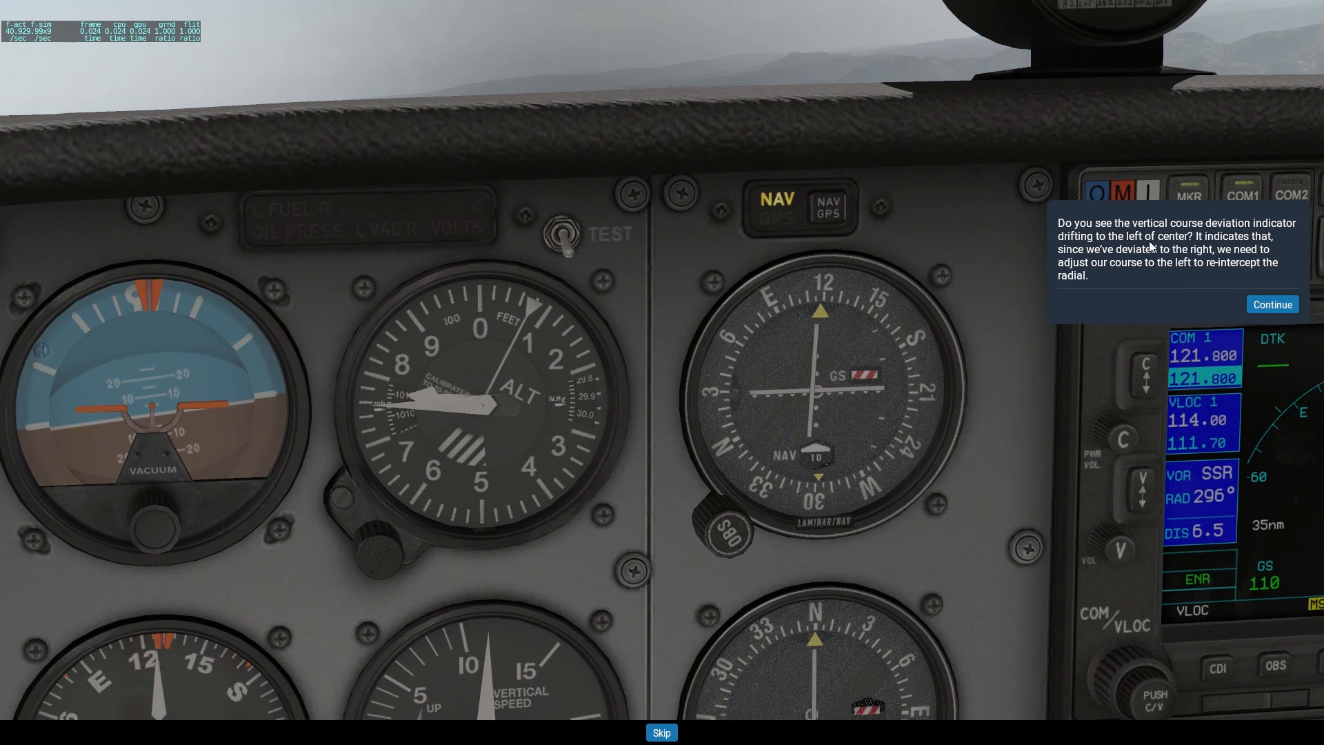
mouse_move(1198, 257)
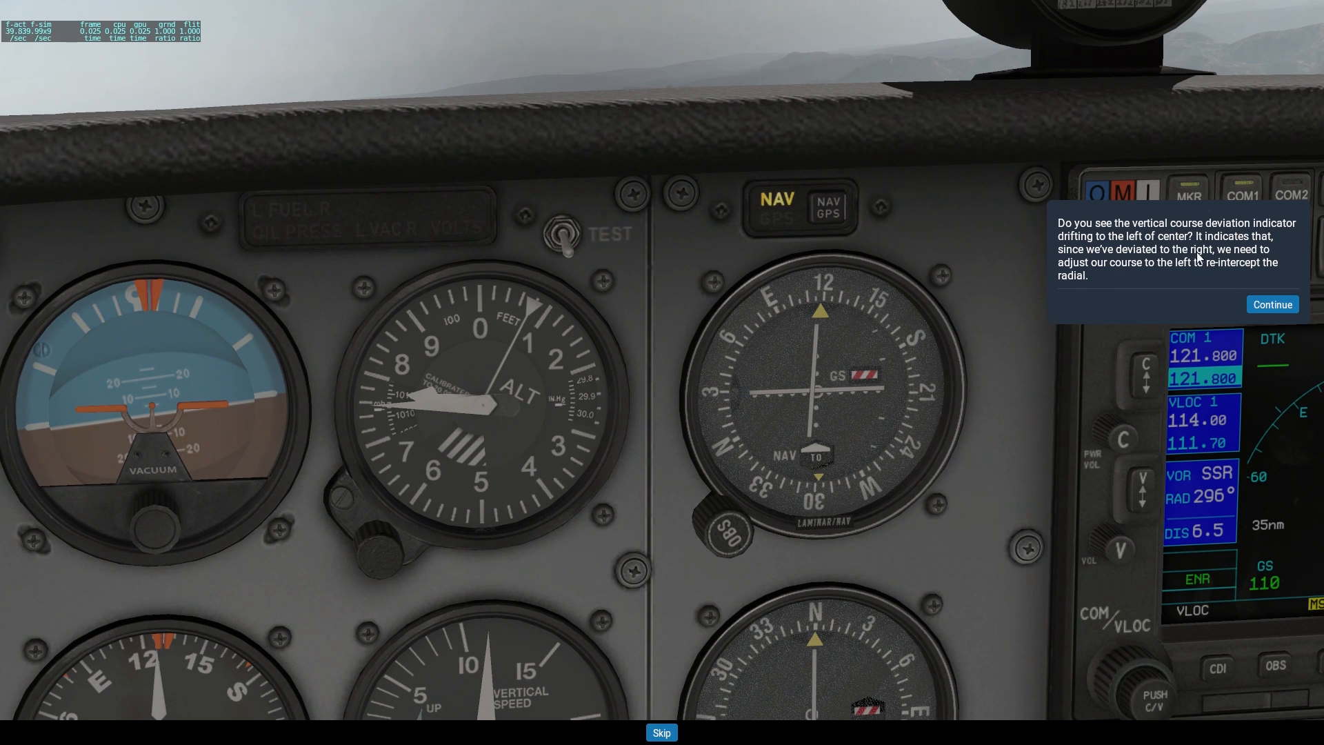
mouse_move(1076, 282)
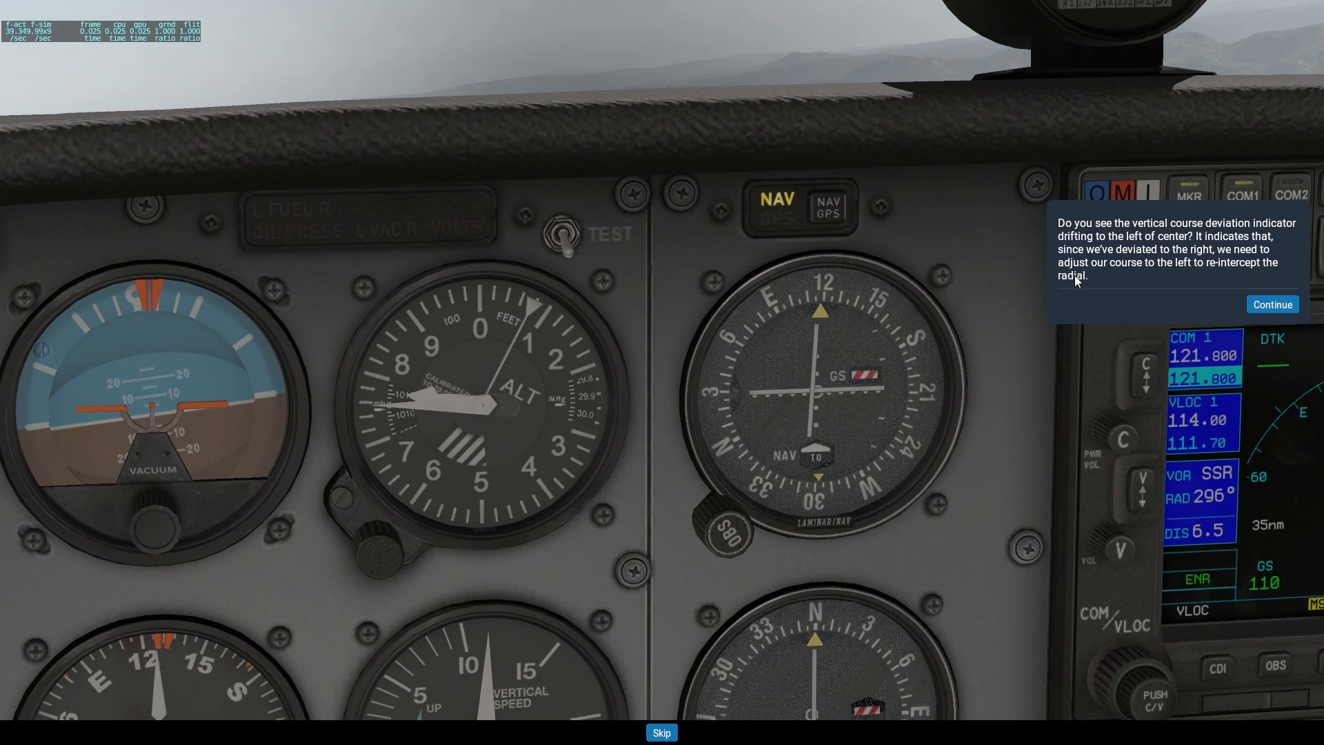
mouse_move(1278, 296)
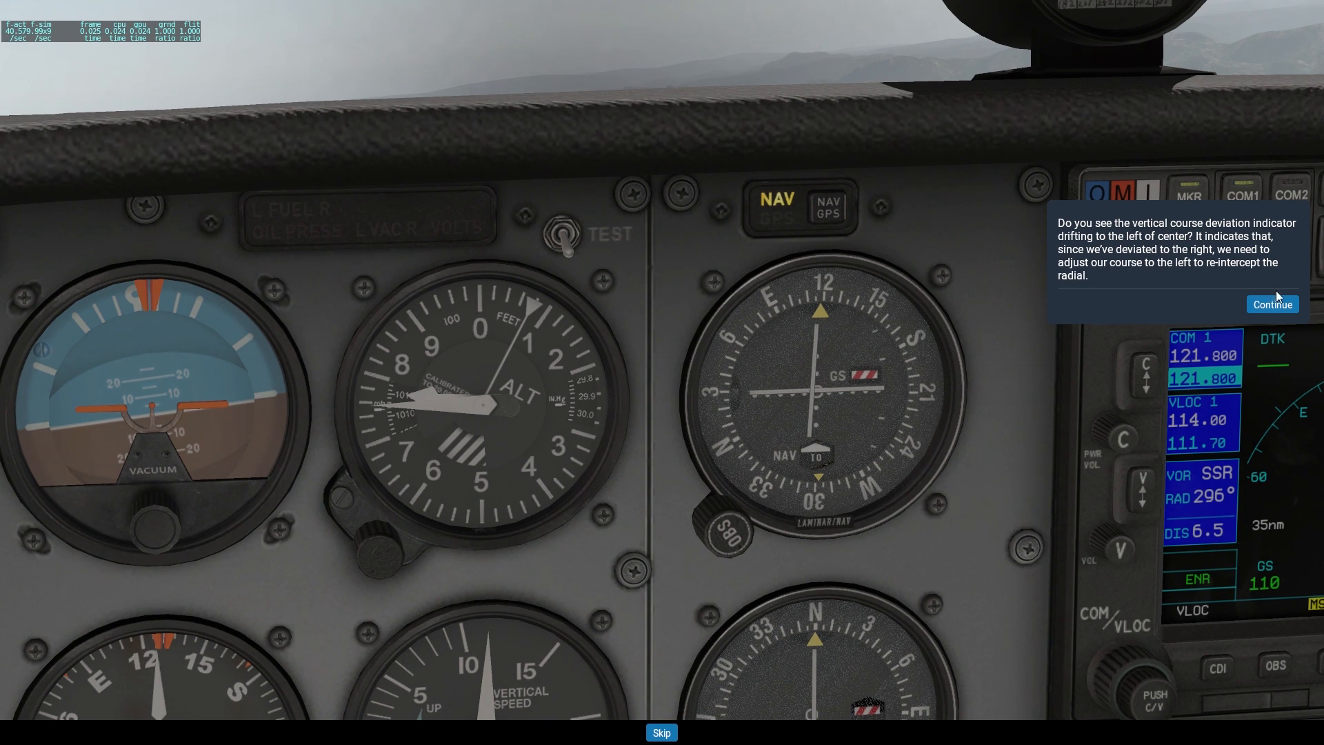
Advance past the look-out-the-window note to the Sisters Island and Juneau plan.
click(1270, 304)
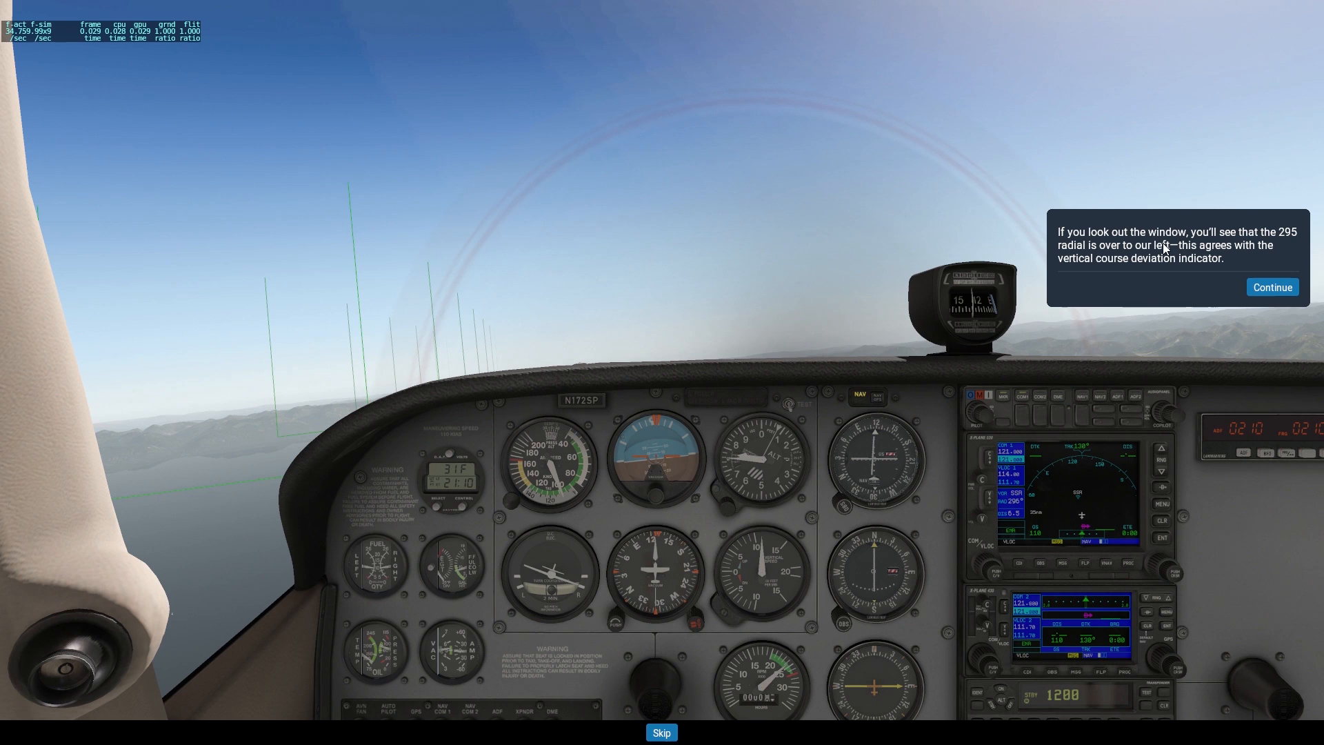
mouse_move(568, 328)
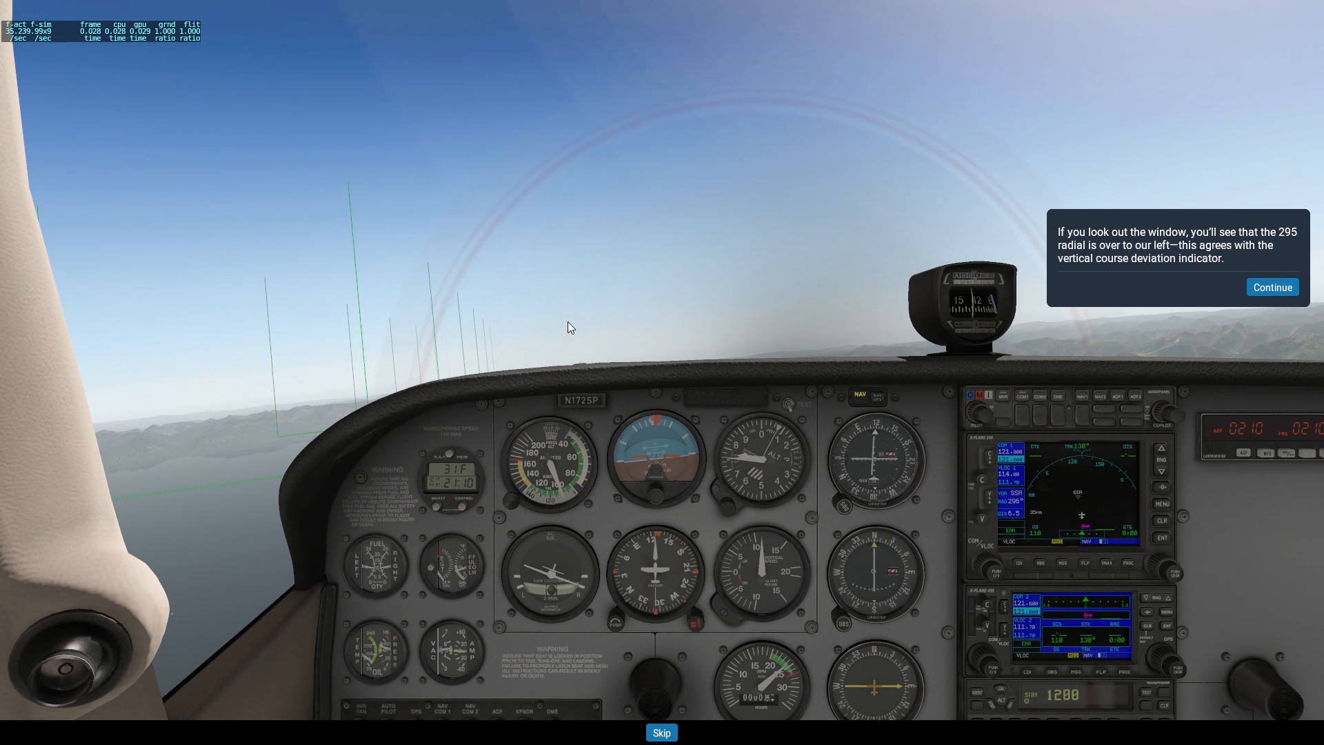
mouse_move(1242, 260)
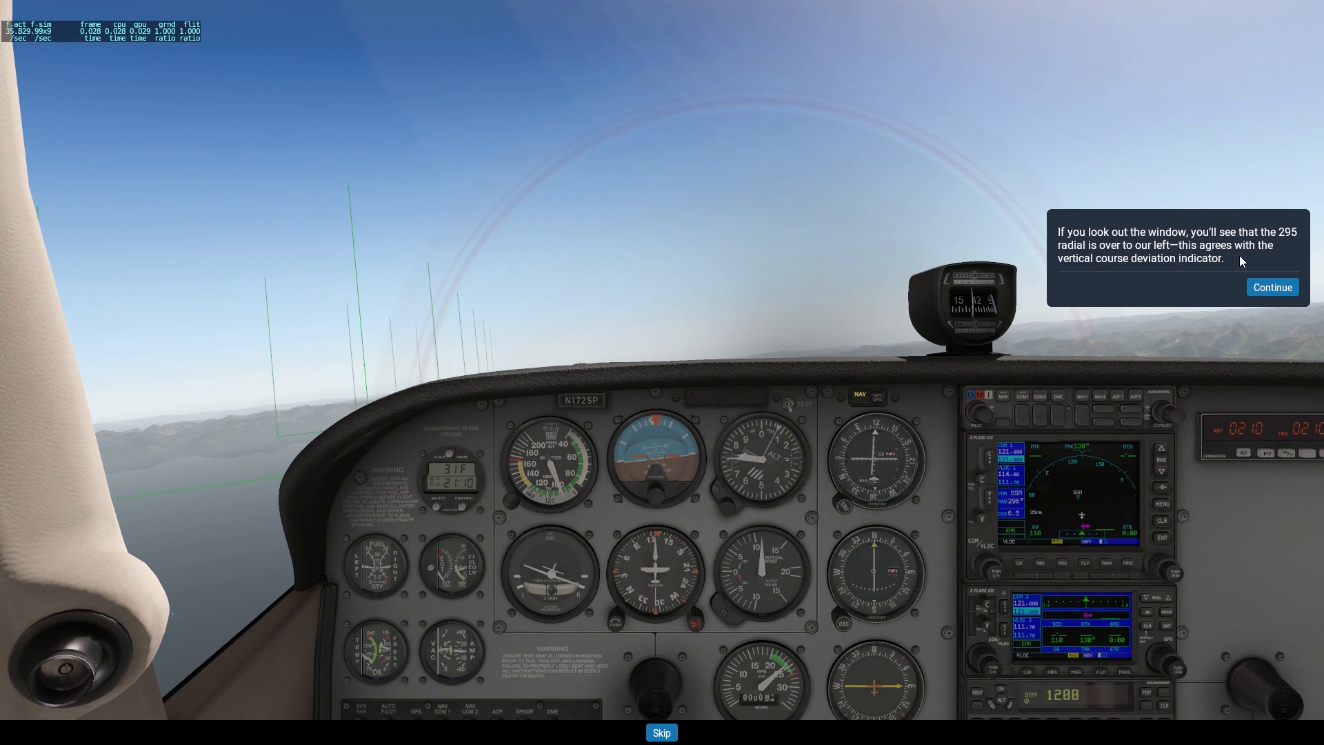
mouse_move(870, 480)
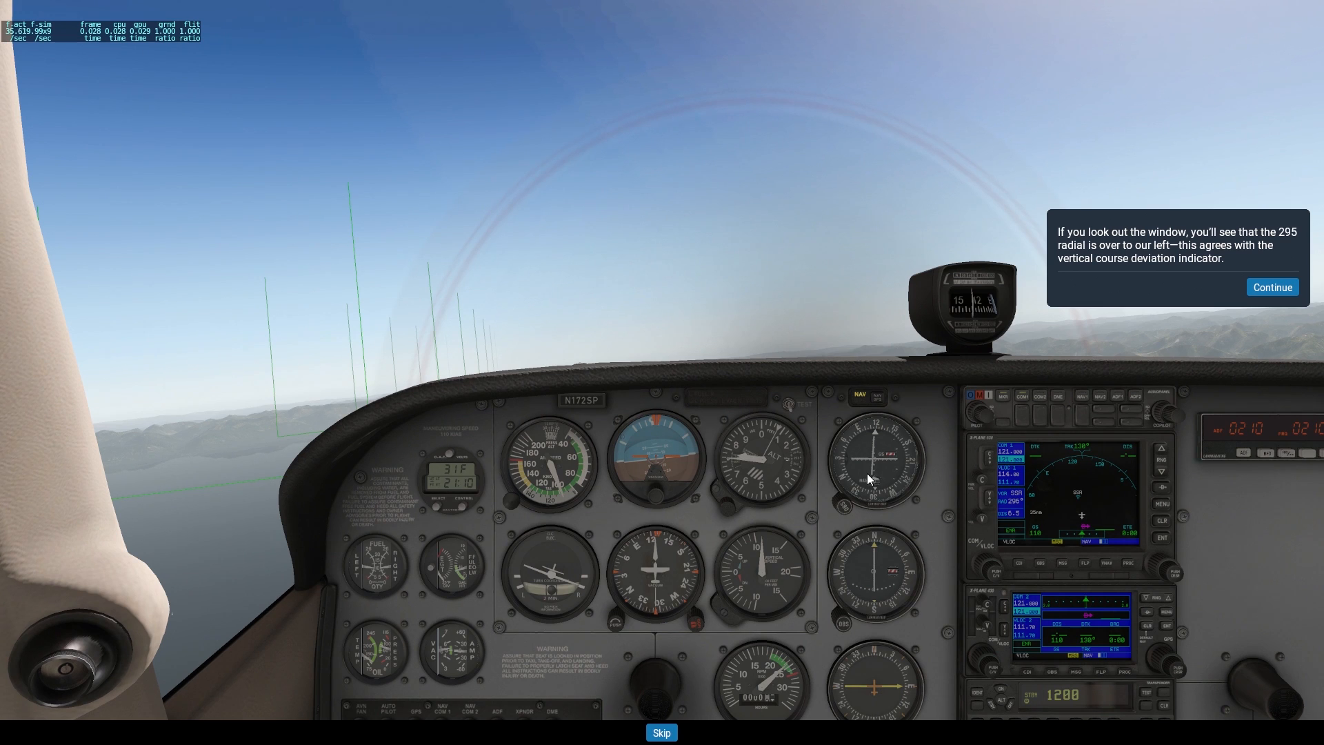
click(1272, 287)
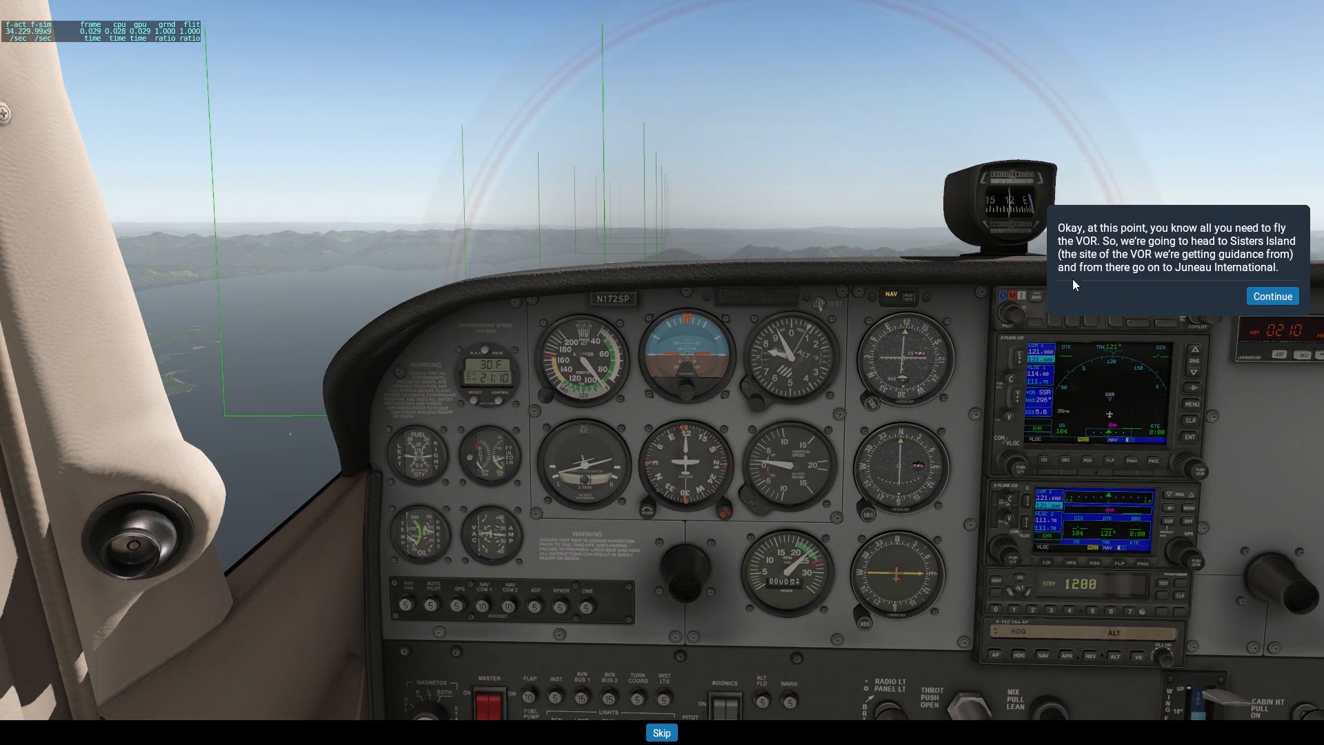
mouse_move(918, 370)
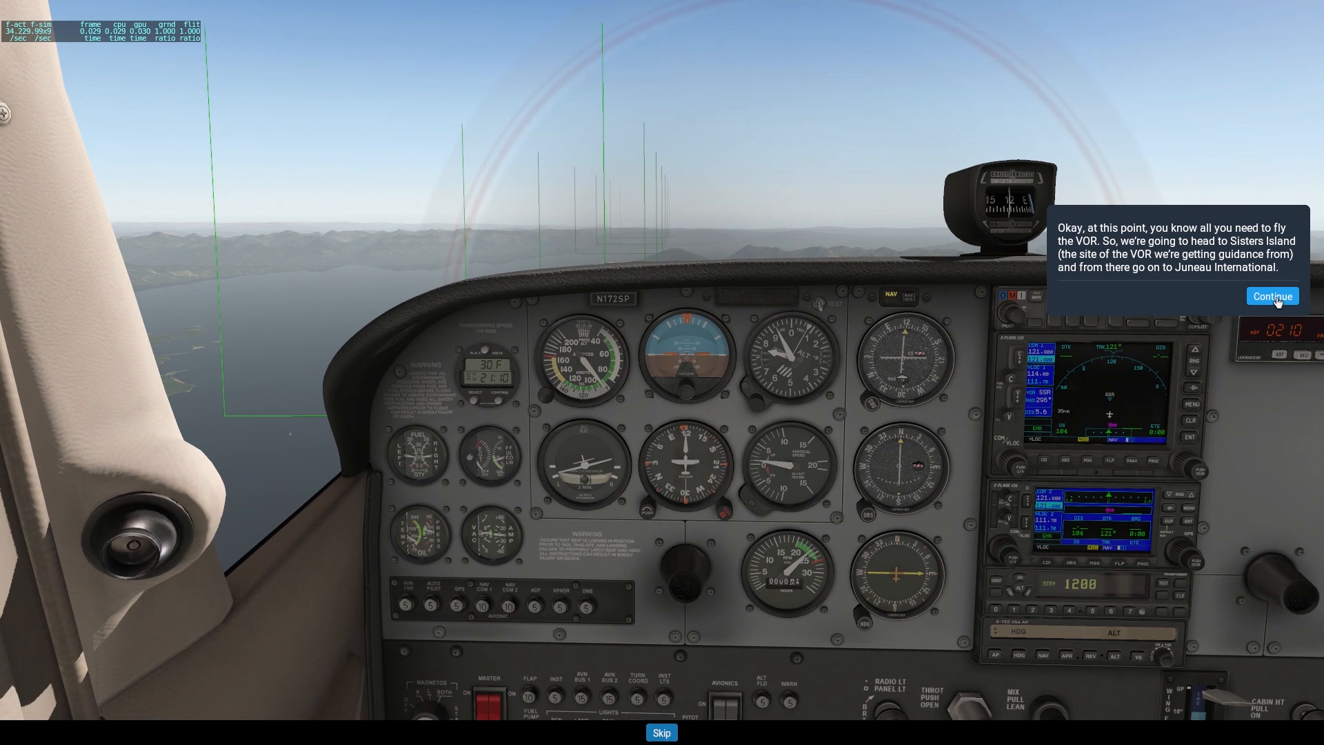
Reach the follow-the-guidance message and dismiss it to keep flying toward Sisters Island.
click(1272, 296)
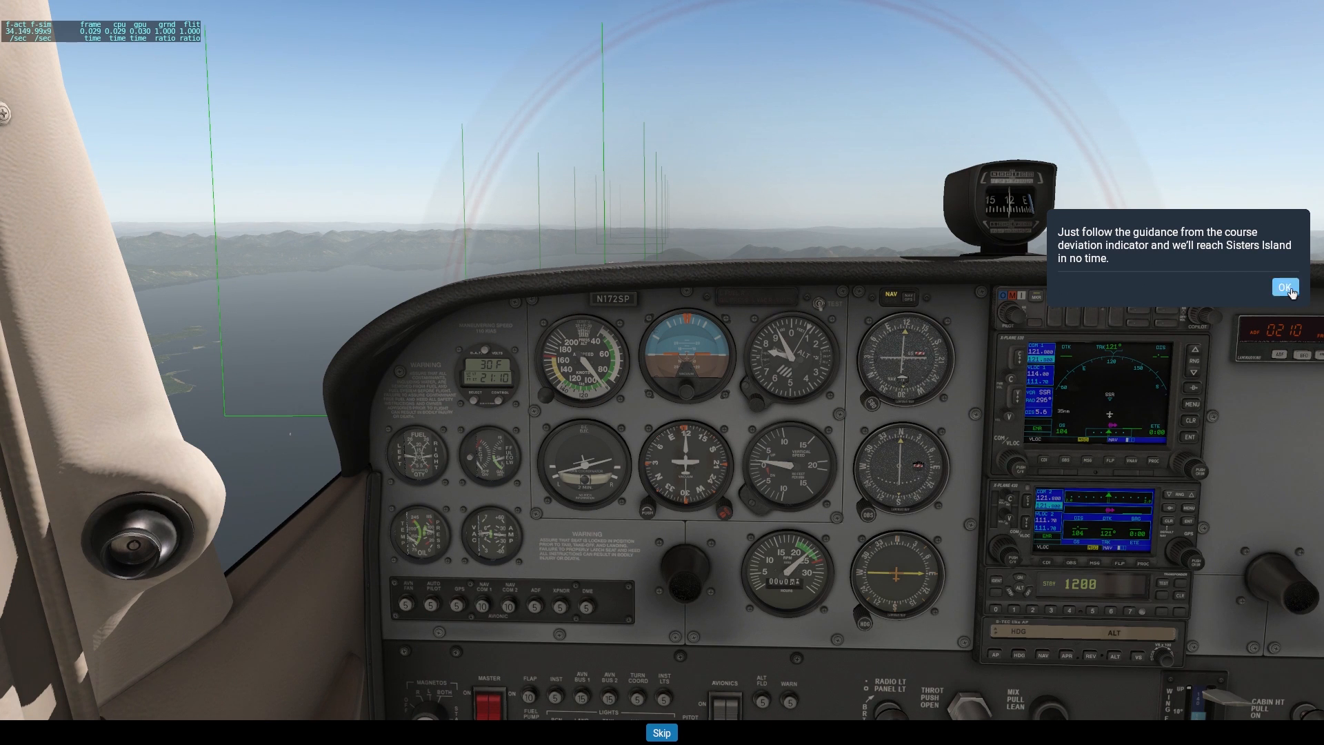
click(1286, 286)
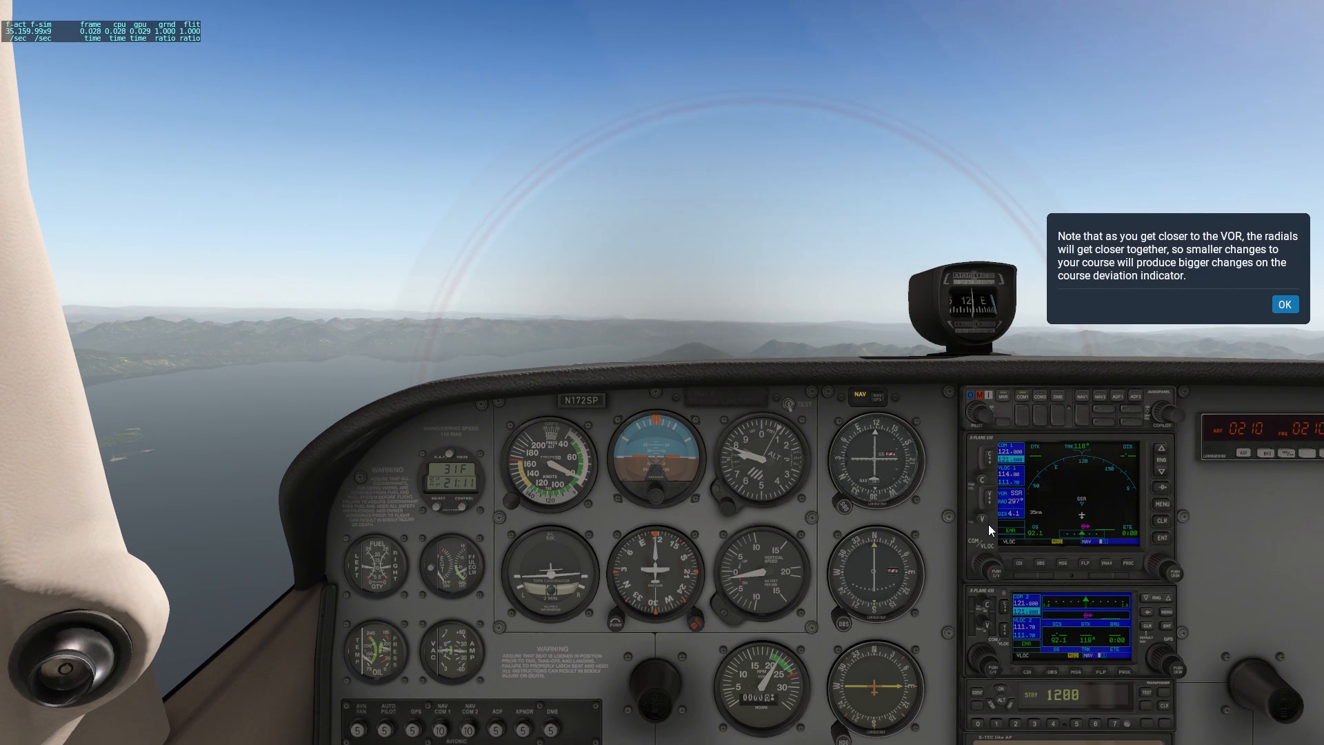
mouse_move(1175, 403)
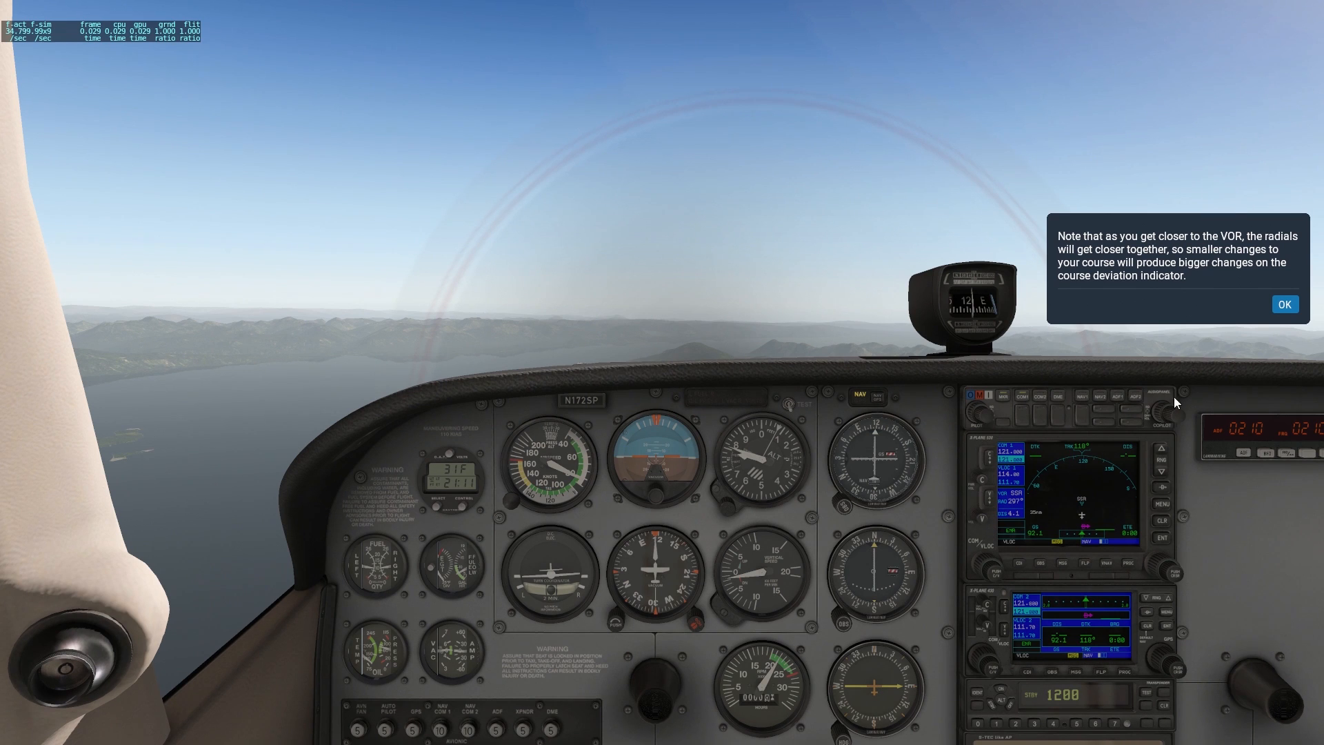
mouse_move(1118, 284)
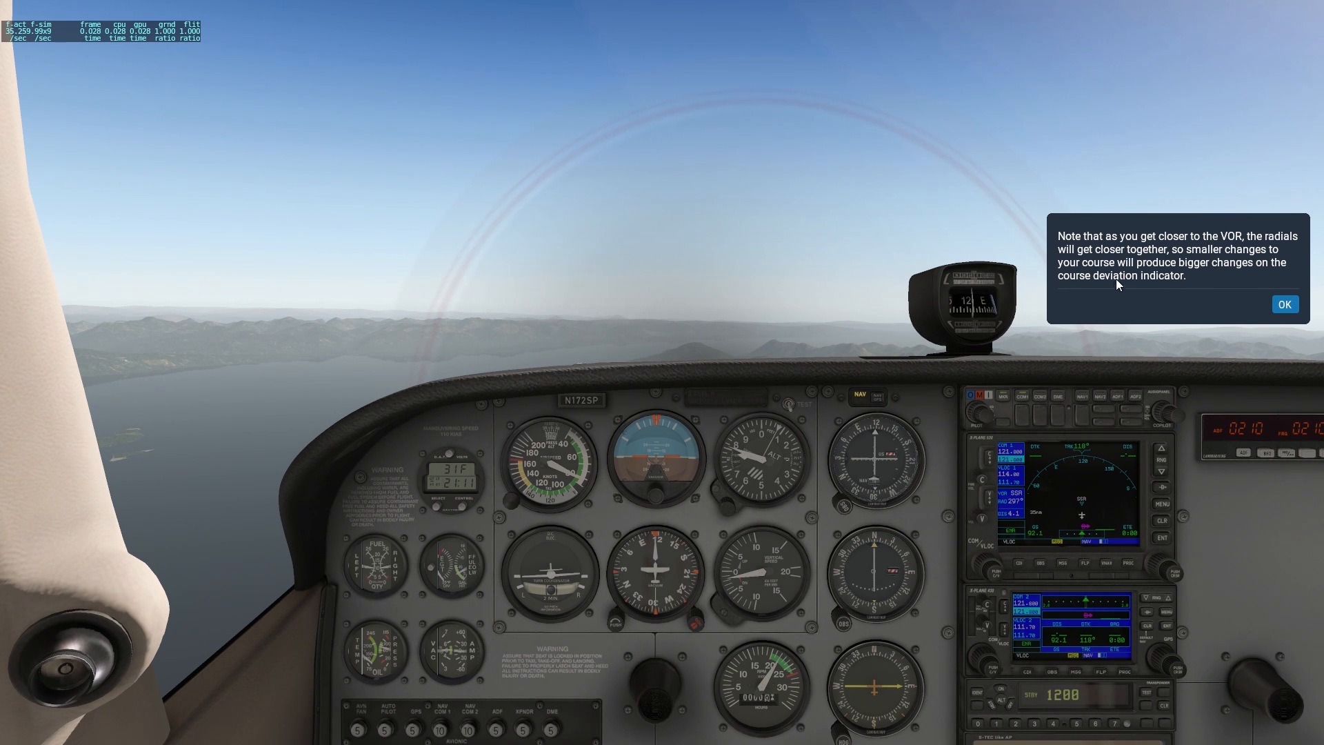
mouse_move(1157, 299)
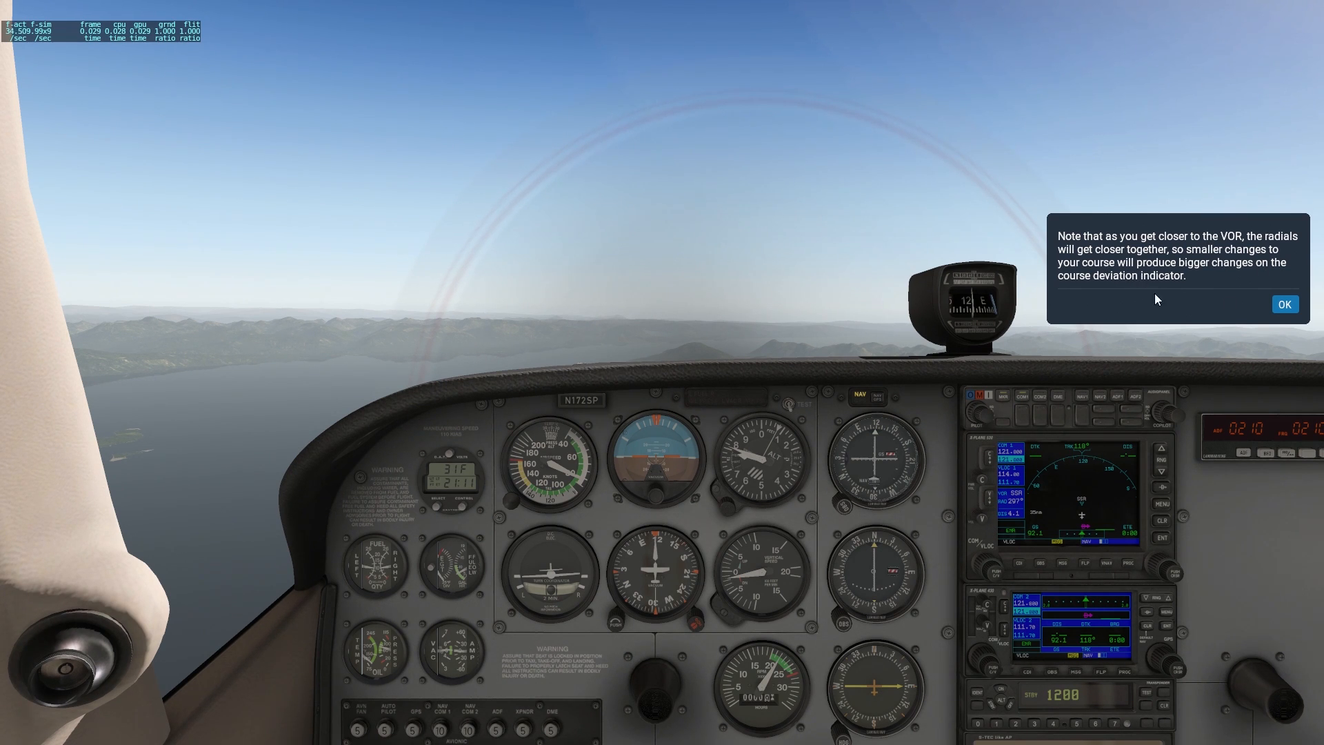
mouse_move(866, 480)
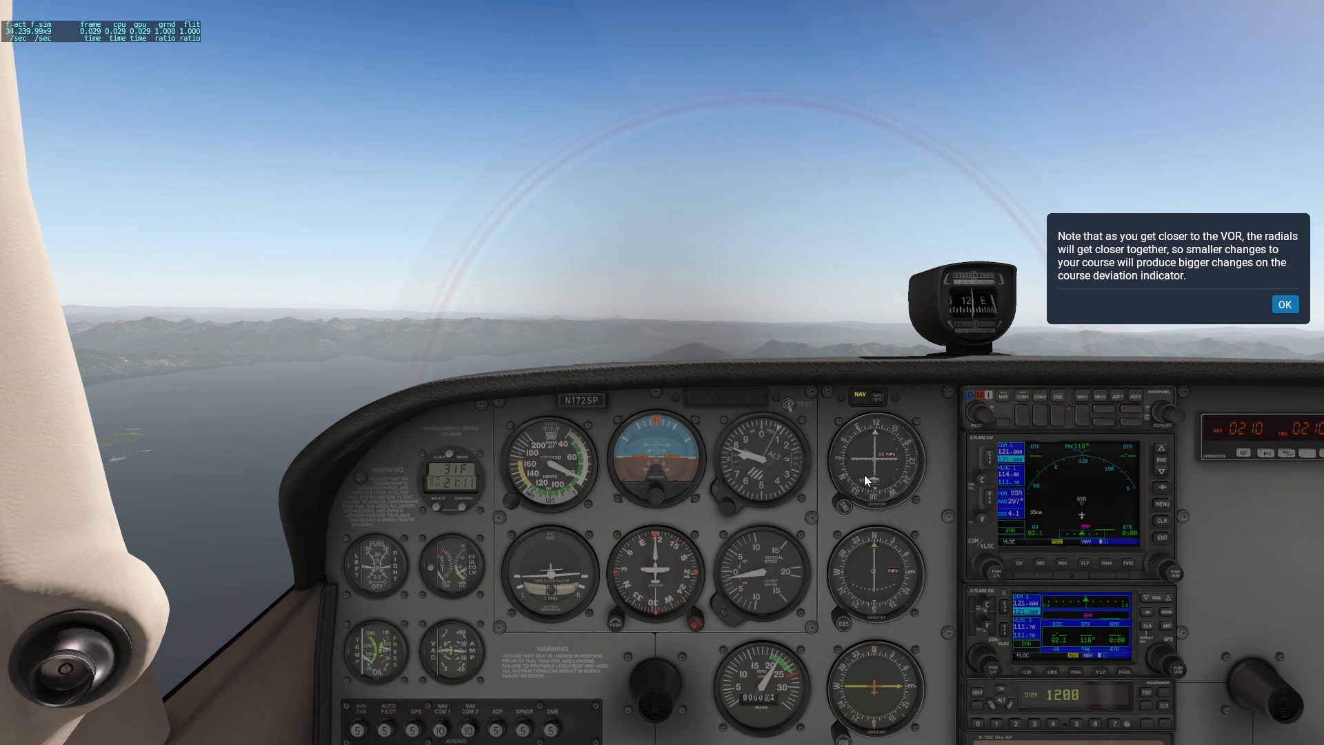
mouse_move(598, 361)
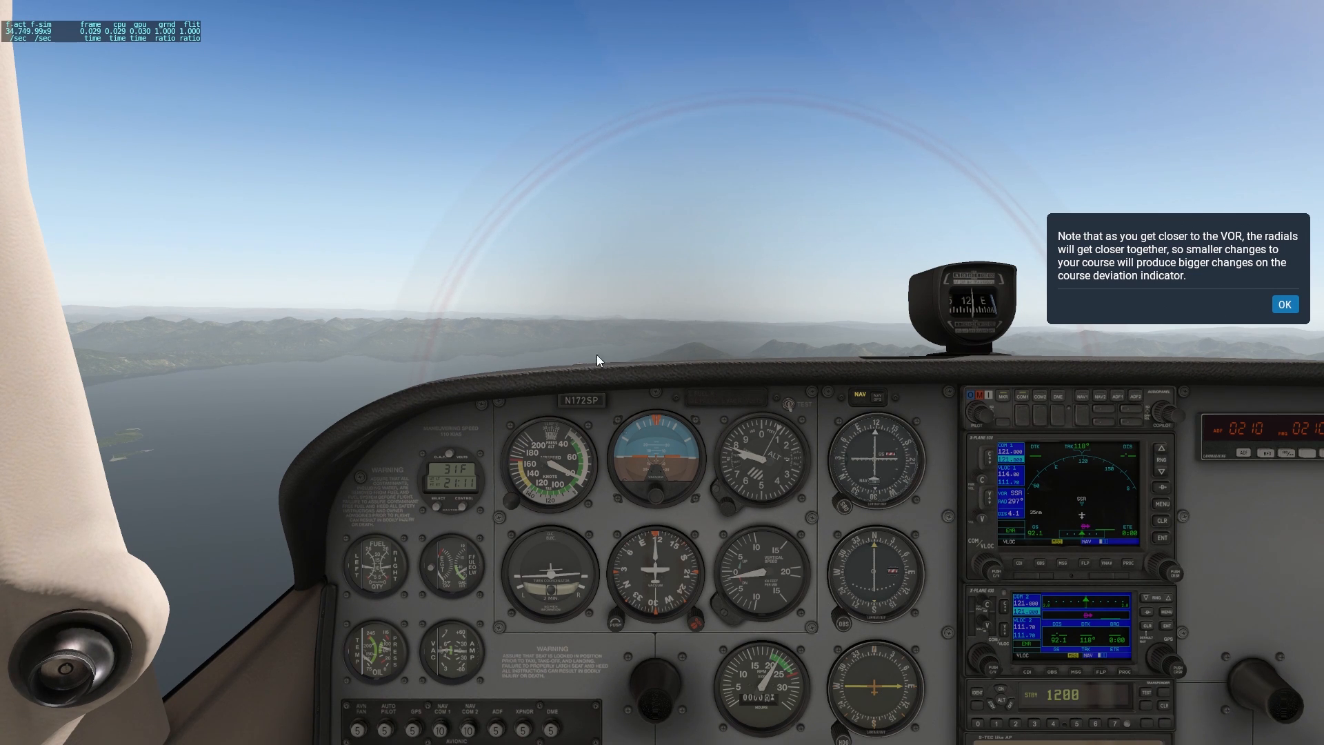
mouse_move(760, 383)
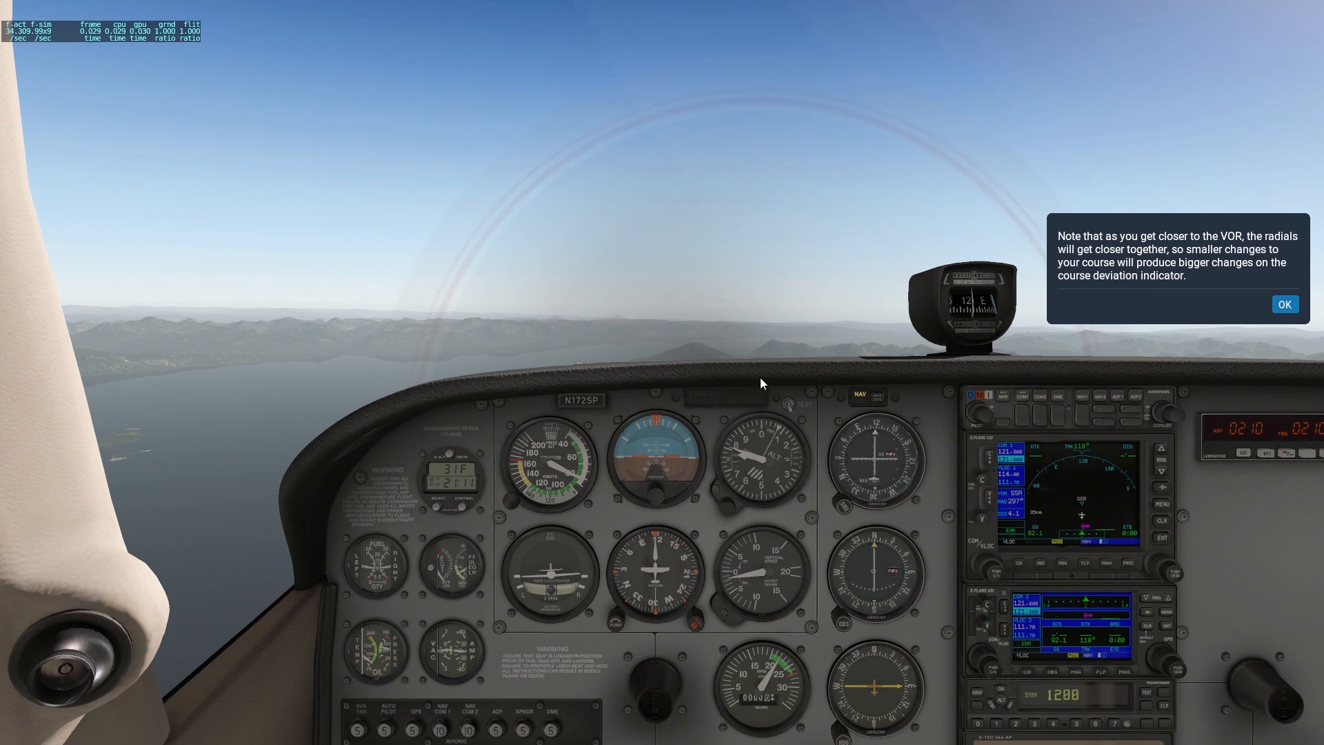
mouse_move(877, 461)
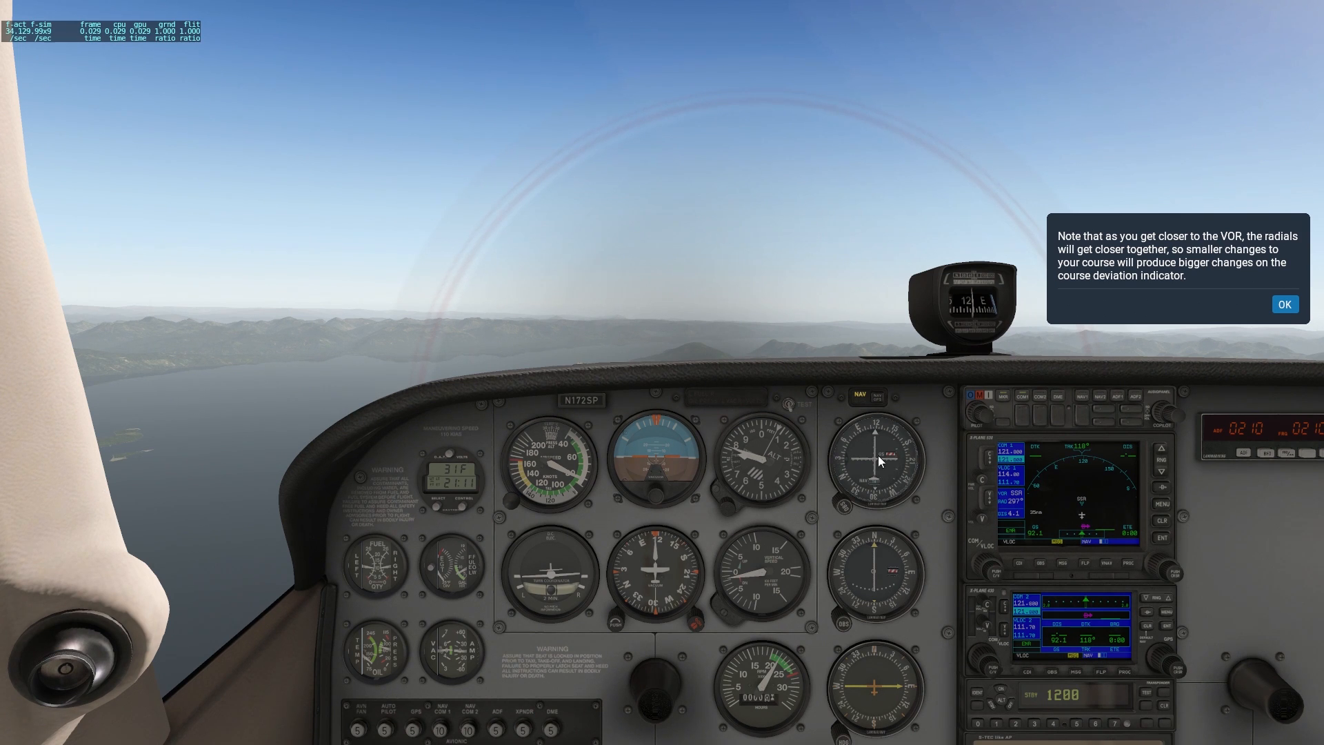
mouse_move(686, 340)
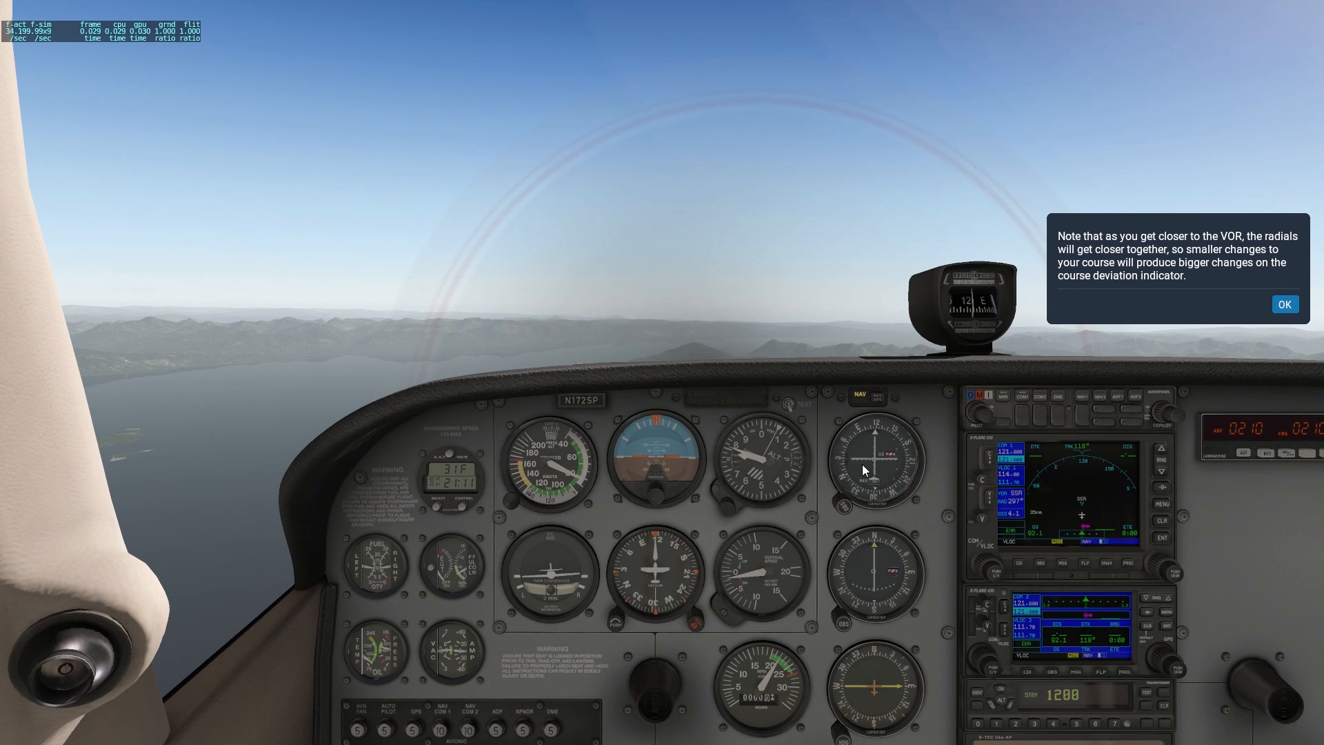
mouse_move(911, 409)
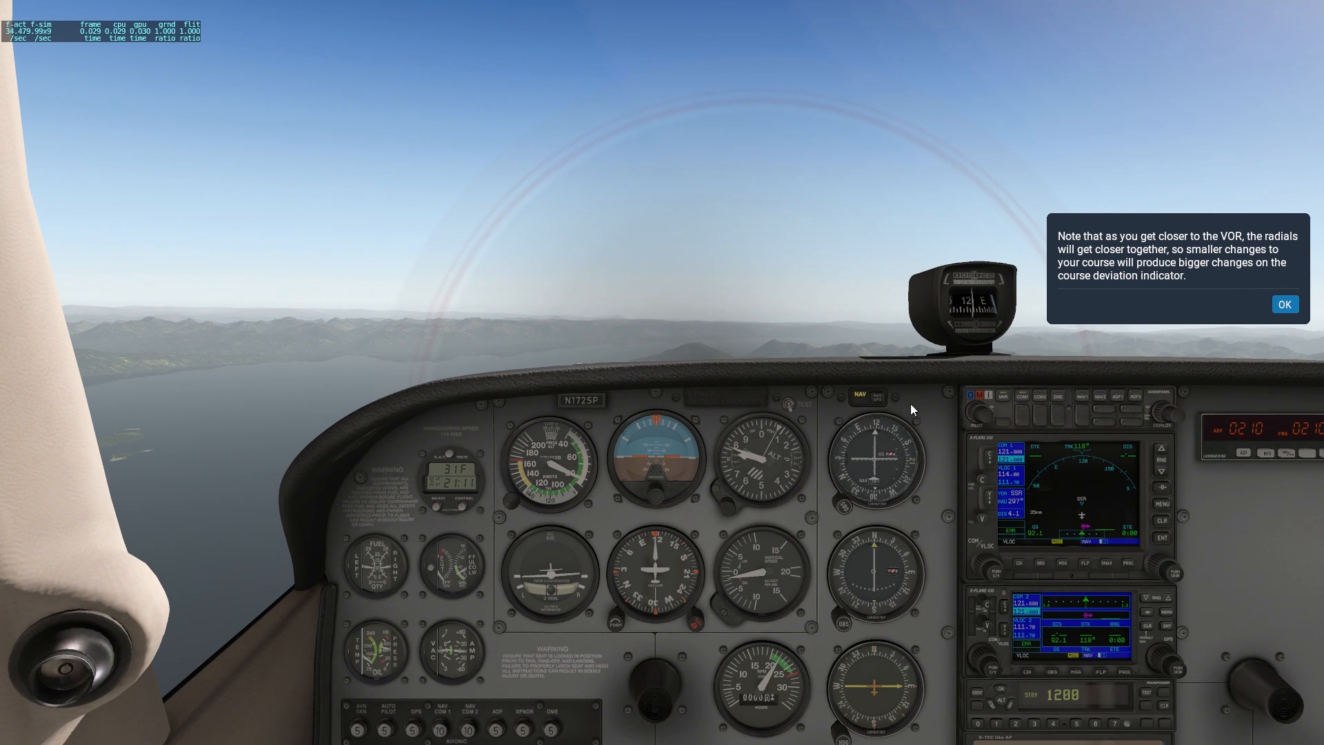
Dismiss the note that radials converge and the CDI grows more sensitive near the VOR.
click(1284, 304)
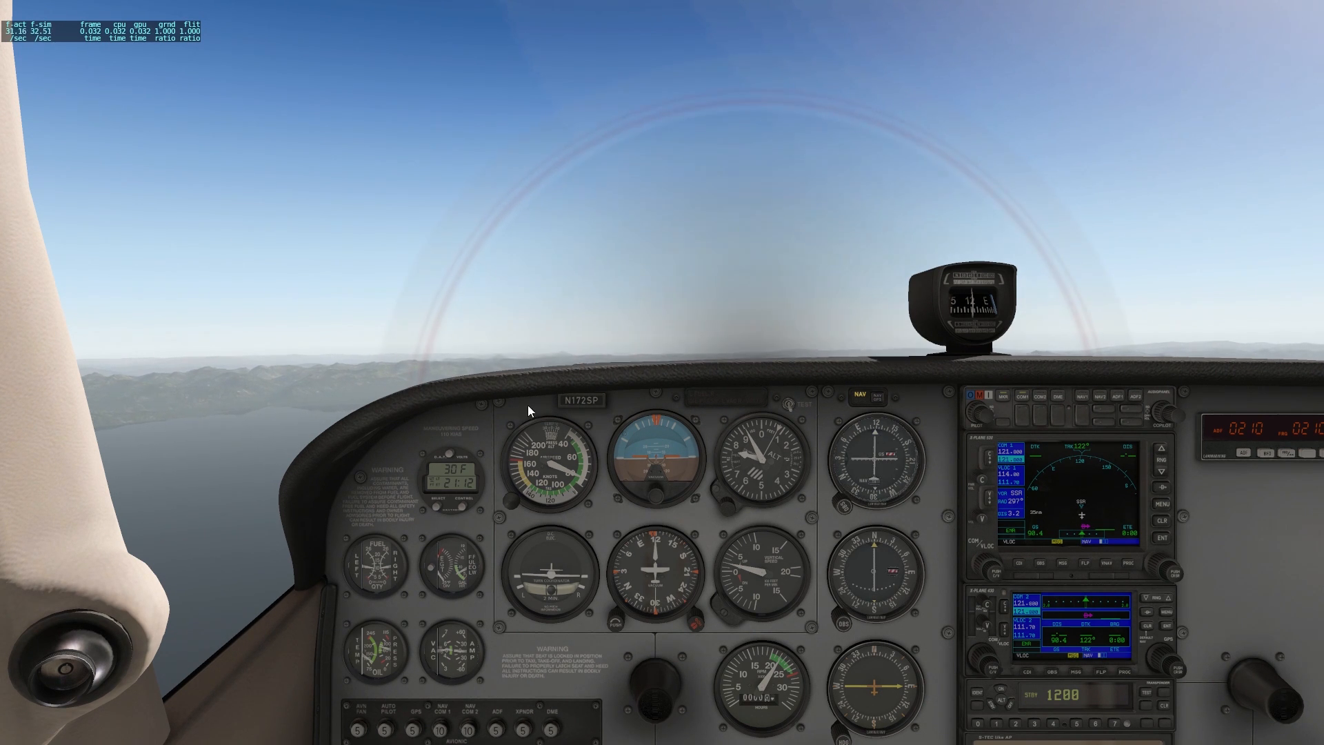
mouse_move(418, 304)
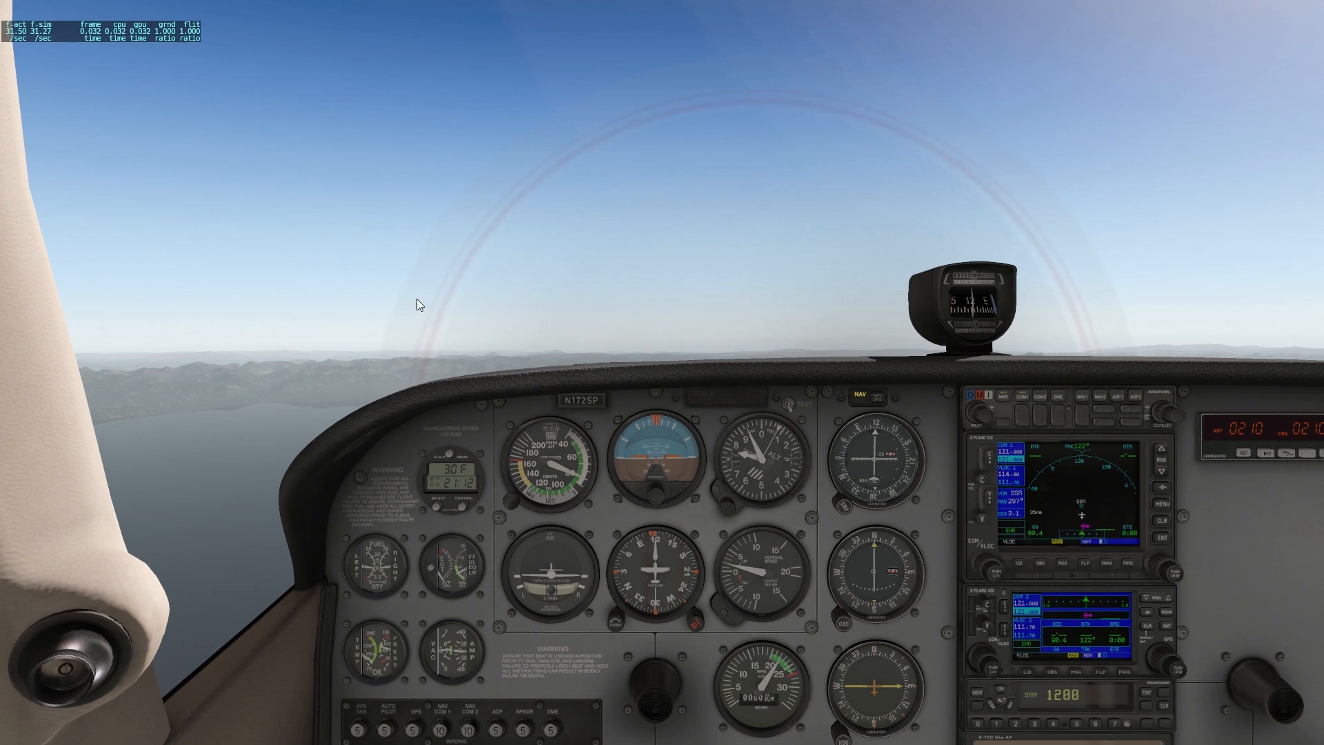
mouse_move(1212, 406)
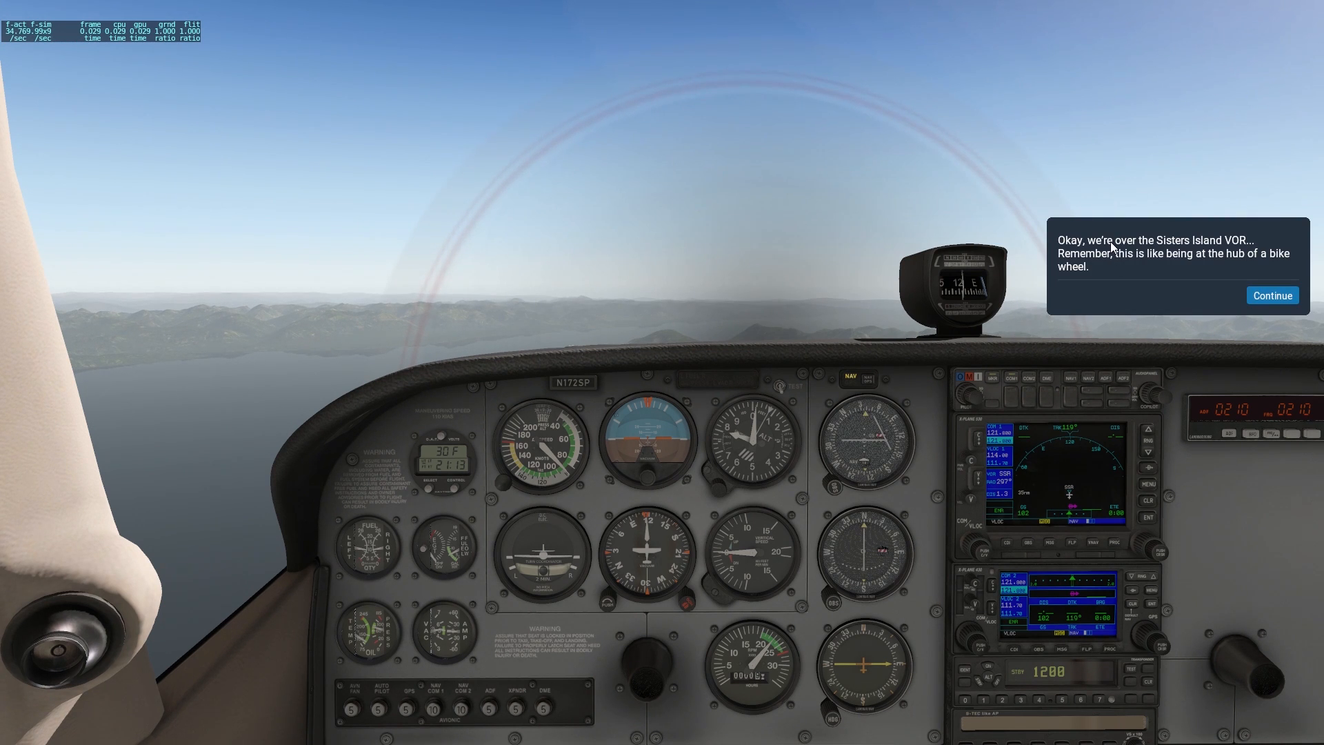
mouse_move(1188, 263)
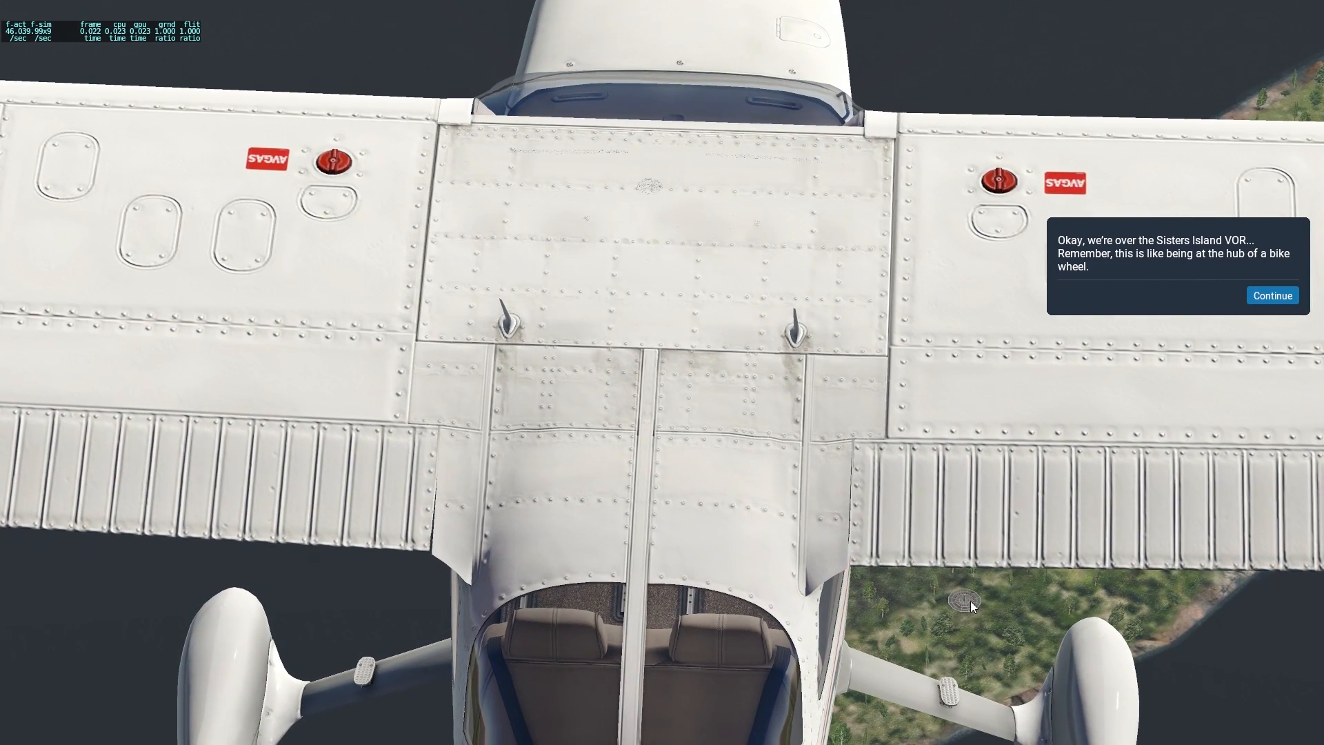
mouse_move(1224, 244)
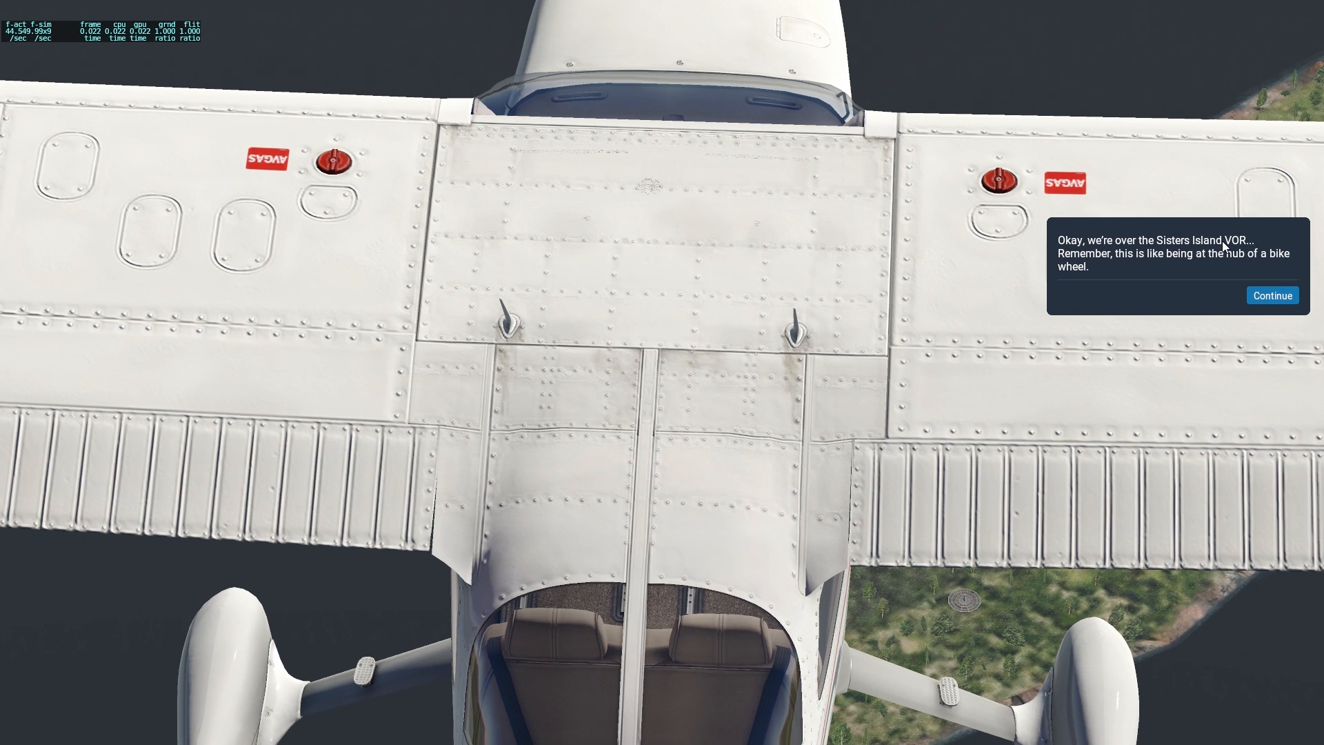
mouse_move(948, 636)
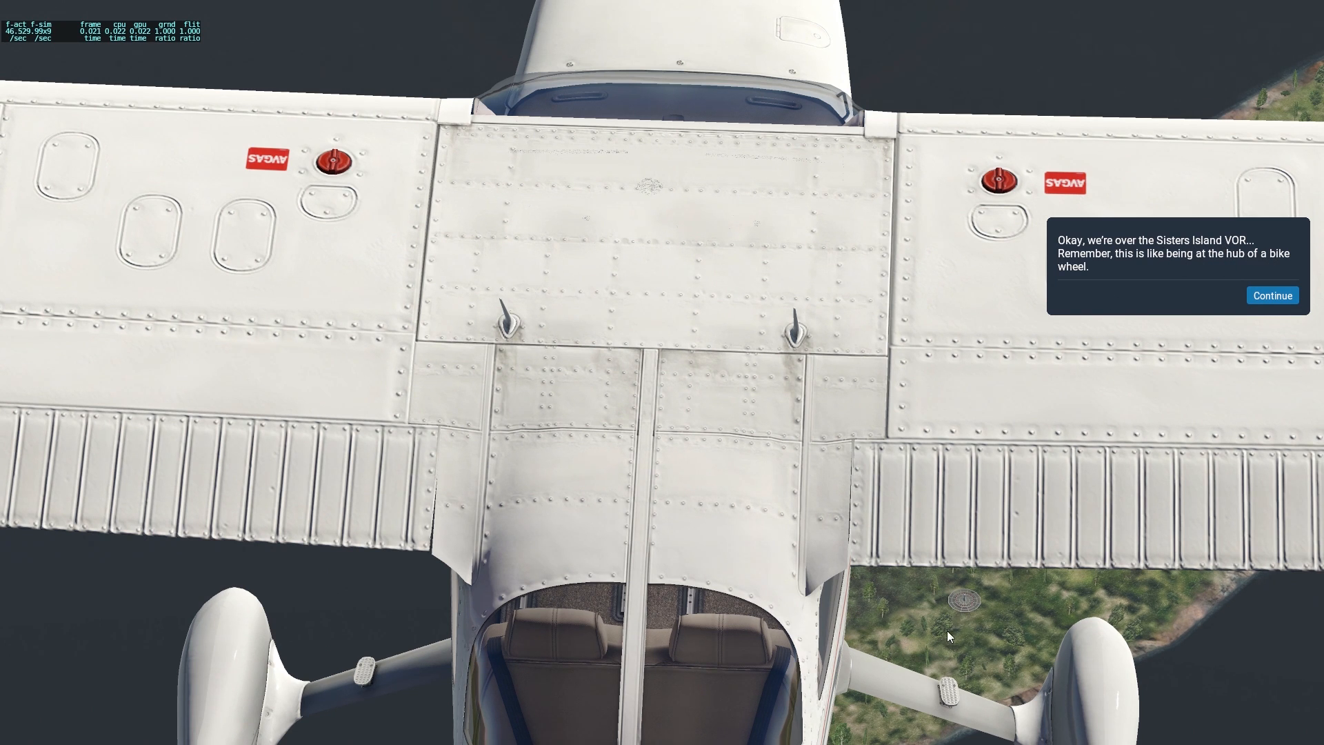
mouse_move(975, 599)
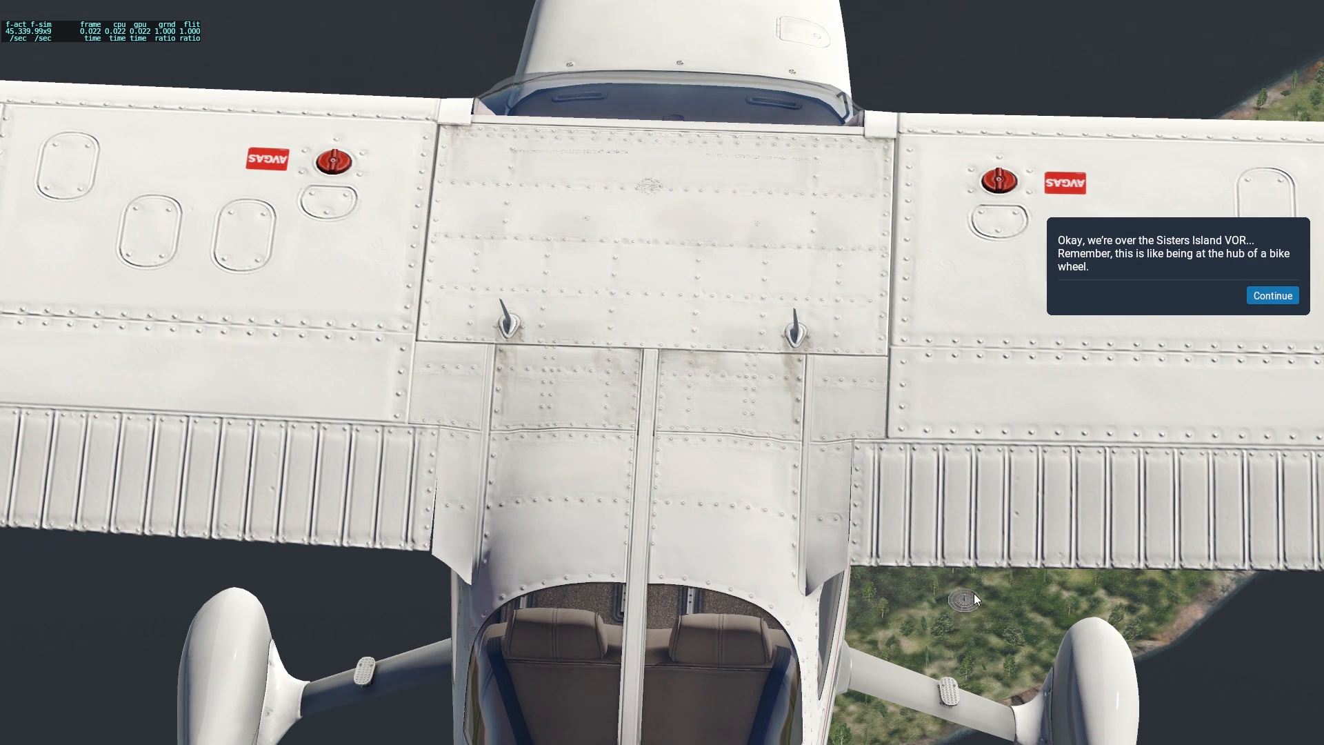
mouse_move(961, 601)
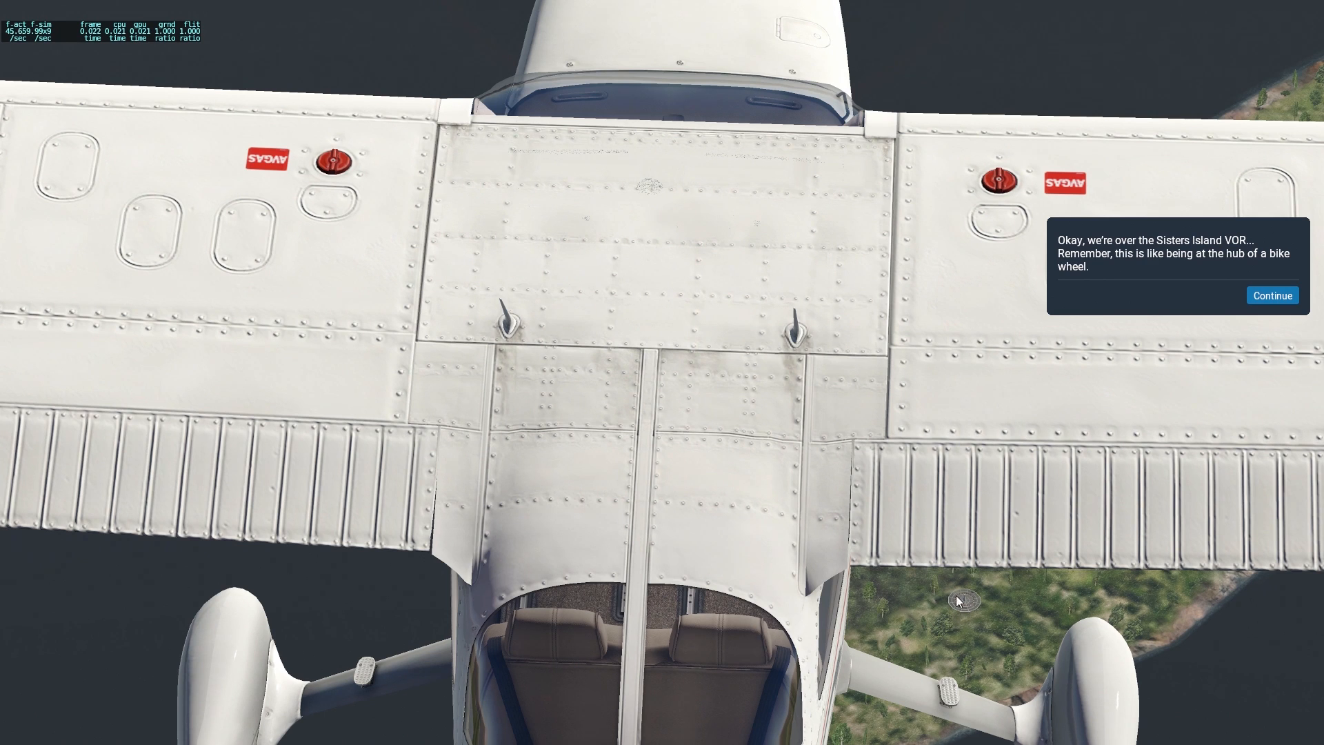
mouse_move(968, 606)
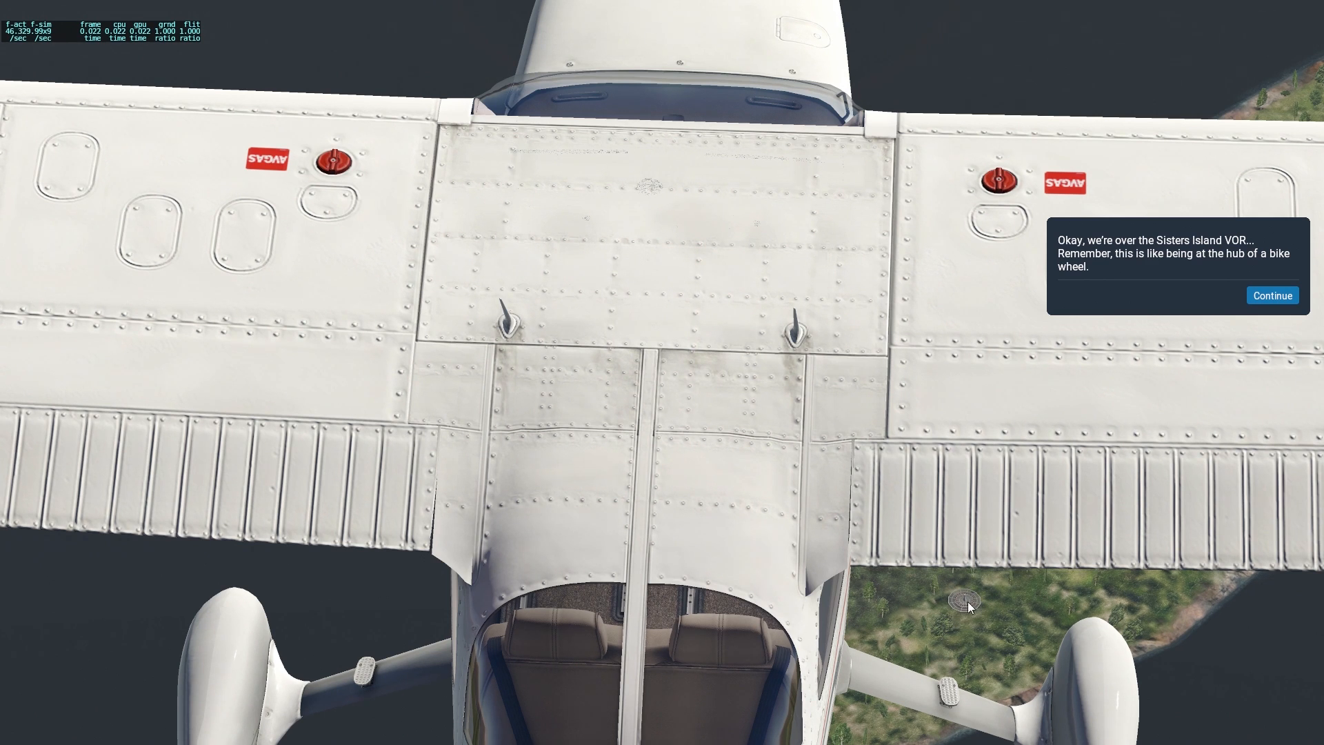
mouse_move(1189, 295)
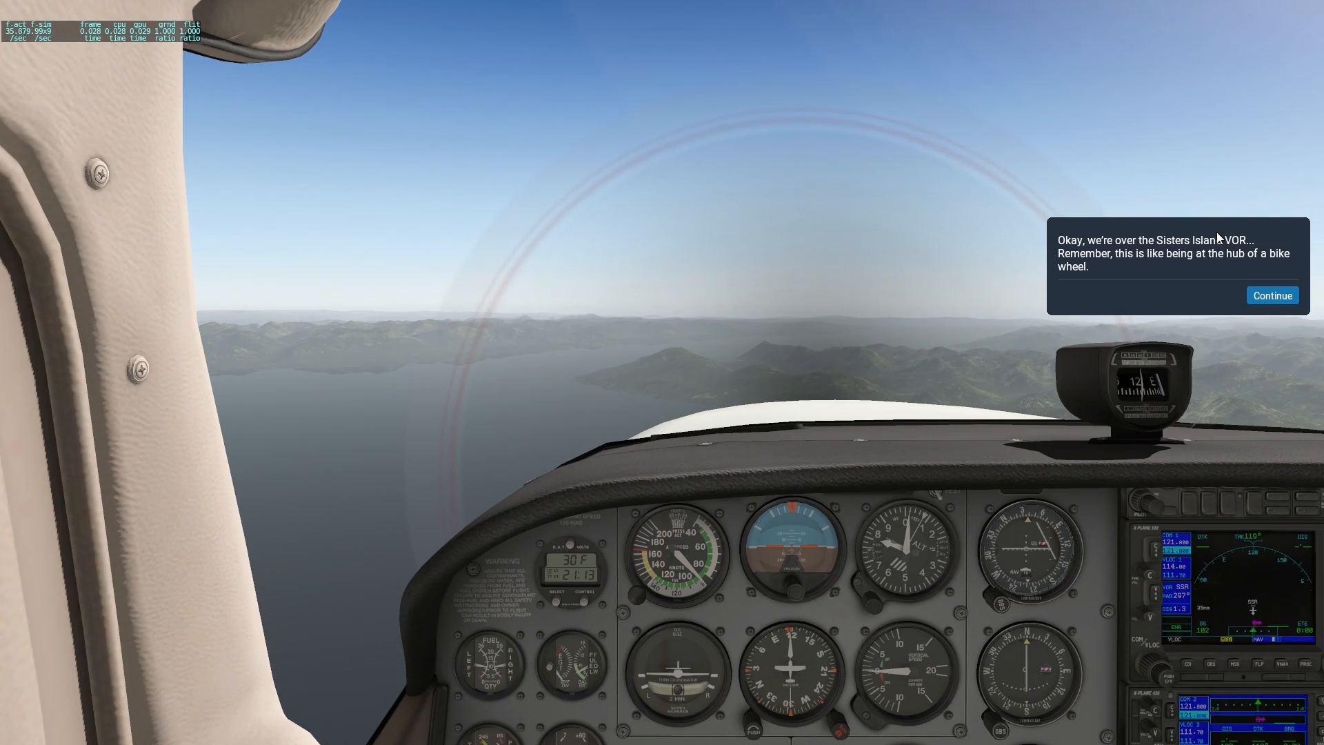
Acknowledge passing over the VOR and advance to the 035 radial outbound instruction.
click(1271, 296)
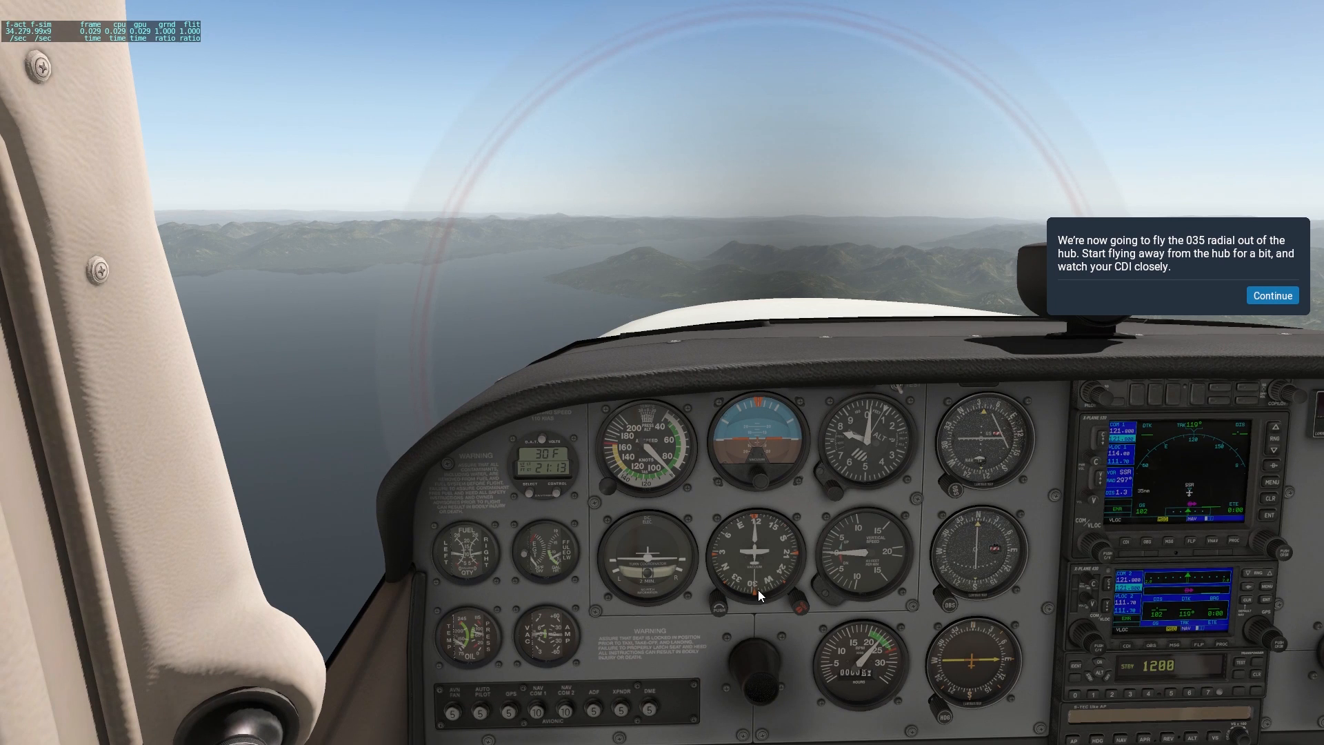
mouse_move(1025, 524)
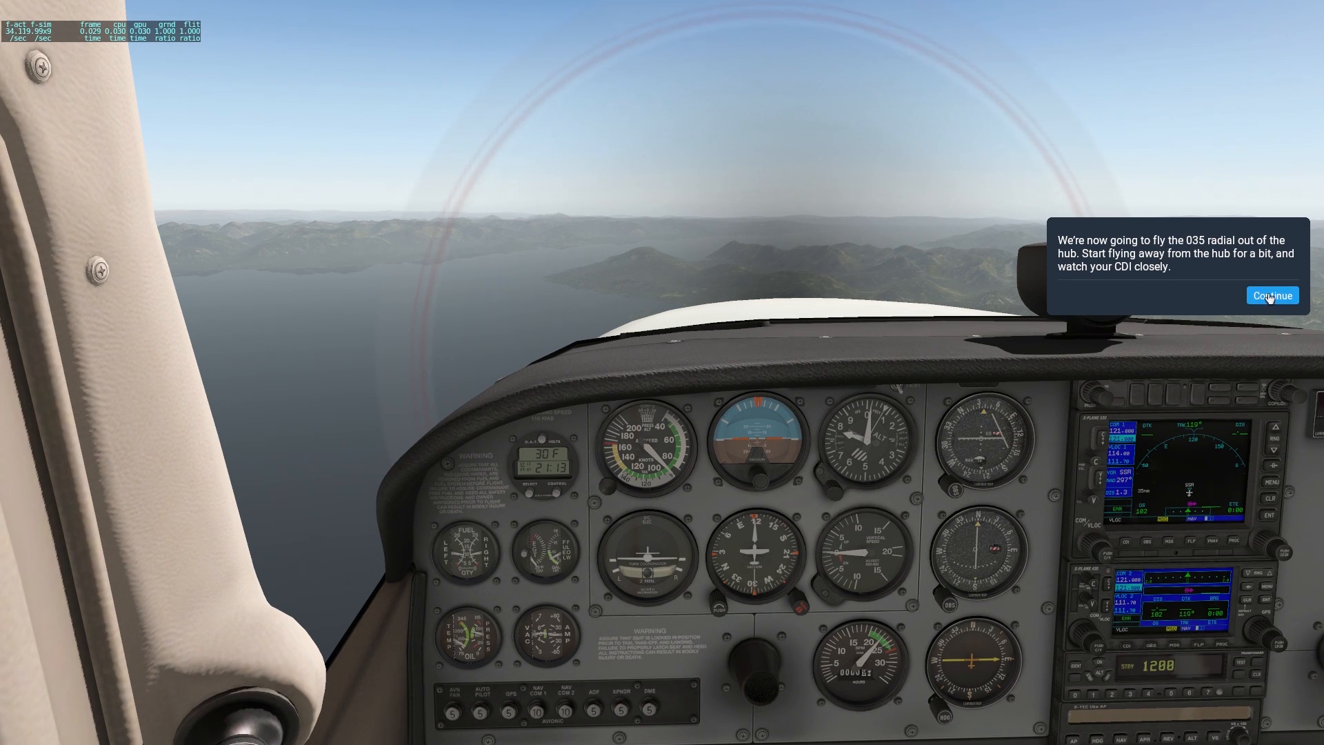
click(1271, 296)
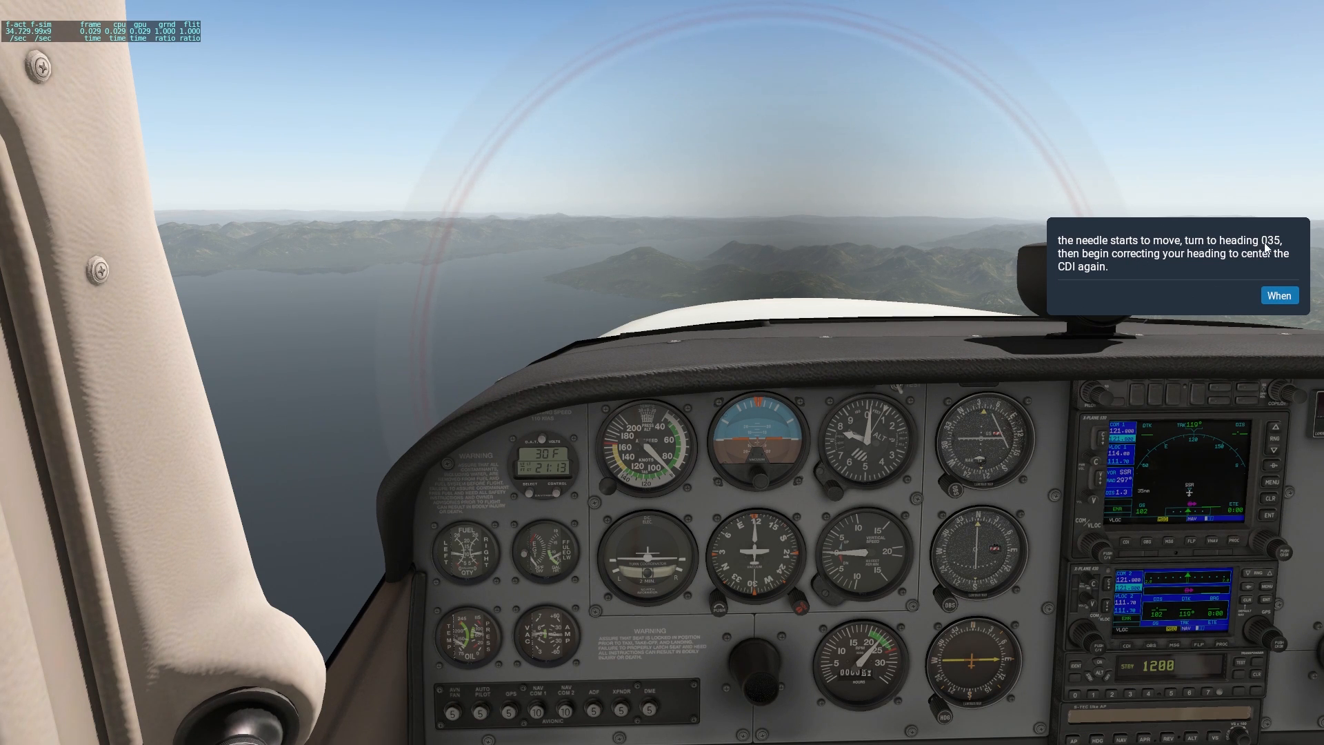
mouse_move(1258, 273)
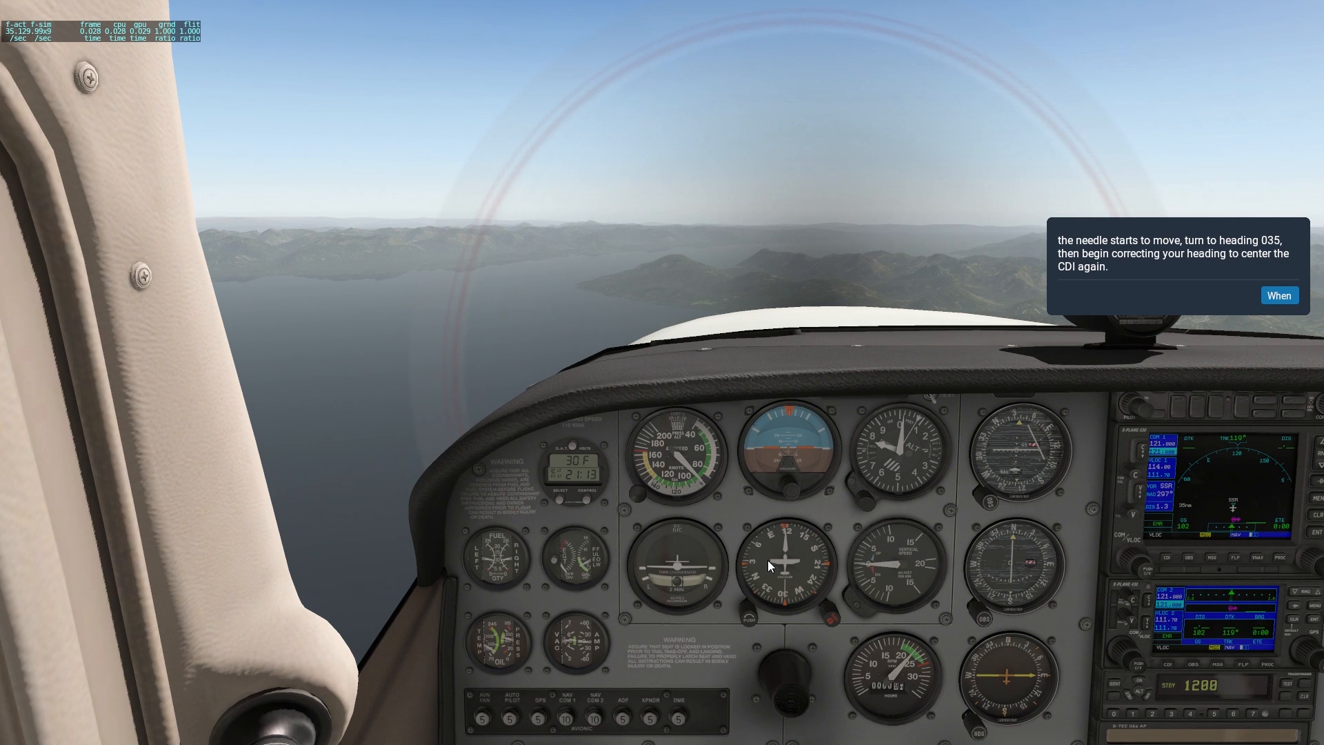
mouse_move(775, 610)
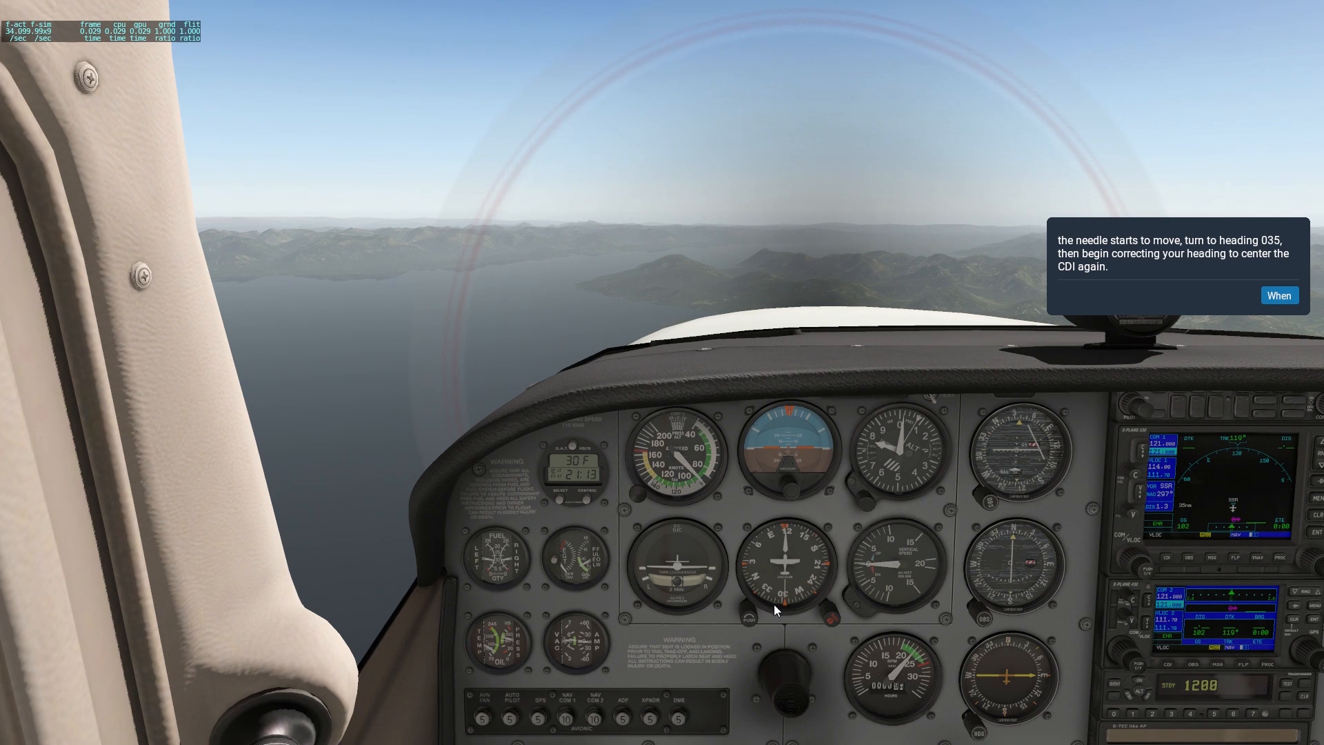
mouse_move(754, 572)
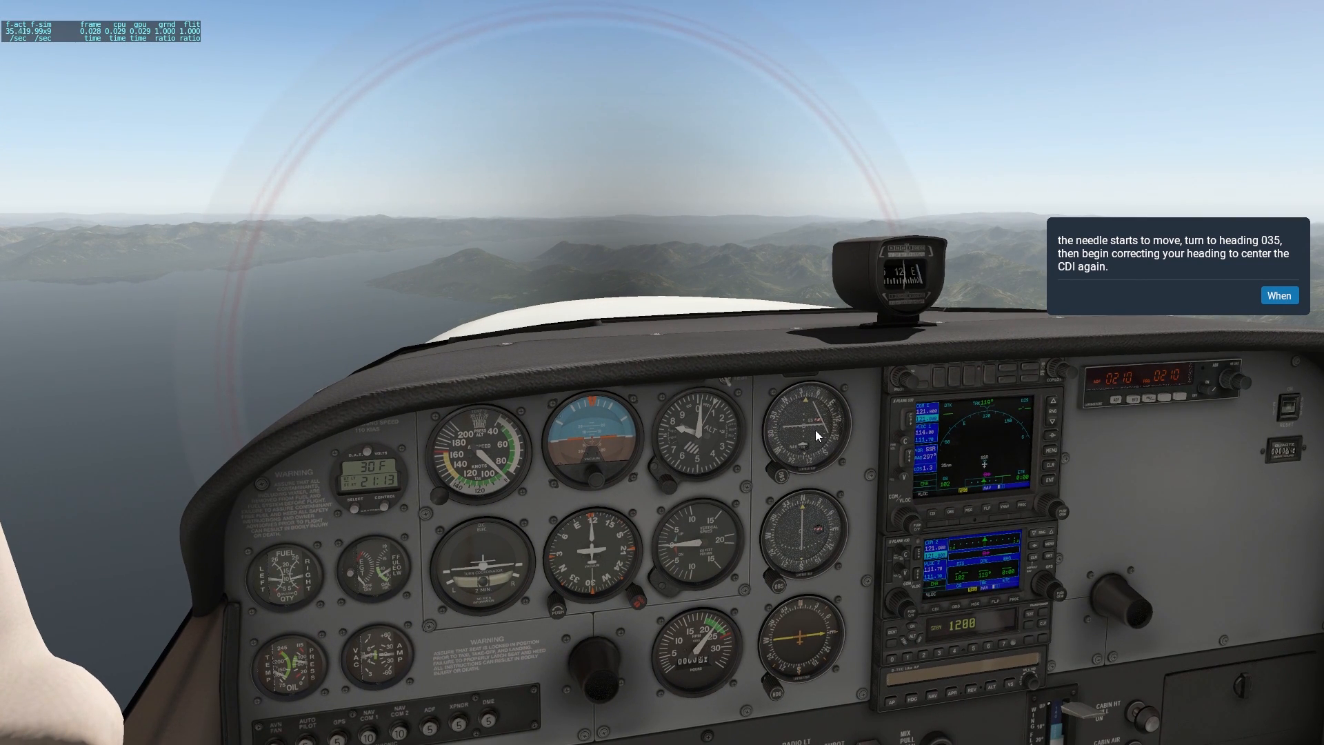
mouse_move(807, 449)
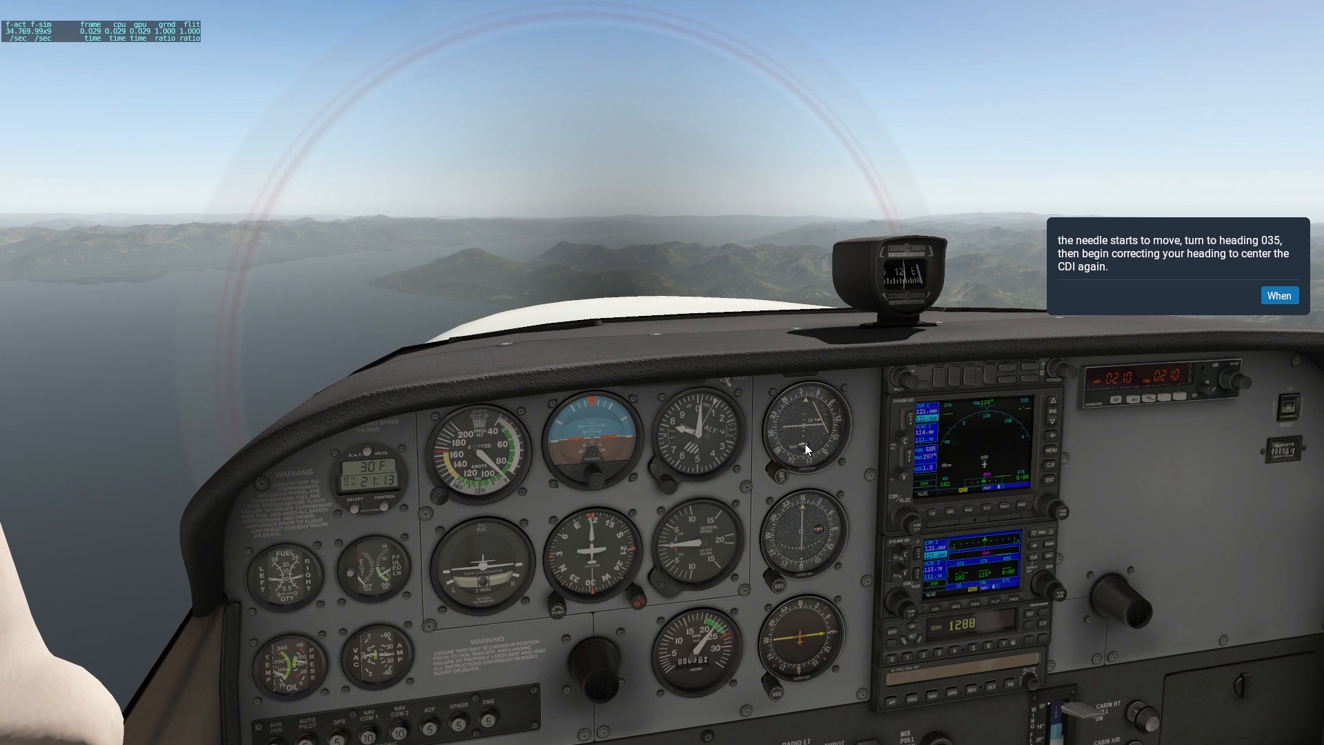
mouse_move(834, 513)
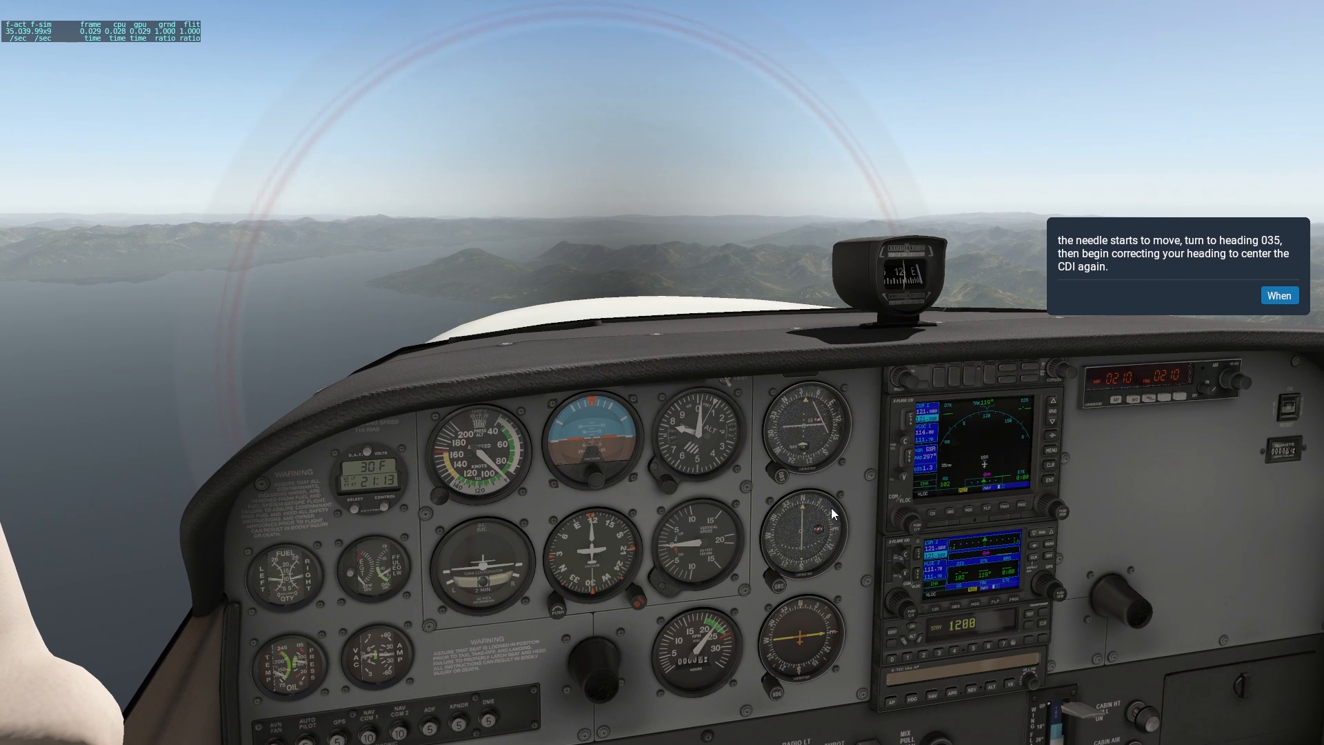
mouse_move(1237, 259)
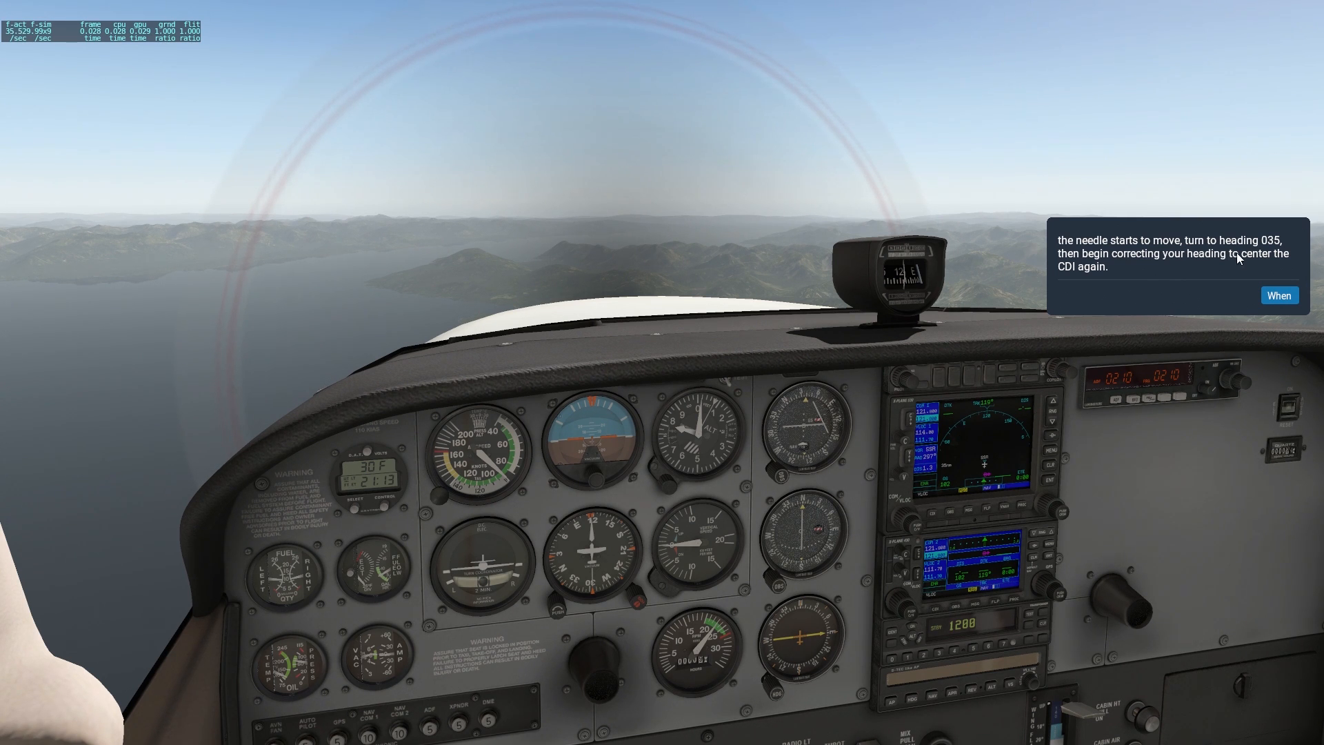
mouse_move(988, 471)
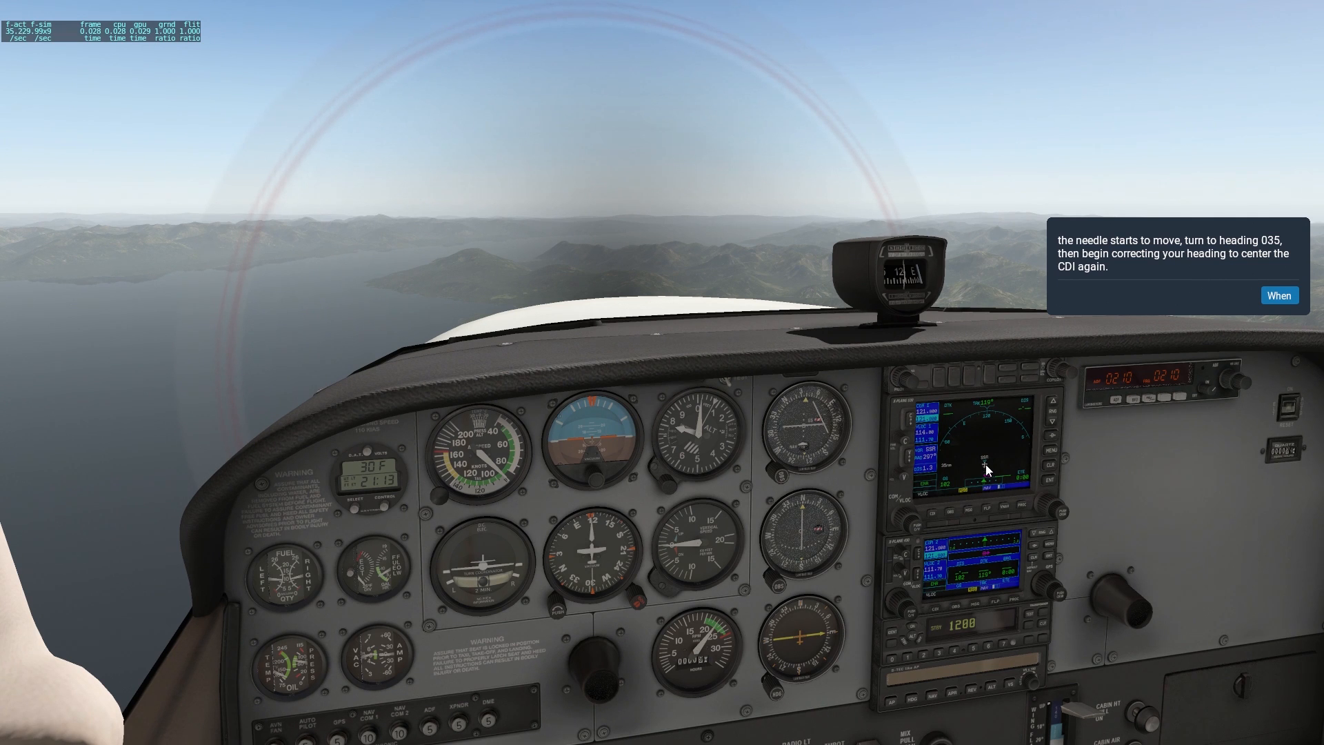
mouse_move(838, 538)
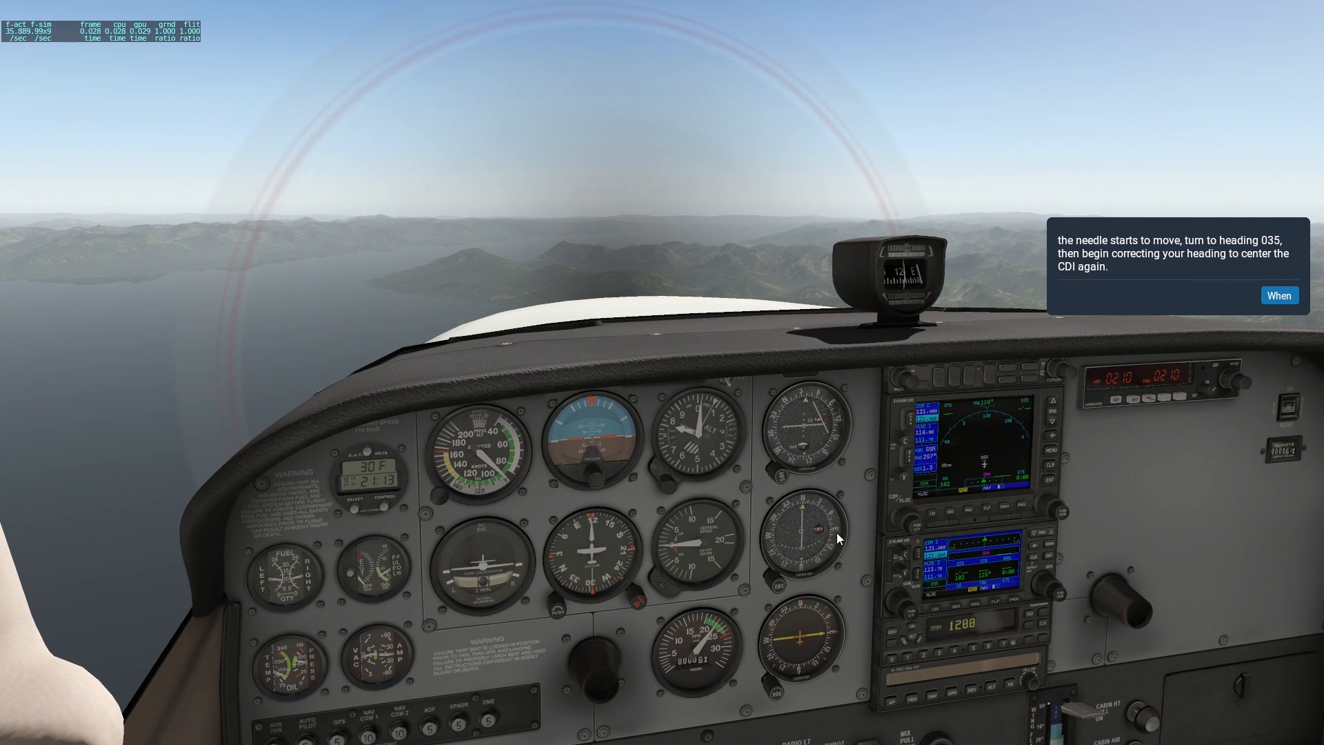
mouse_move(803, 448)
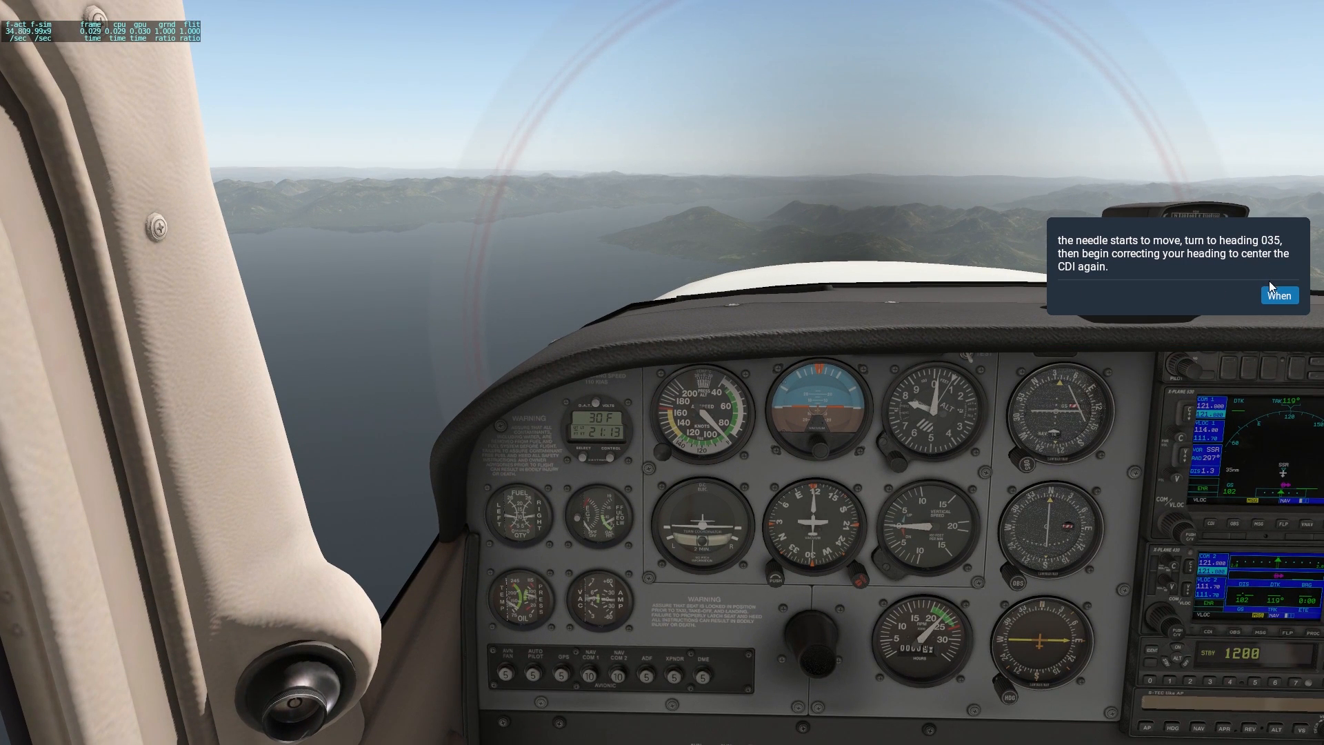
Acknowledge the turn-to-heading-035 message while flying outbound from the VOR.
click(1278, 294)
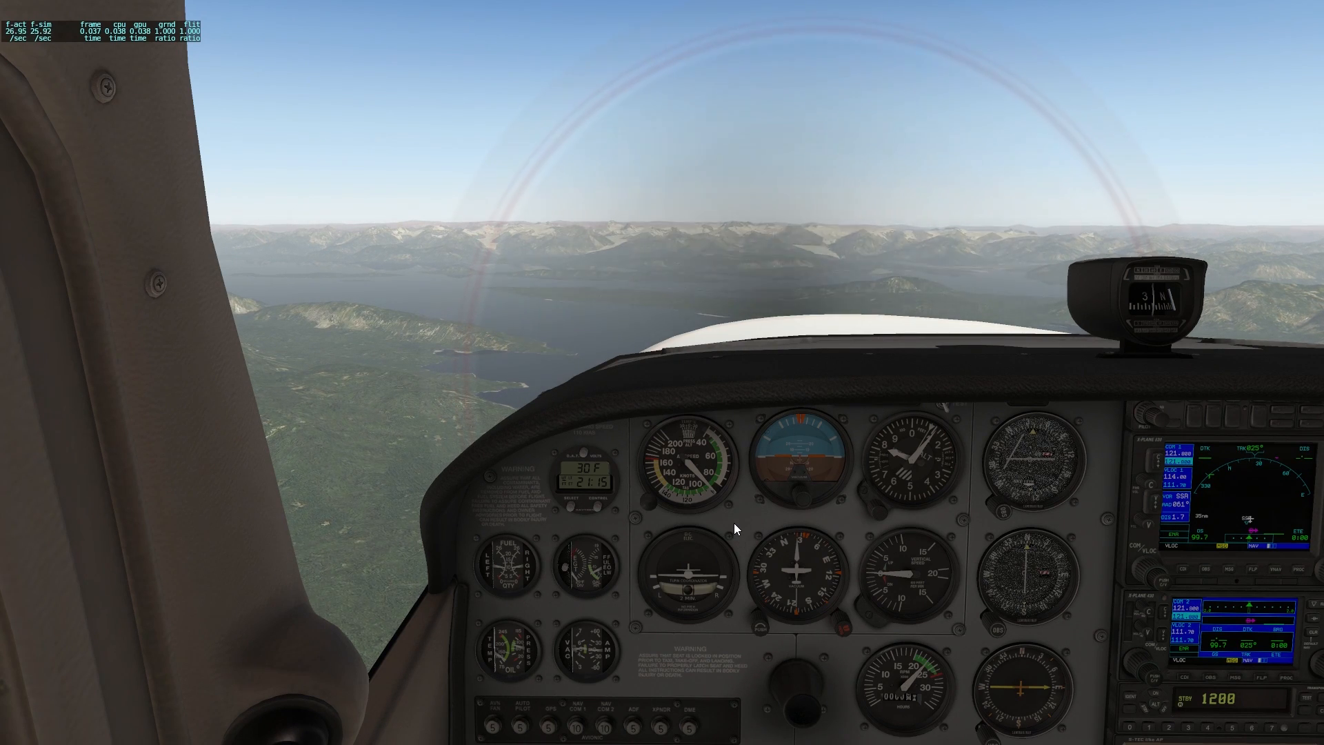
mouse_move(731, 657)
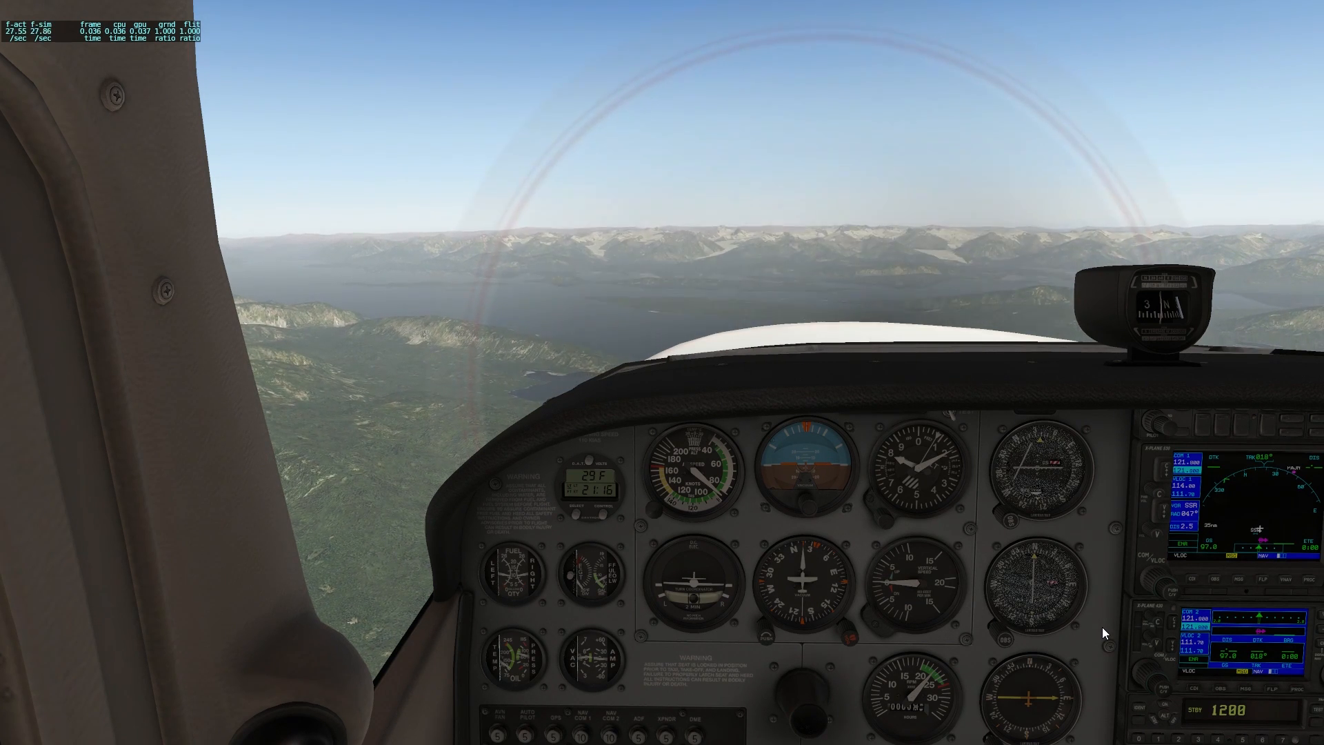
mouse_move(1017, 482)
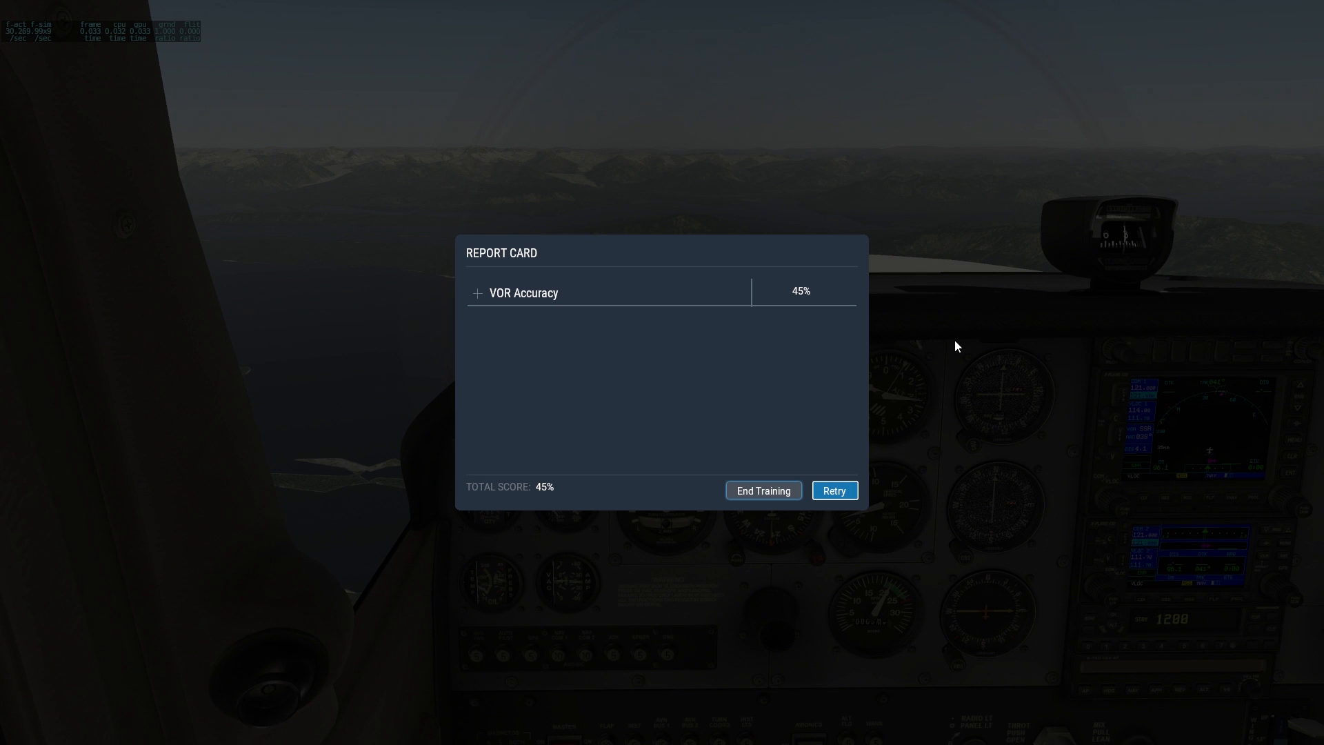
Expand VOR Accuracy to show Mean Horizontal VOR/LOC Deflection, then end the training.
click(477, 293)
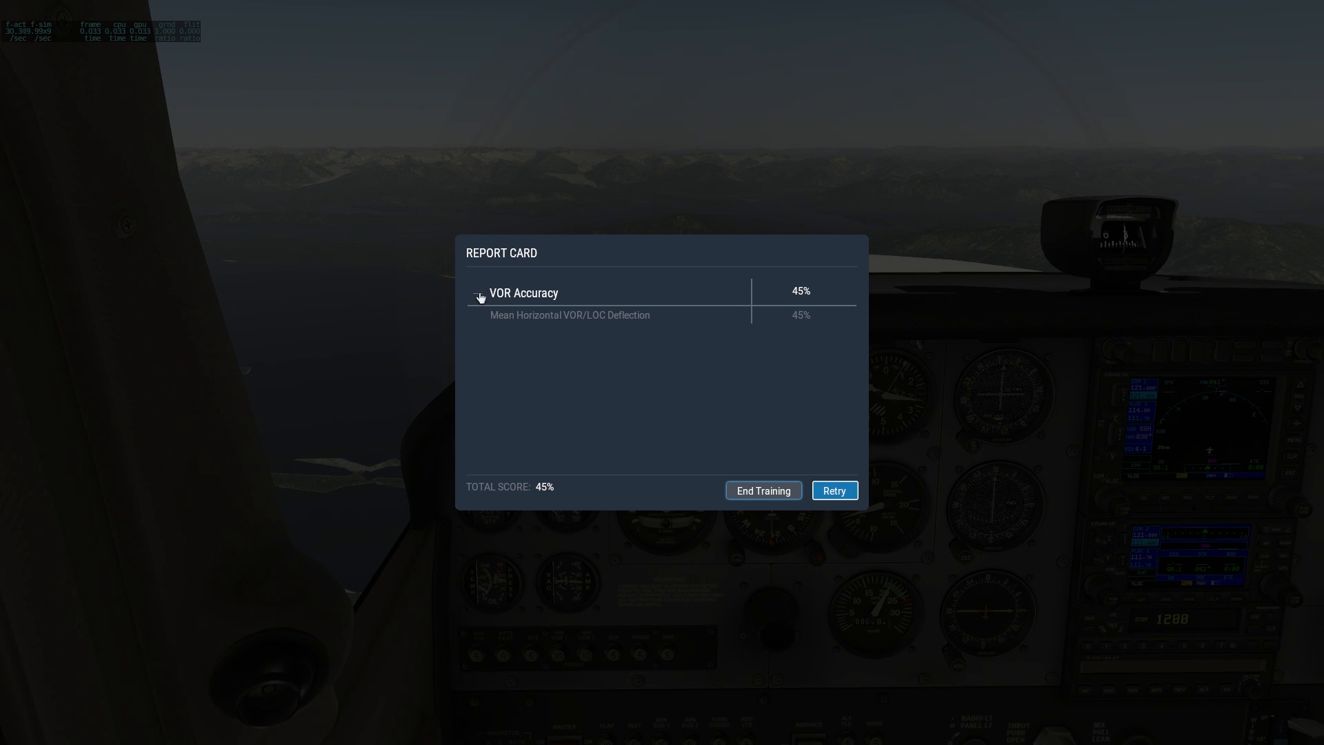
mouse_move(800, 432)
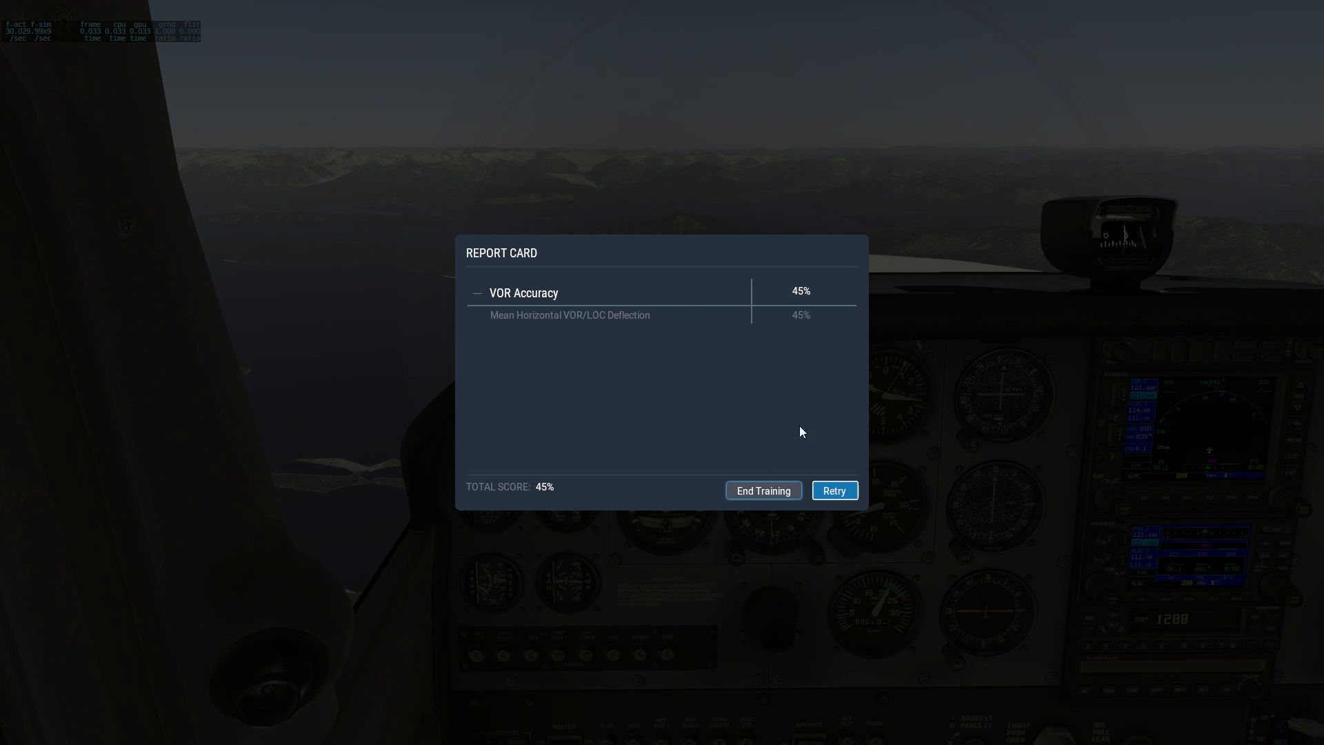
click(762, 490)
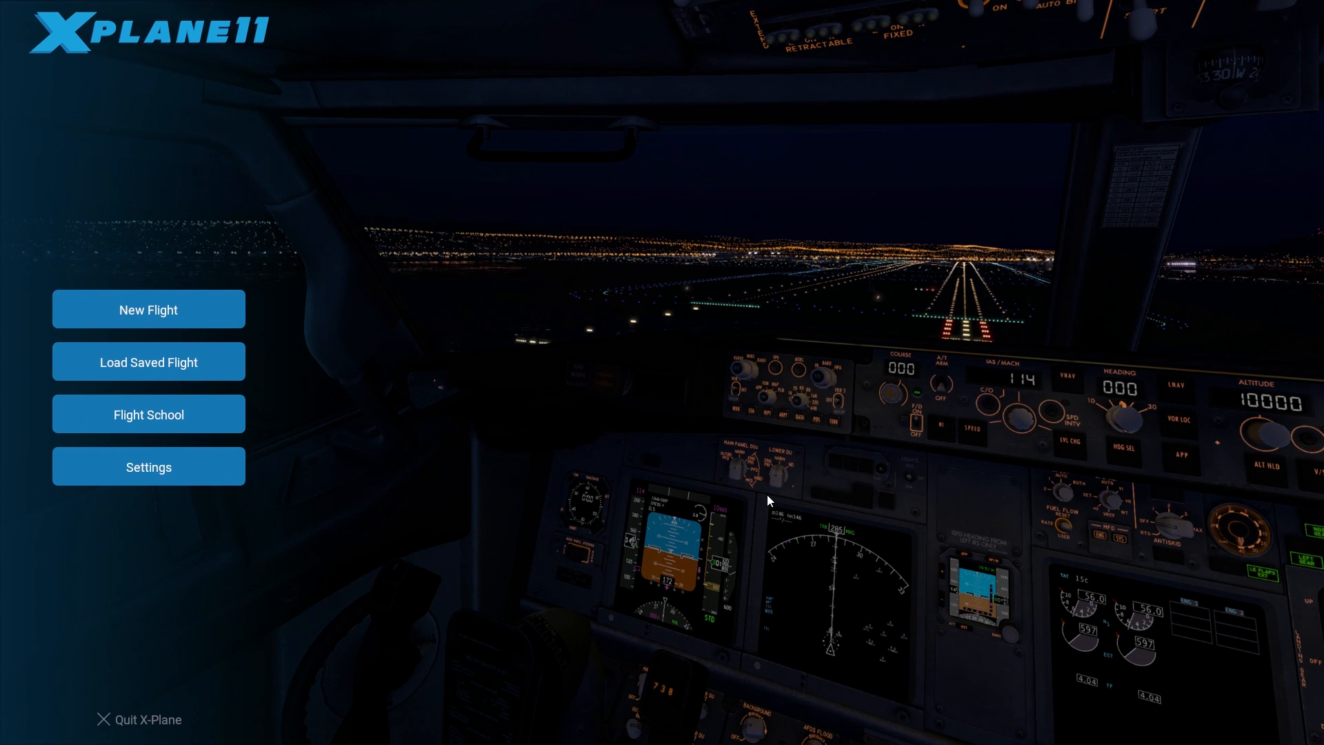
mouse_move(701, 507)
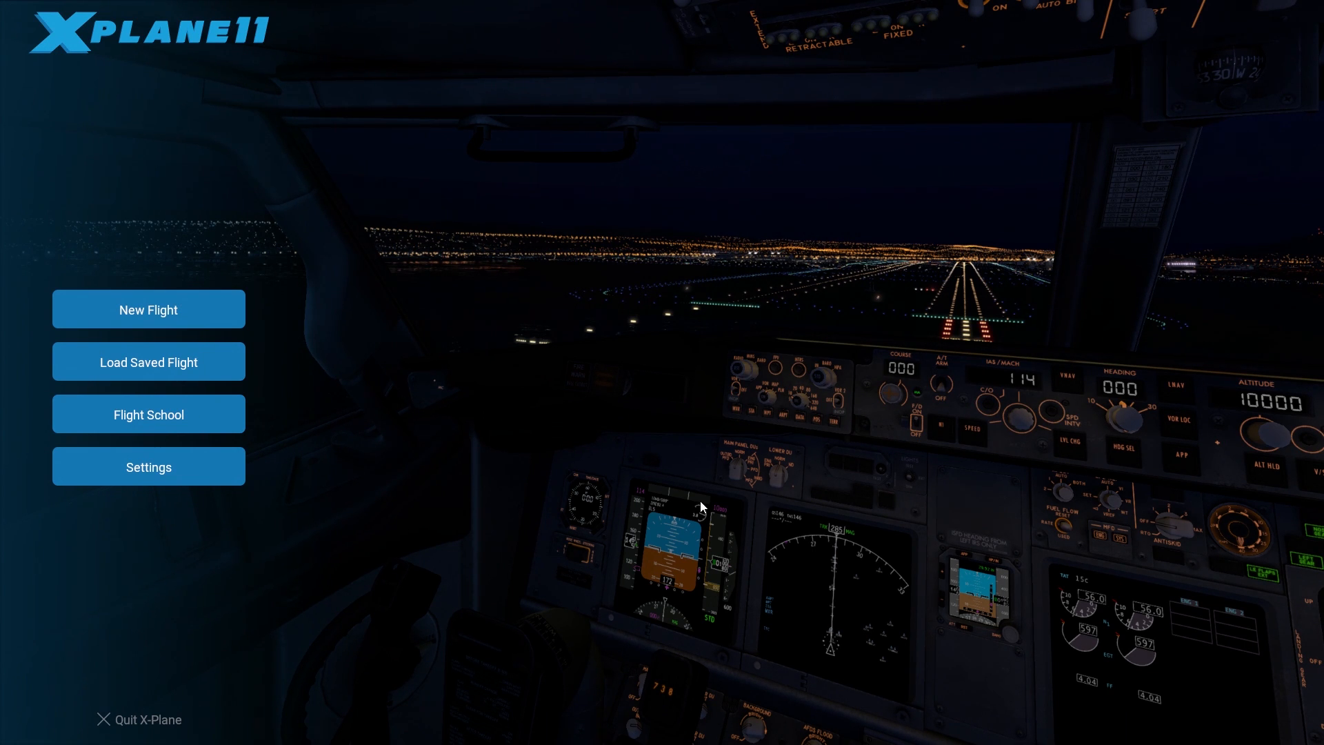
mouse_move(485, 521)
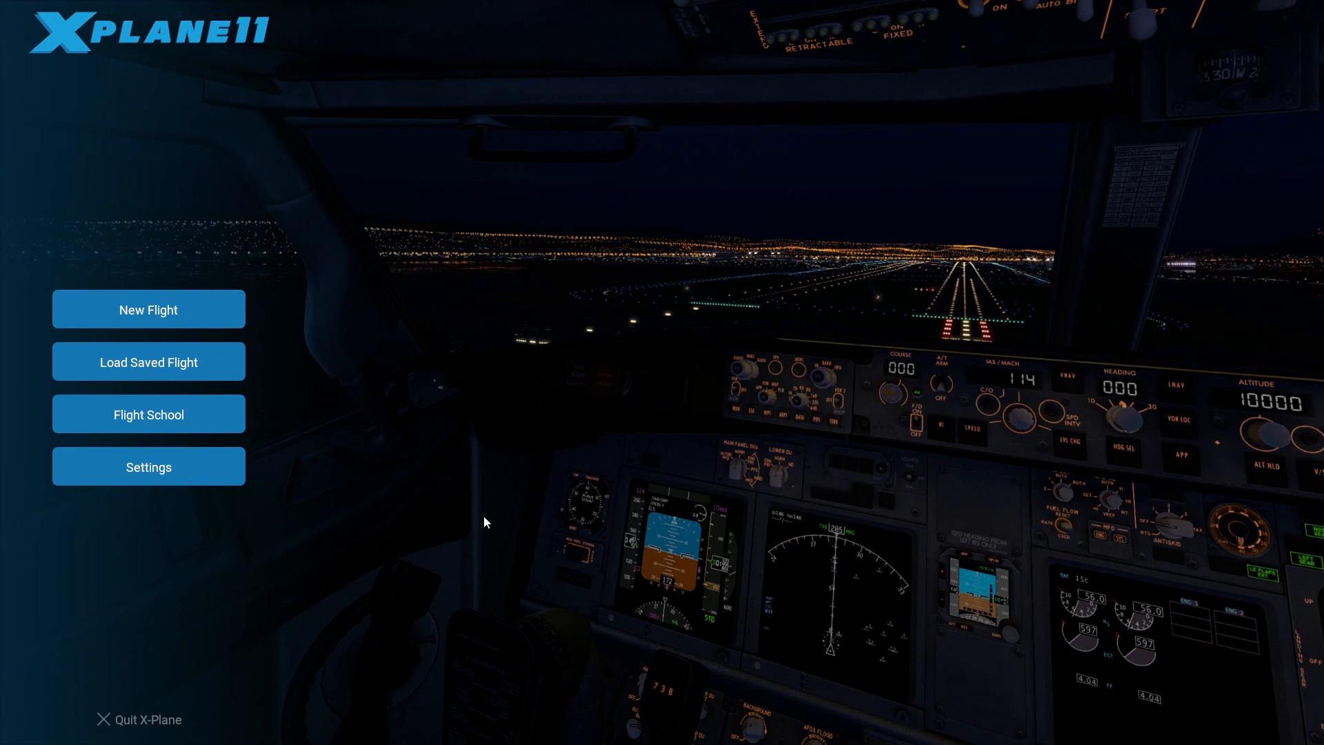
mouse_move(469, 532)
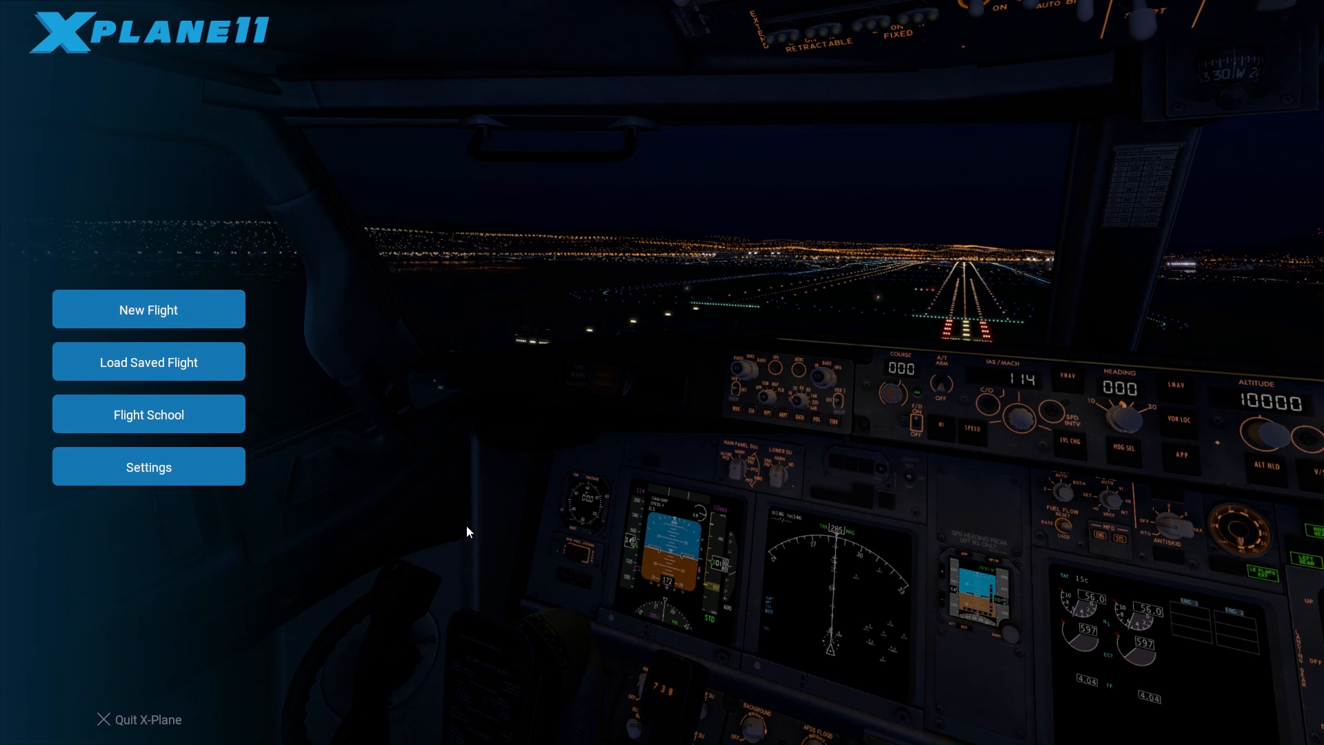